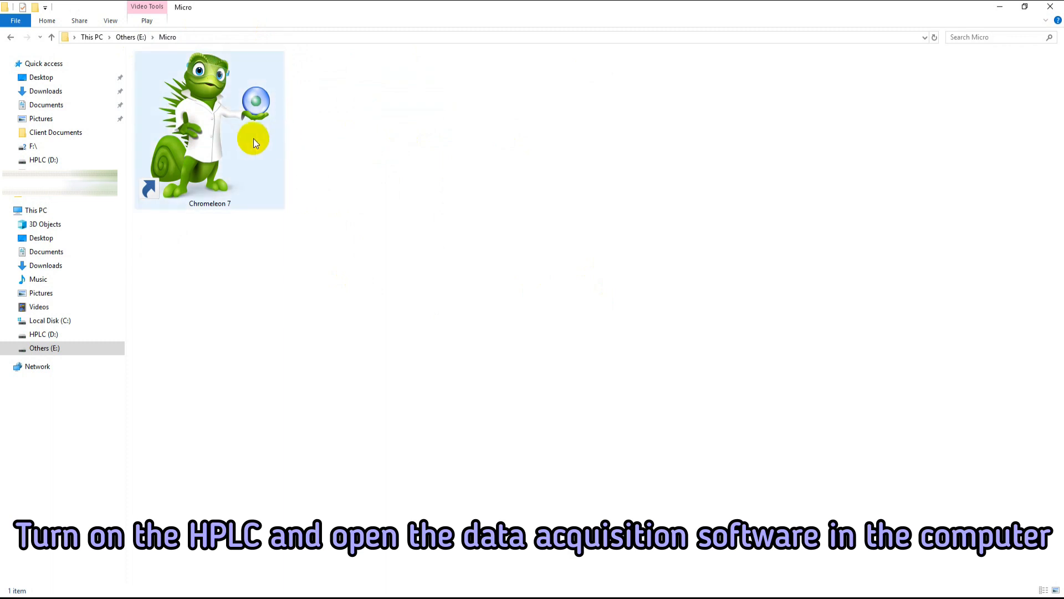
Launch Chromeleon 7 from its shortcut in the Micro folder.
double_click(204, 125)
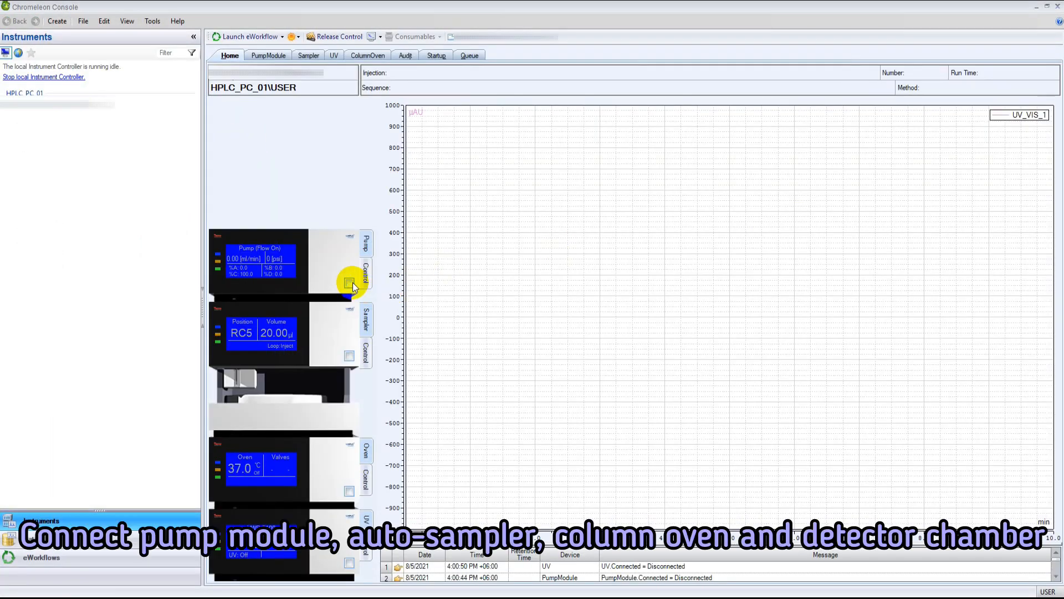
Connect the HPLC modules and show the pump module controls with eluent %A at 100.
click(349, 282)
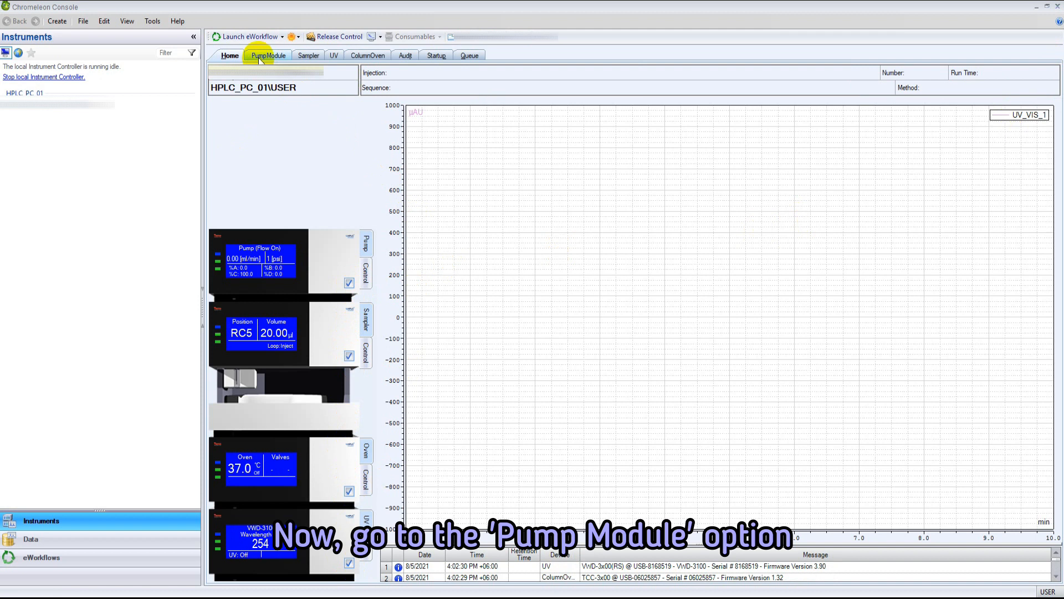
click(268, 56)
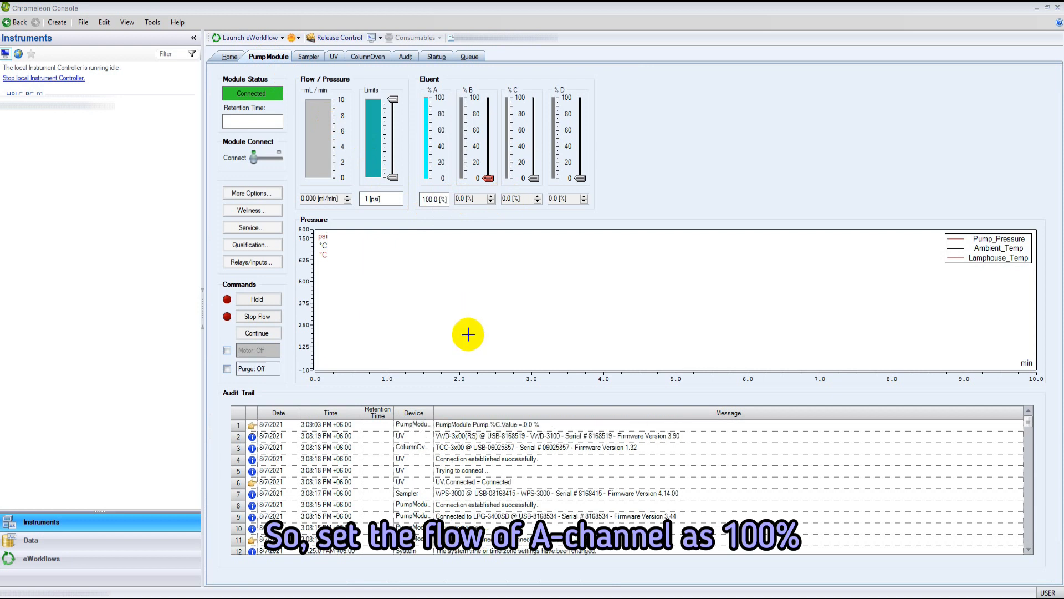
mouse_move(432, 234)
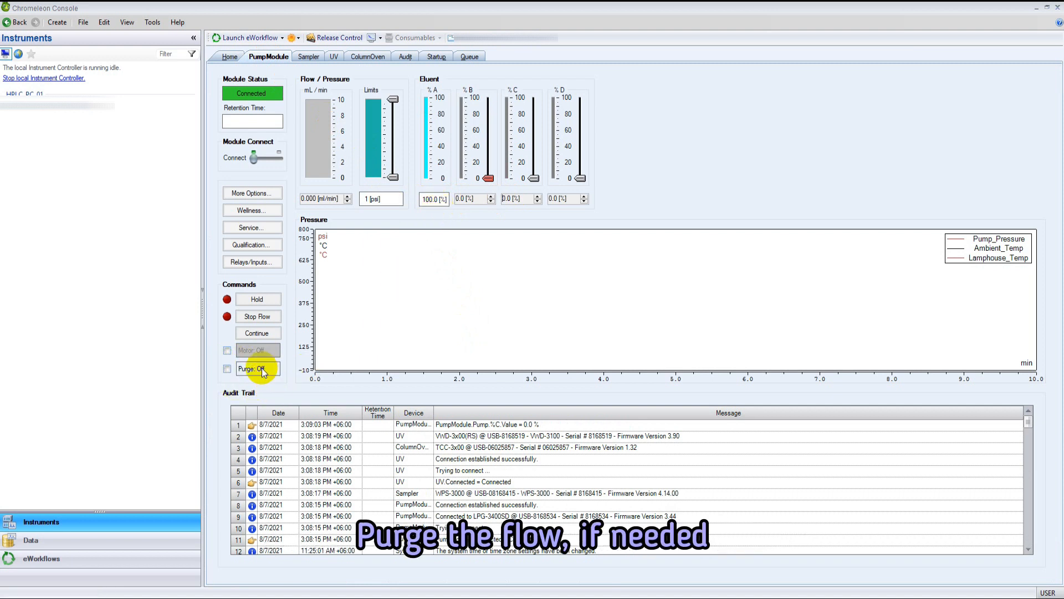
mouse_move(310, 81)
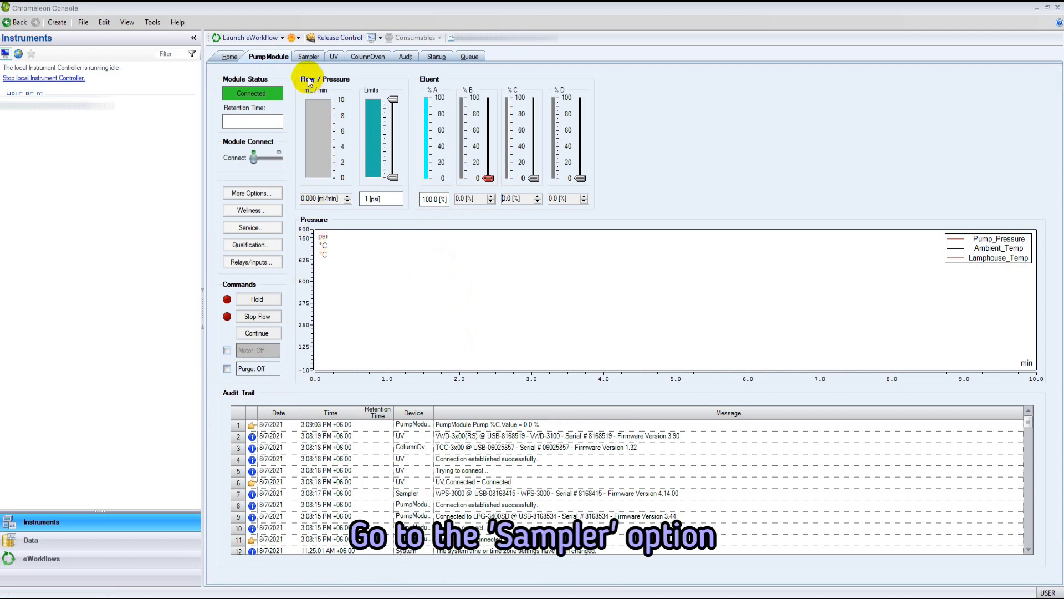
On the sampler, prime the syringe, wash the buffer loop and wash the needle externally.
click(309, 55)
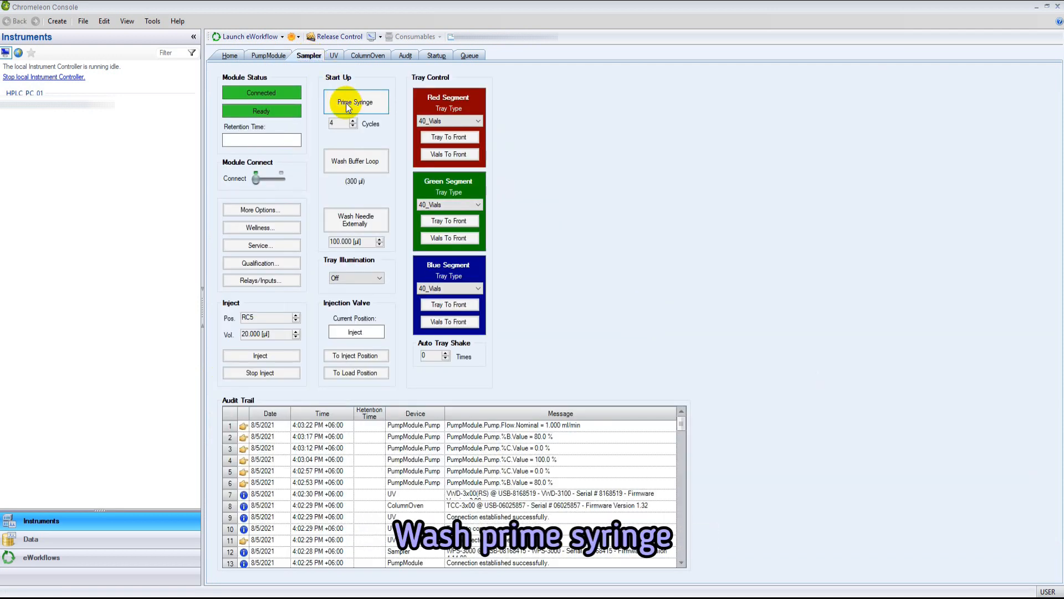
click(355, 102)
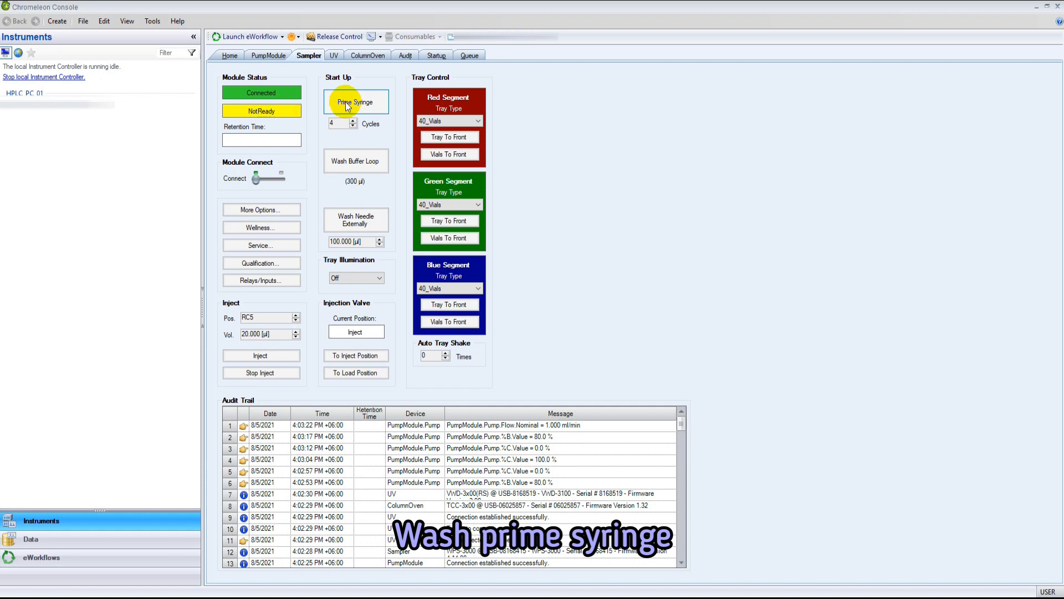
mouse_move(364, 136)
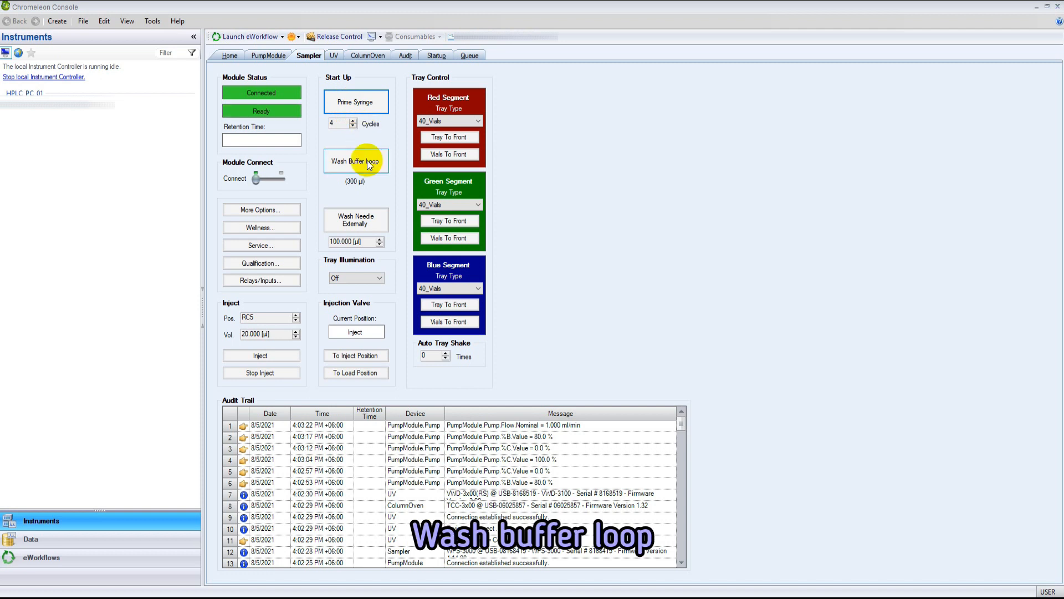
click(354, 161)
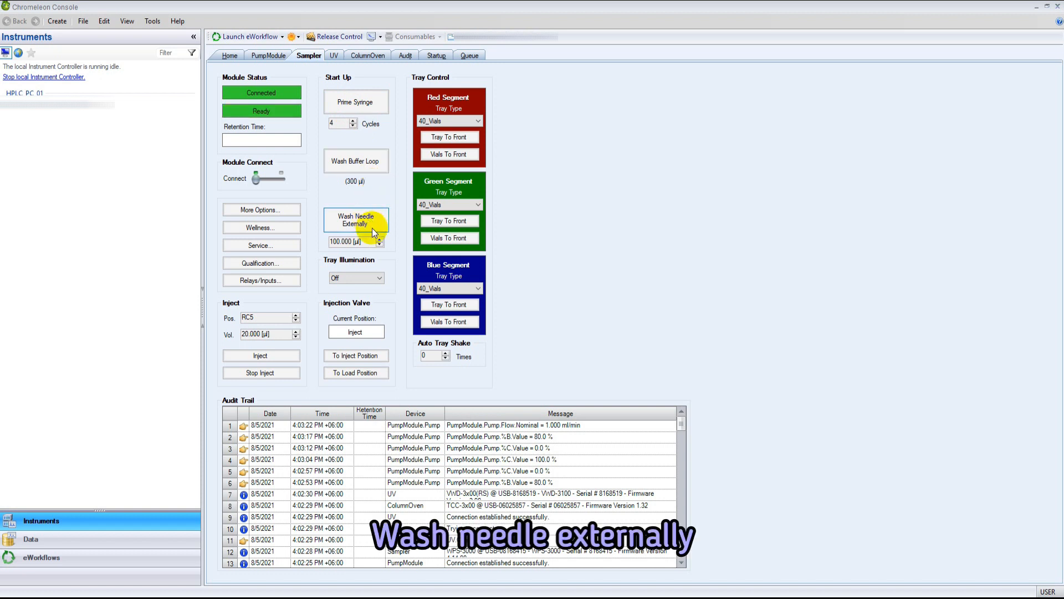
click(356, 220)
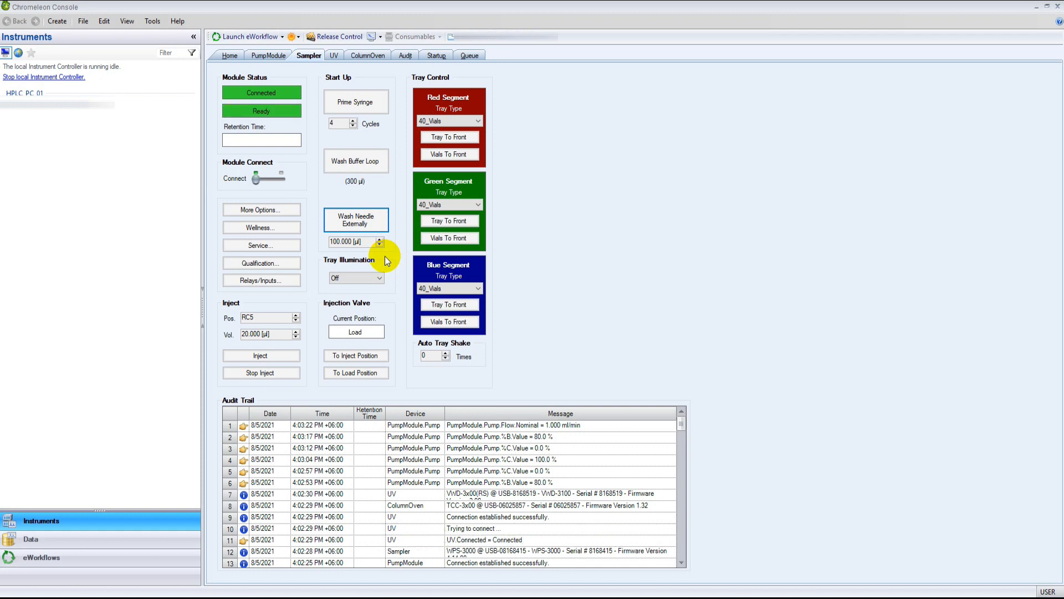
click(334, 55)
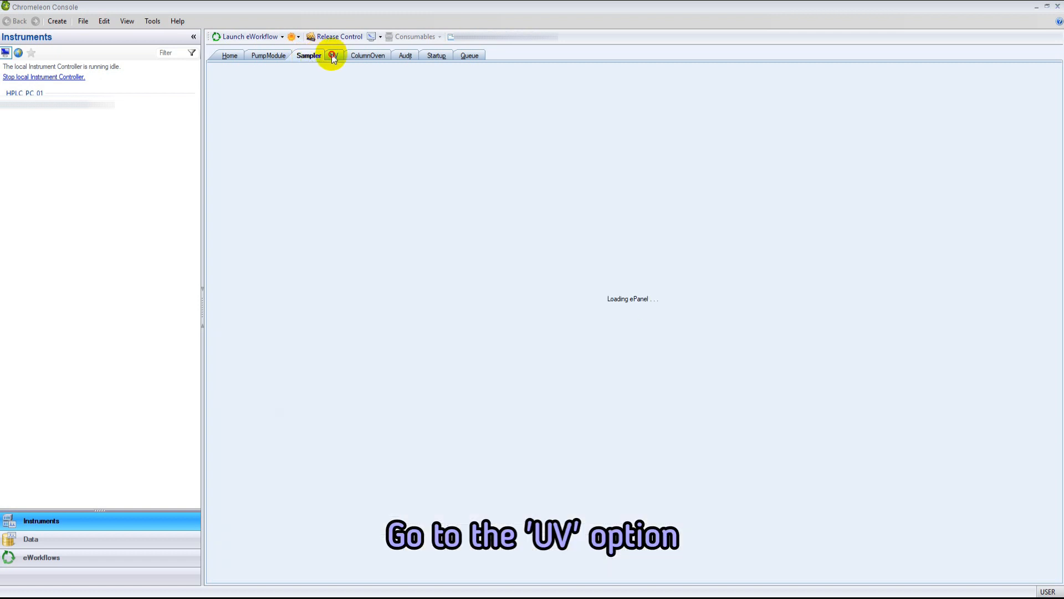
Switch on the UV lamp with the detection wavelength at 254 nm.
click(333, 55)
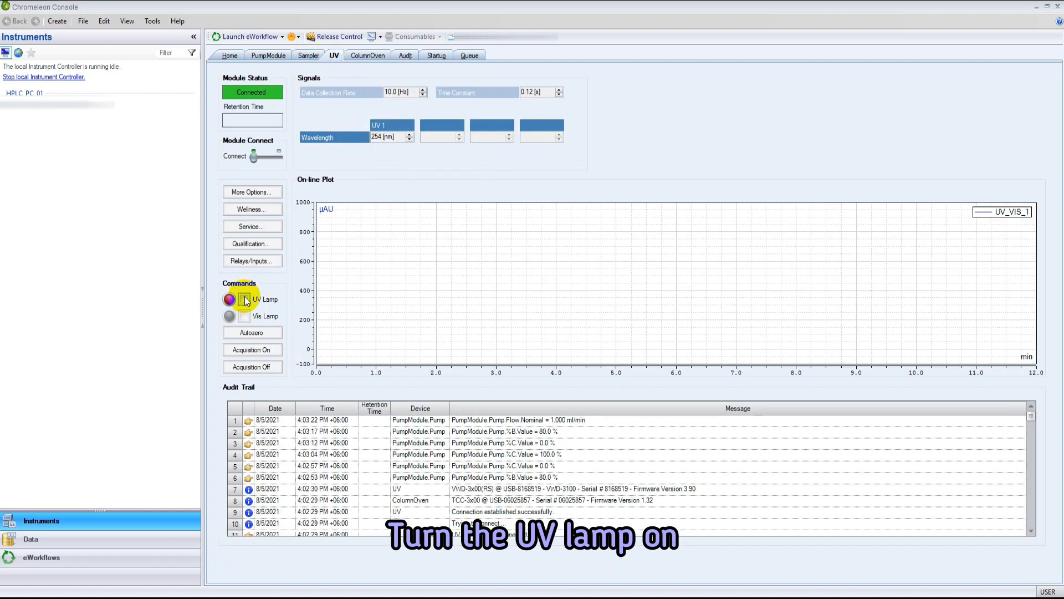
click(243, 300)
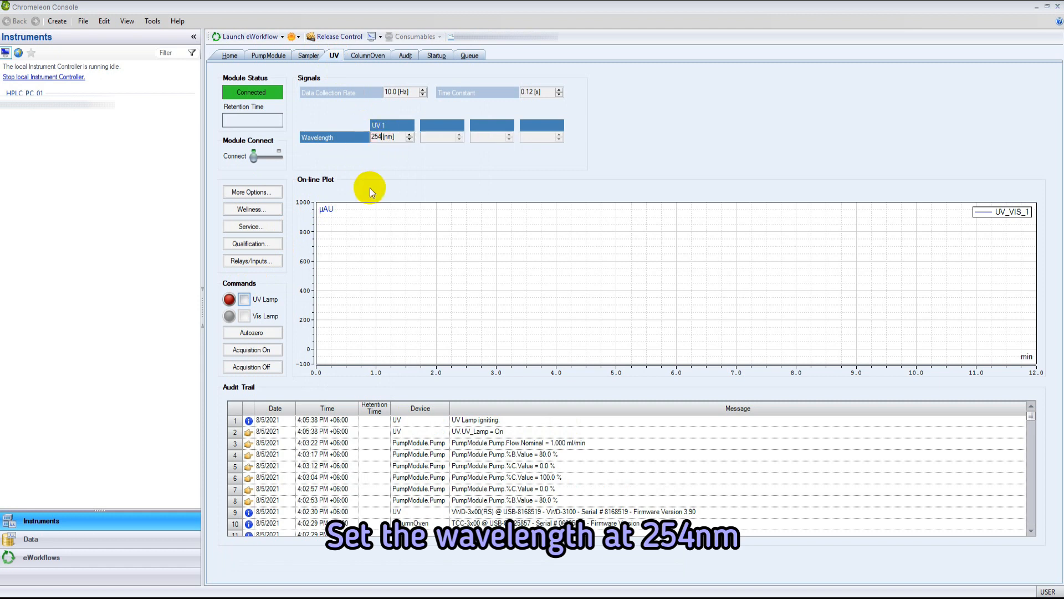
click(243, 299)
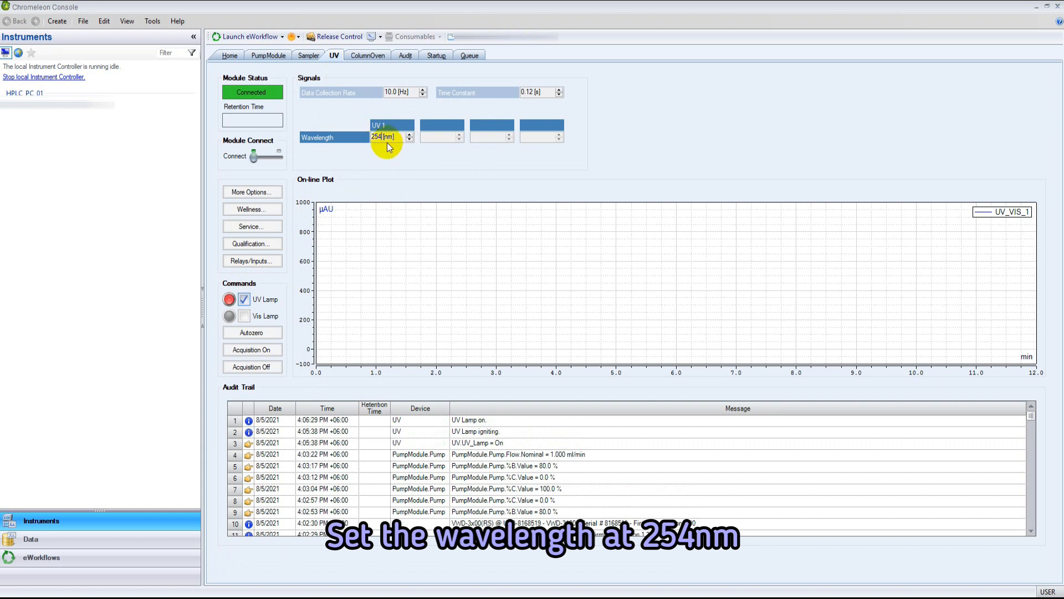
Turn on column oven temperature control at 37 °C and bring up the instrument queue.
click(367, 56)
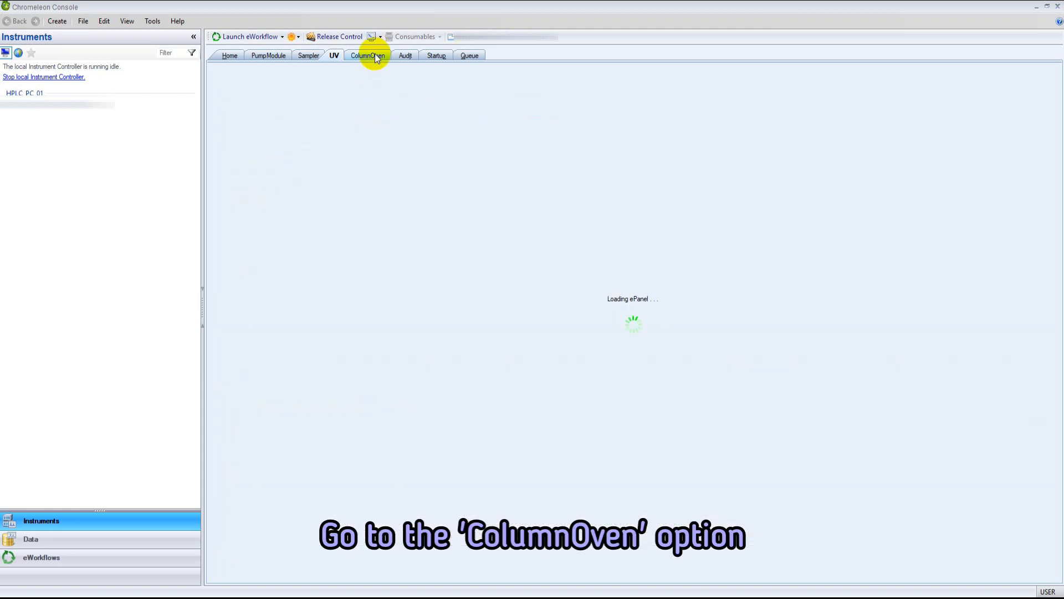
click(367, 55)
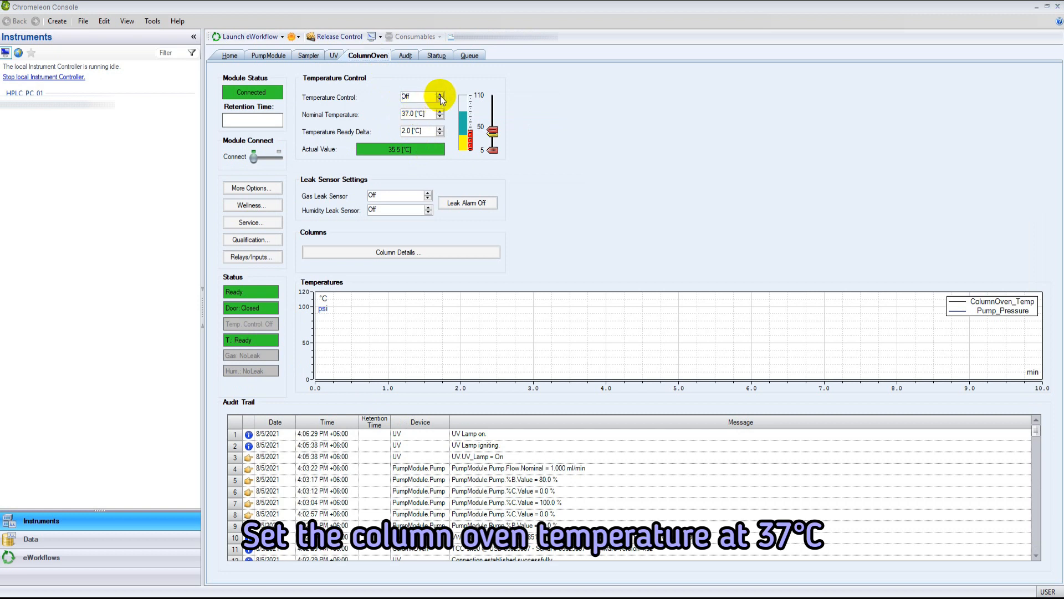
click(421, 96)
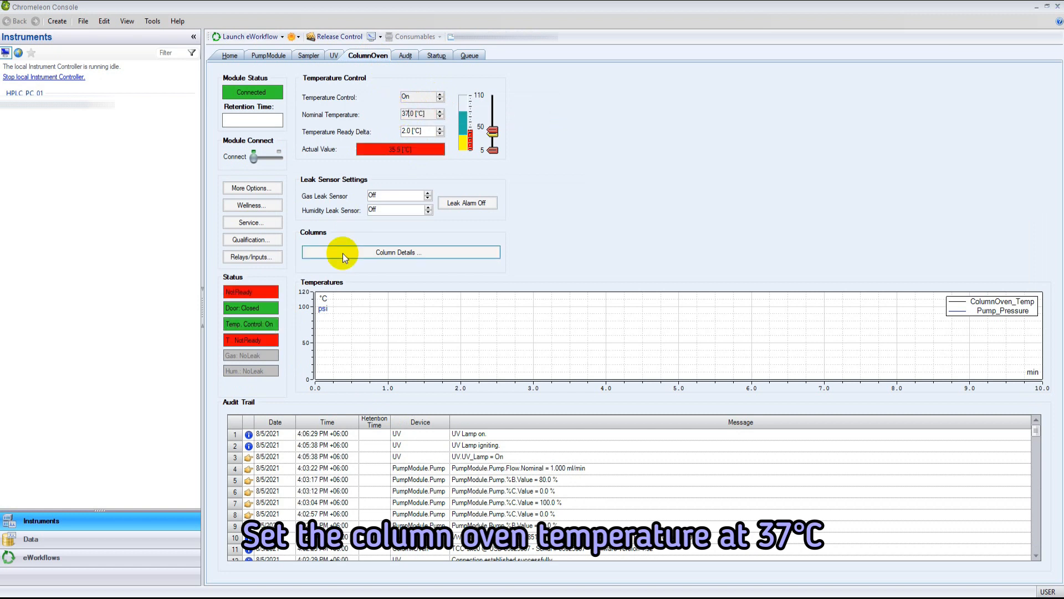
click(469, 55)
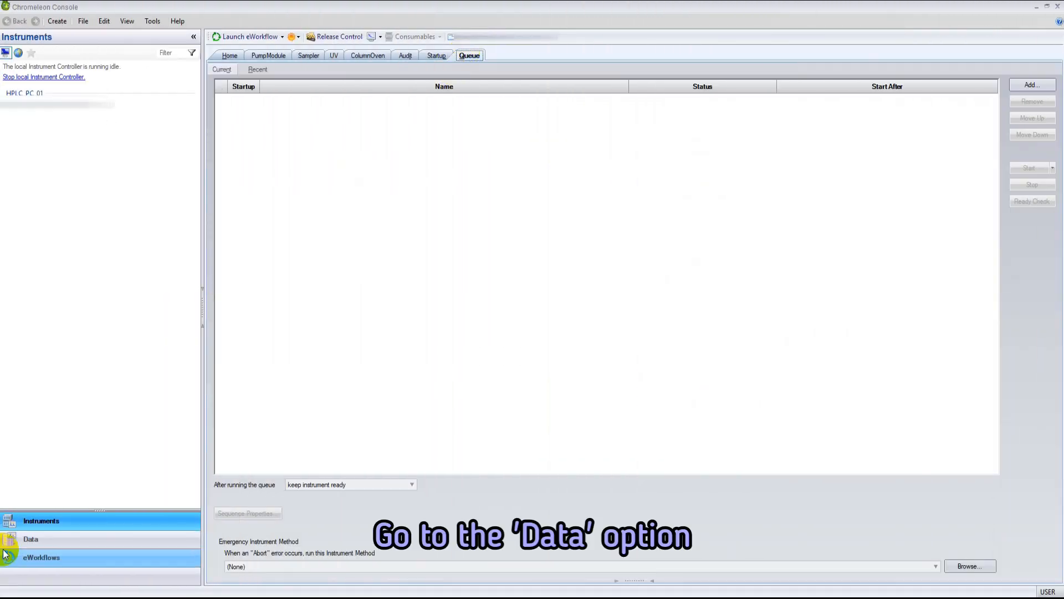
Create a new sequence in the Sequence (Micro) folder with three STD injections, updating views only on demand.
click(31, 539)
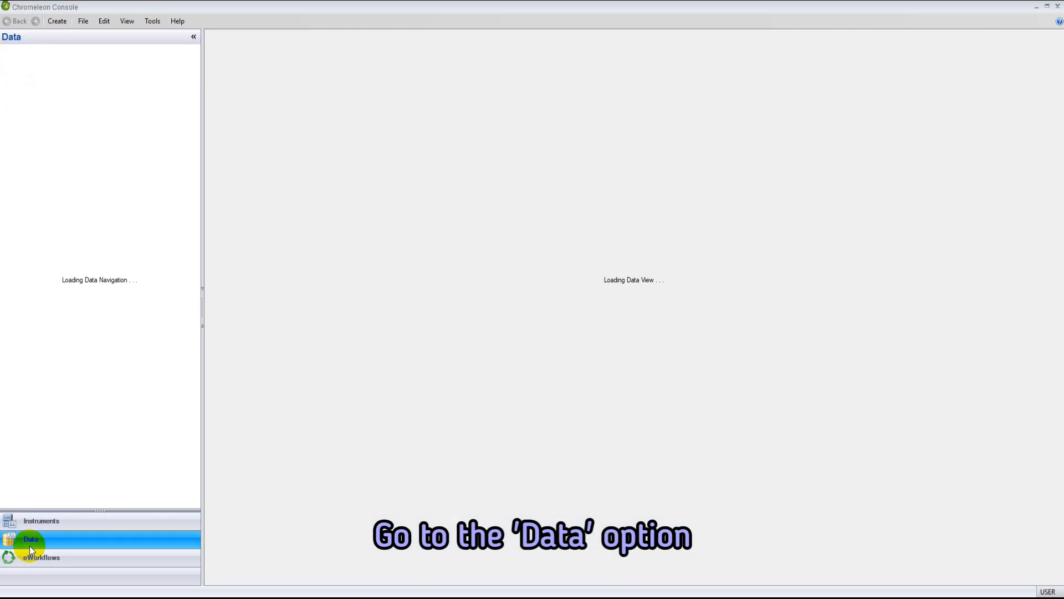
click(29, 539)
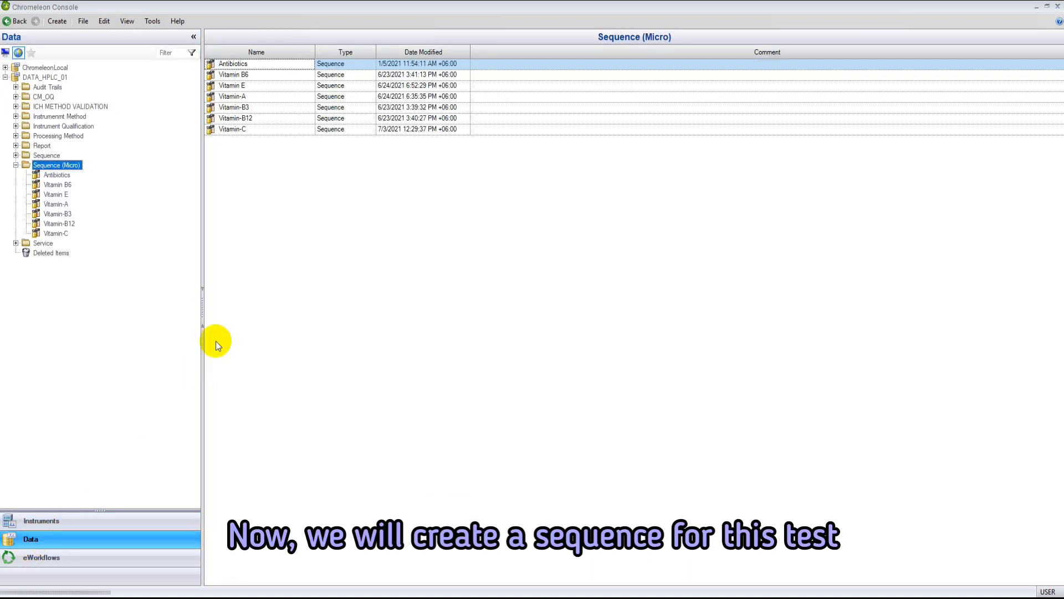
click(57, 20)
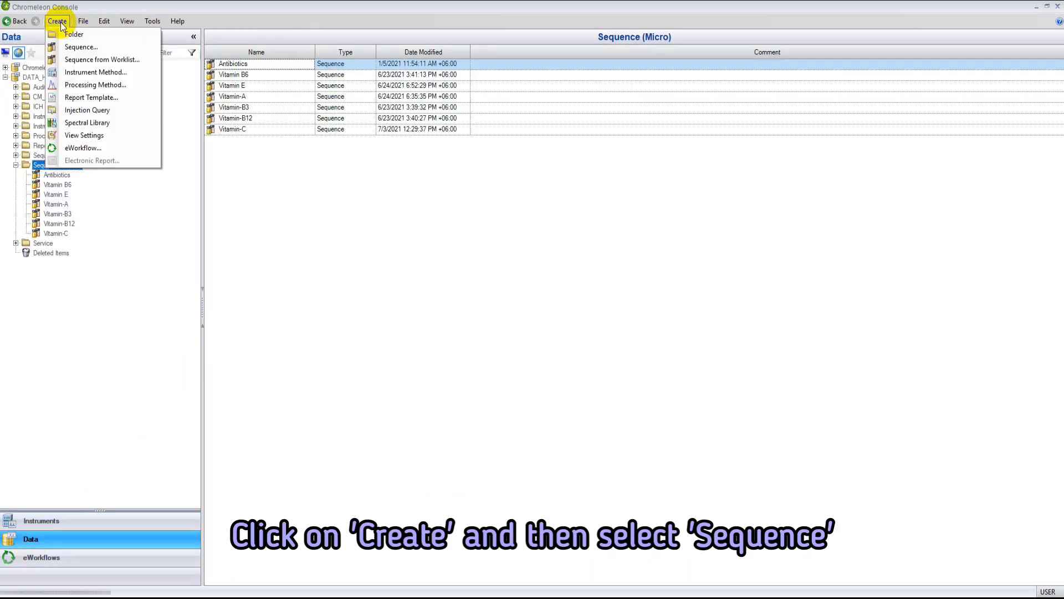
click(81, 46)
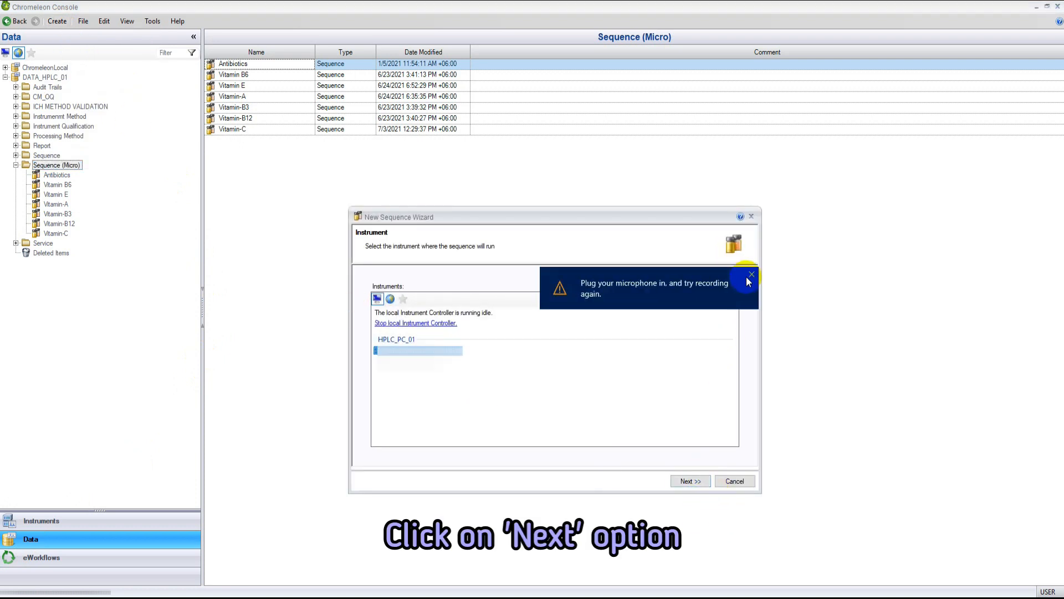
click(689, 481)
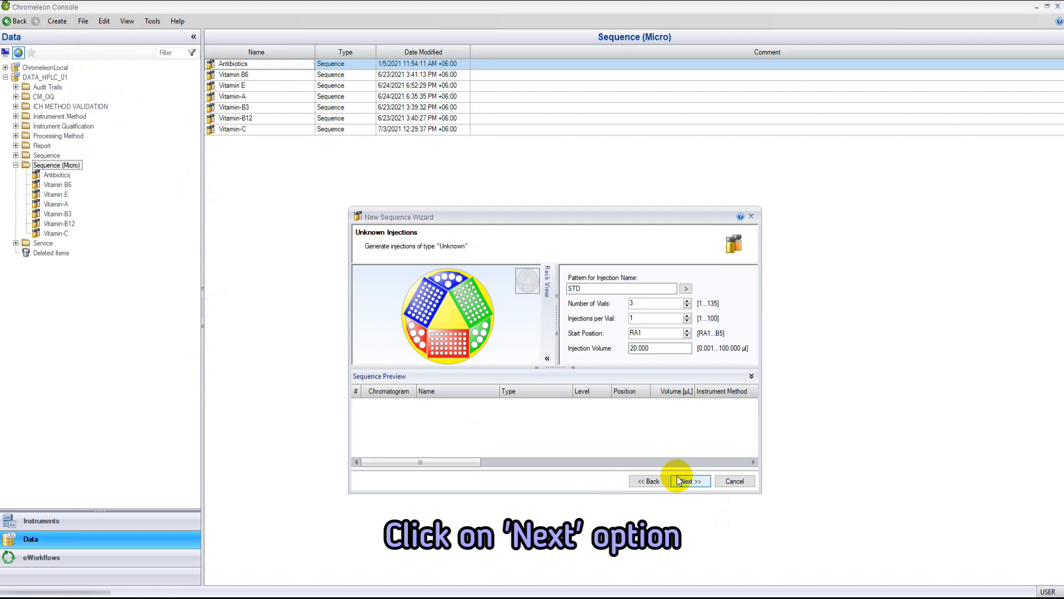
click(688, 480)
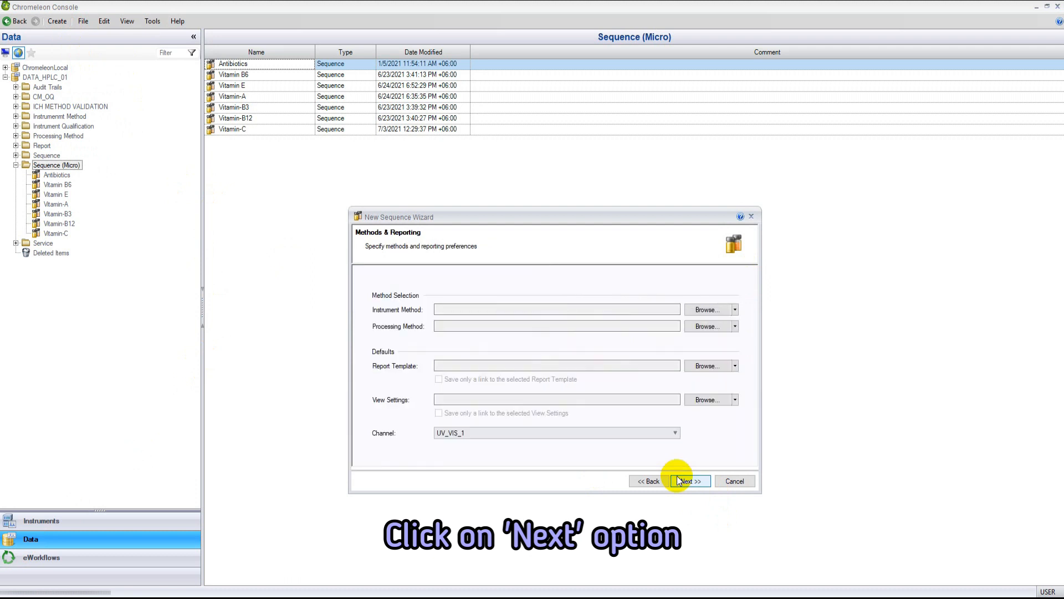
click(688, 480)
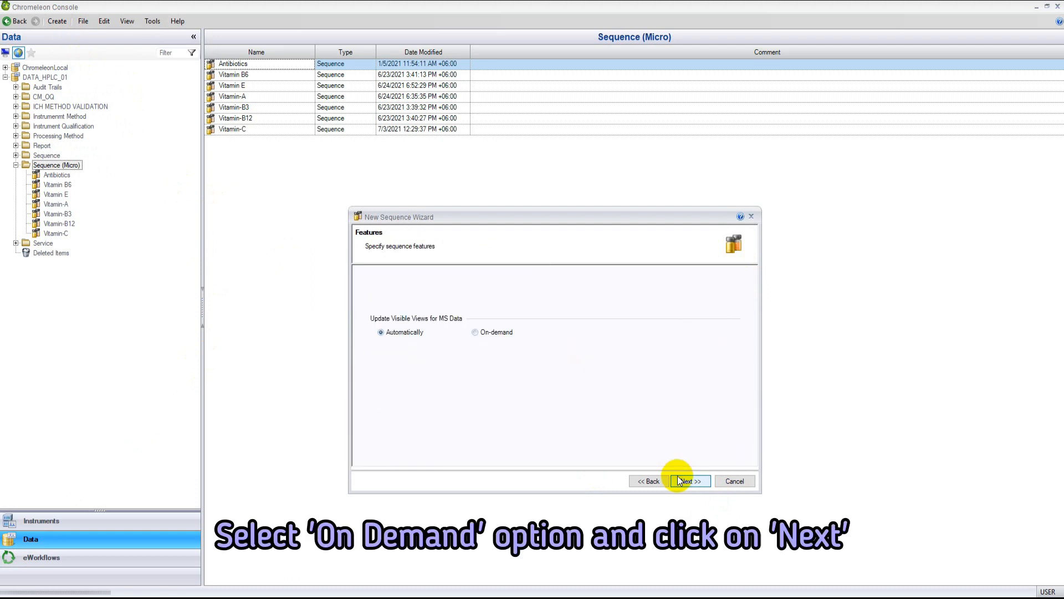
click(475, 332)
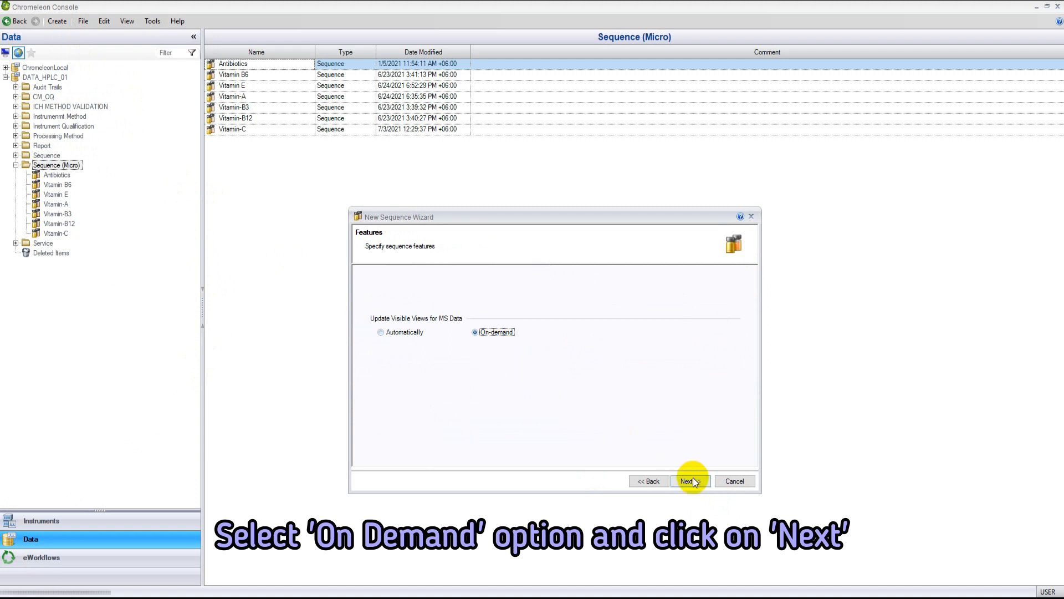
Finish the wizard and save the sequence as Sodium Benzoate.
click(687, 480)
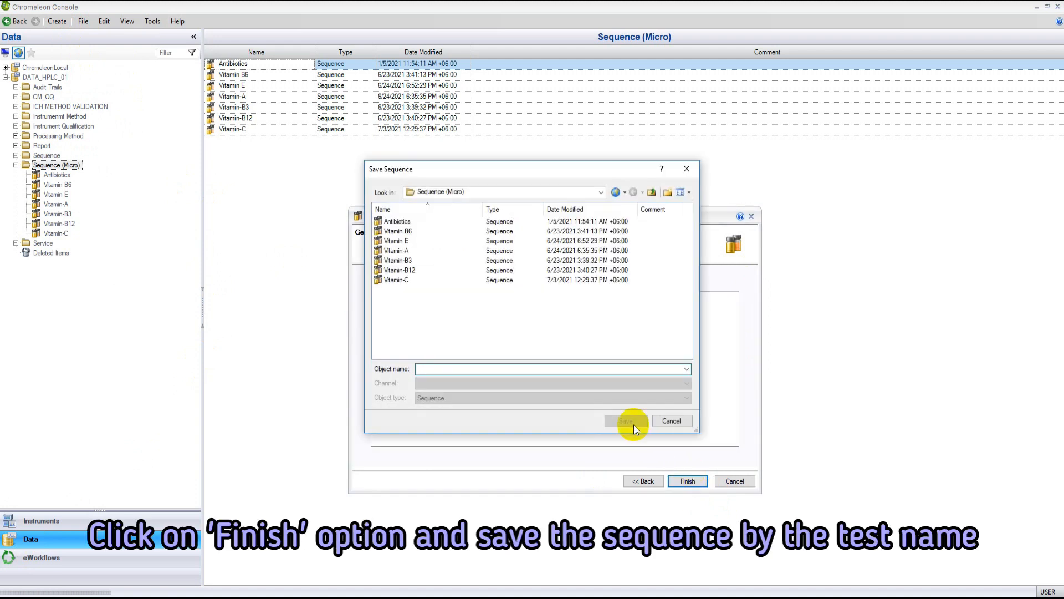
text(Sodium)
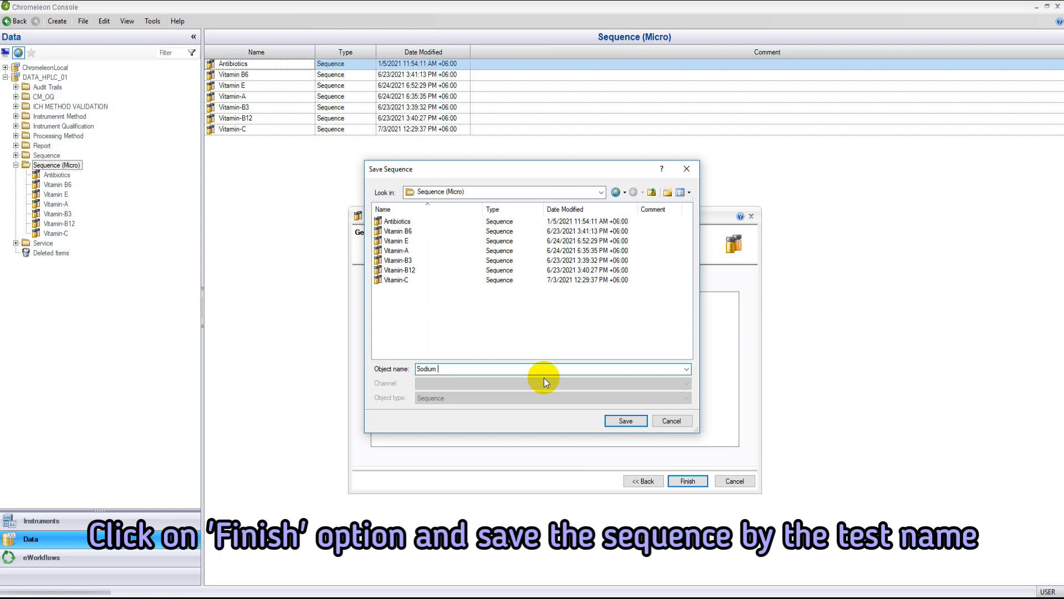
text(Benzoate)
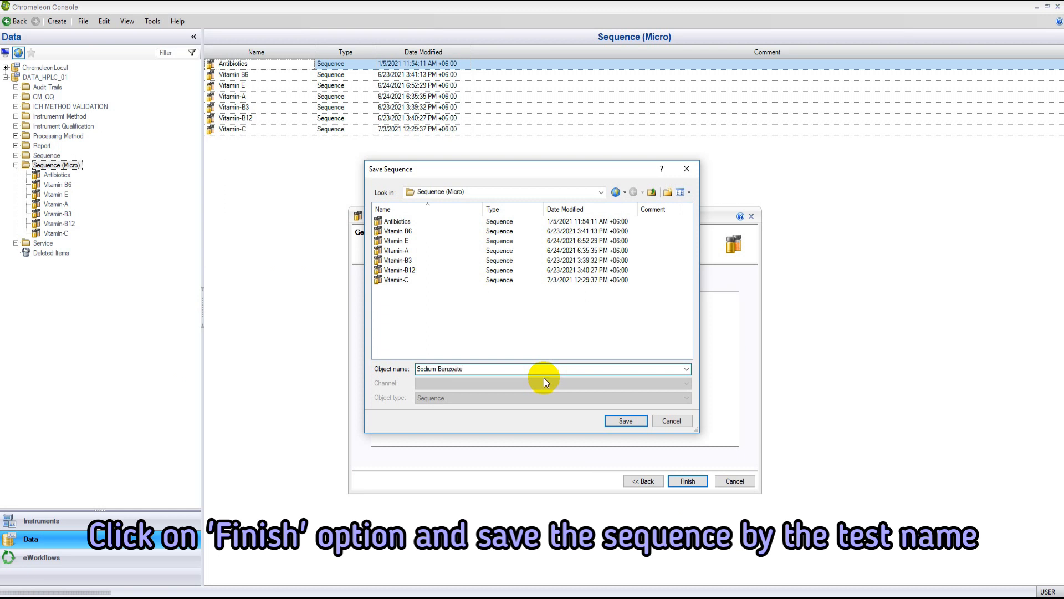
click(624, 421)
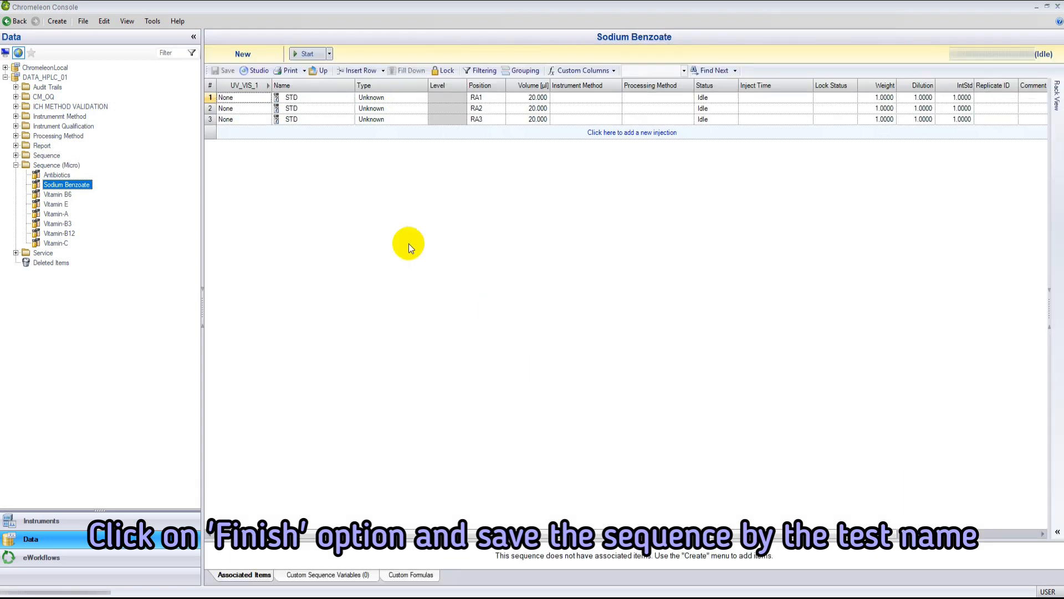
mouse_move(613, 99)
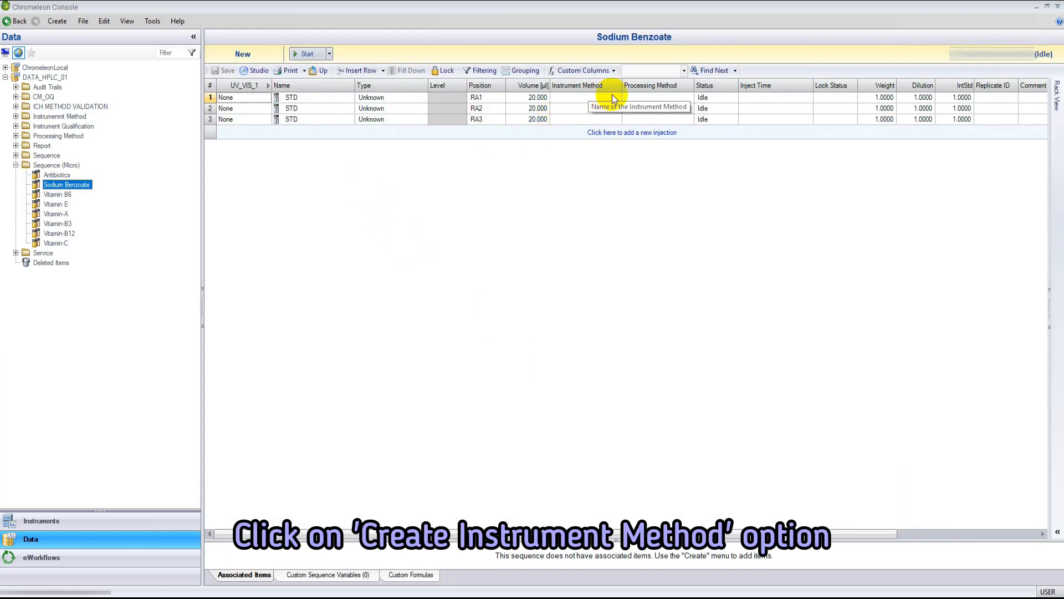
Start a new instrument method for HPLC_PC_01, accepting the run time and channel settings.
click(616, 98)
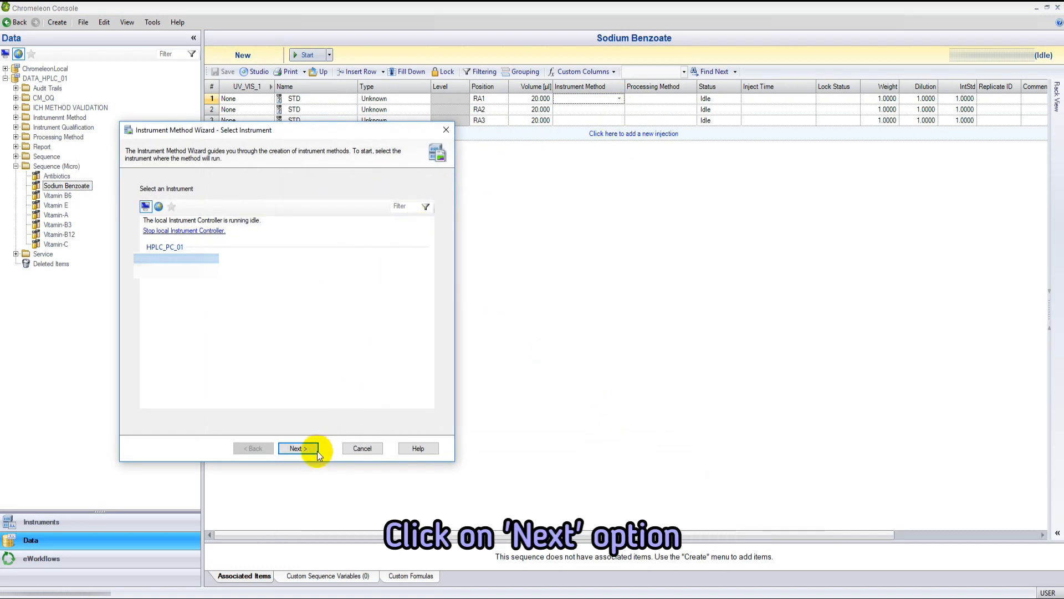
click(298, 448)
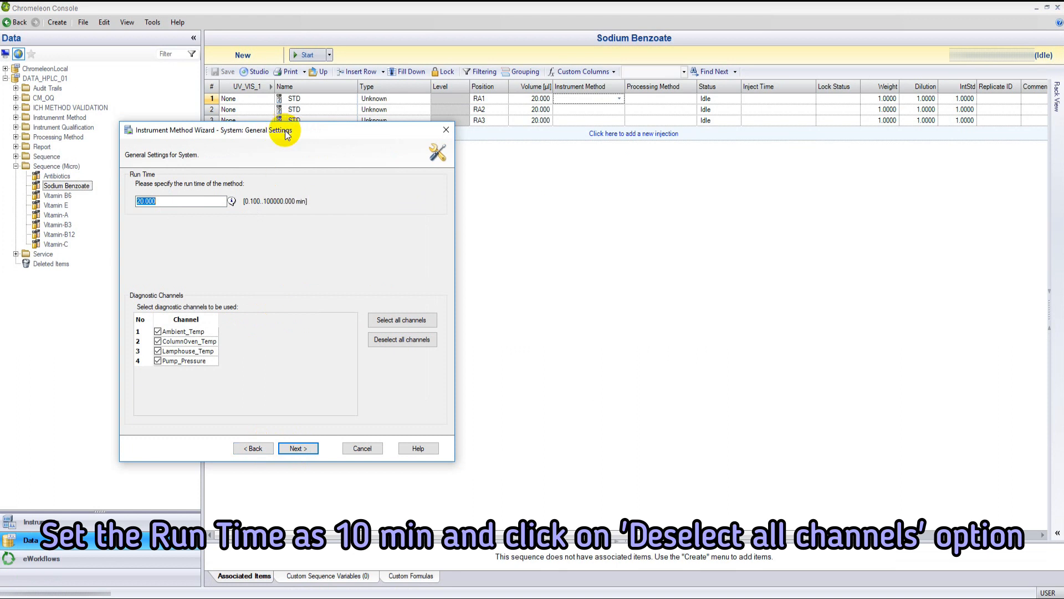
drag(285, 131, 499, 177)
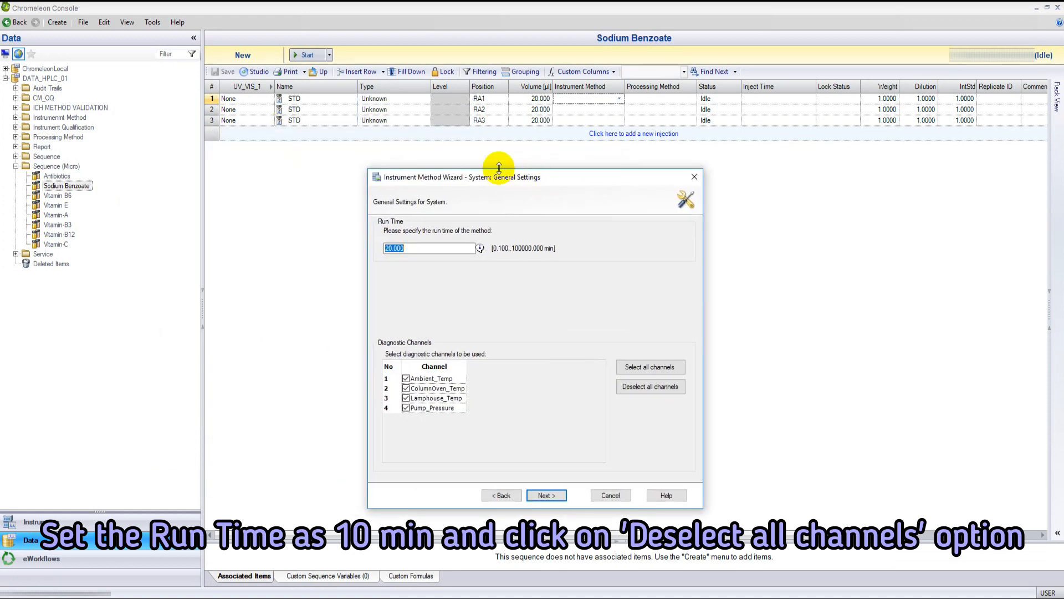
mouse_move(547, 494)
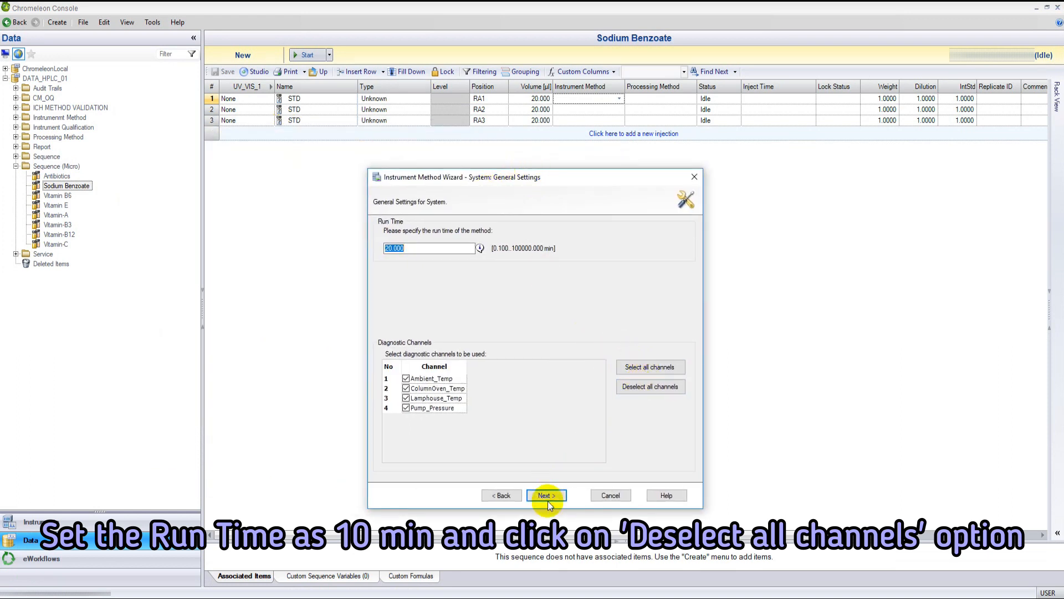
click(545, 495)
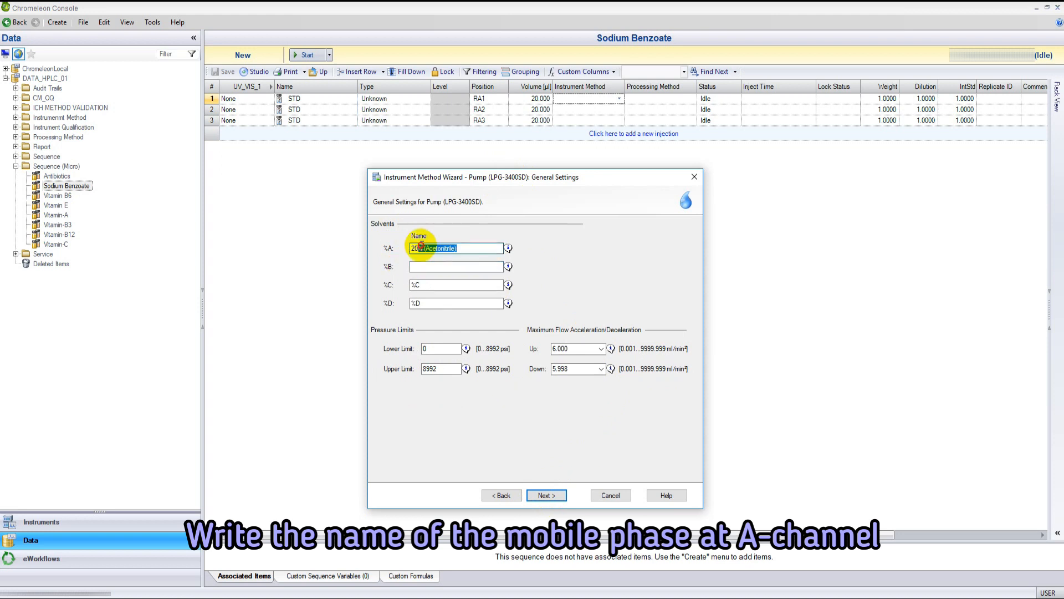
Name pump solvent A Acetate Buffer:Acetonitrile and accept the solvent and pressure settings.
text(Acetate Buffer)
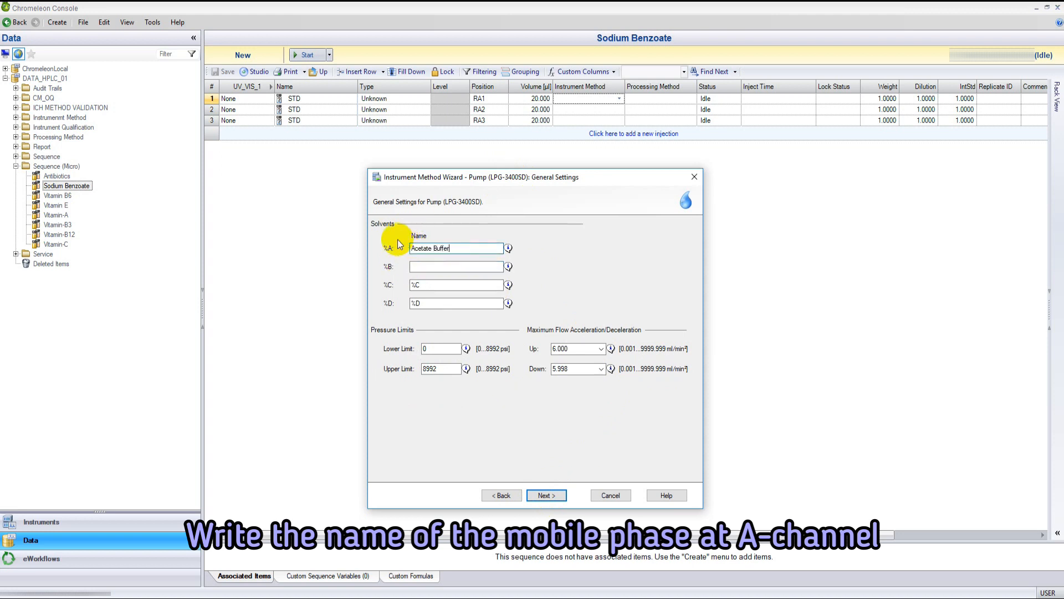
text(:Acetonitrile)
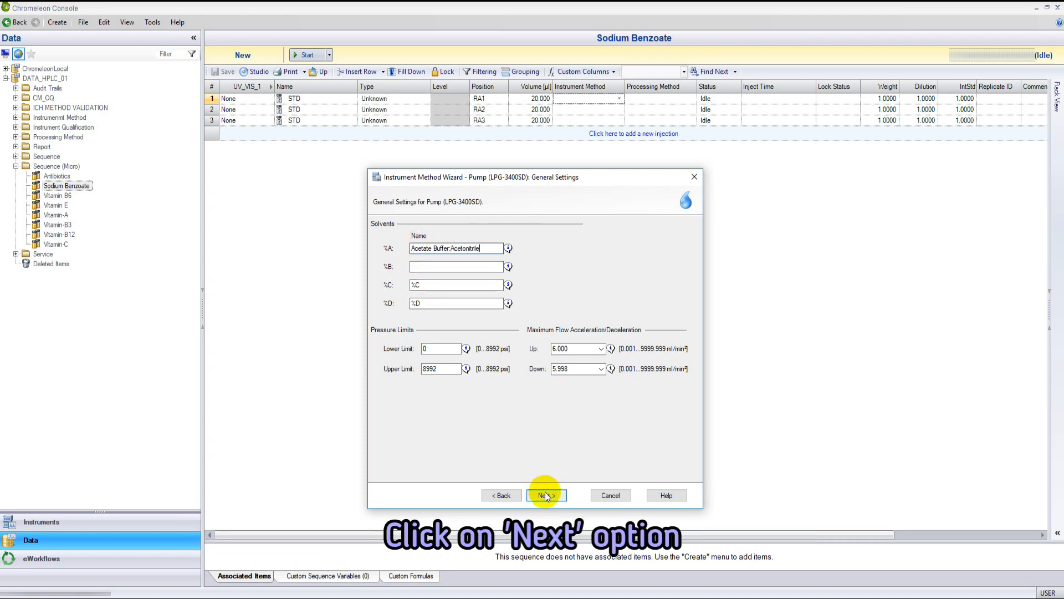
click(546, 494)
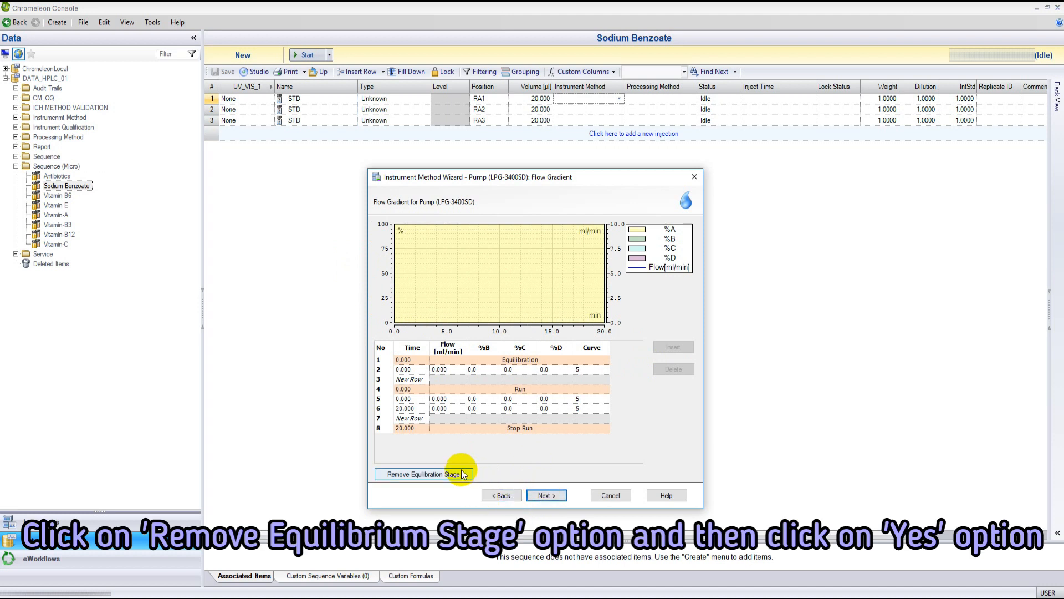
Remove the equilibration stage and set the flow to 1.000 ml/min at both gradient time points.
click(422, 474)
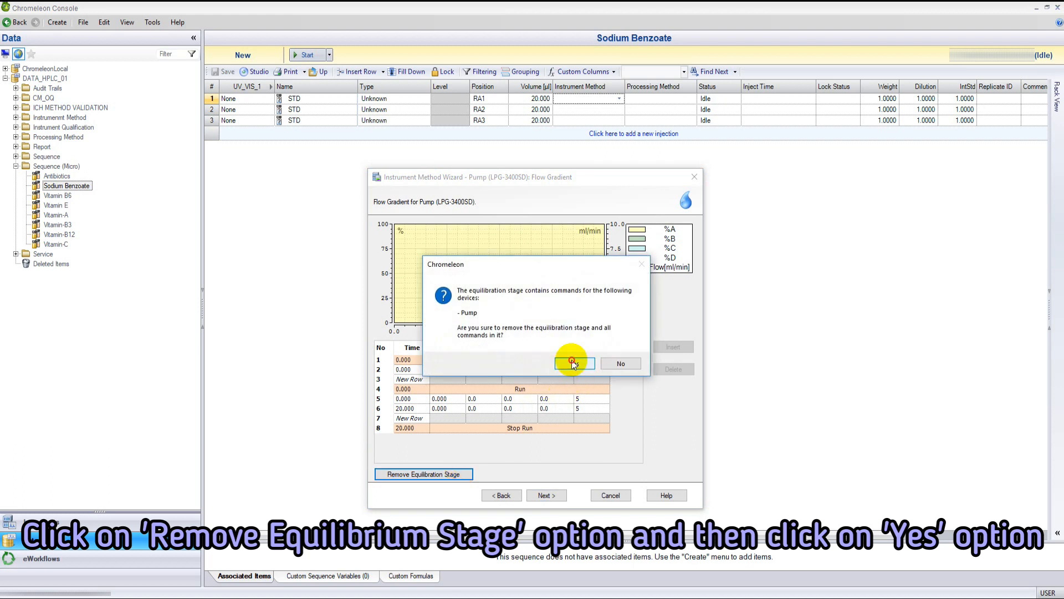
click(570, 364)
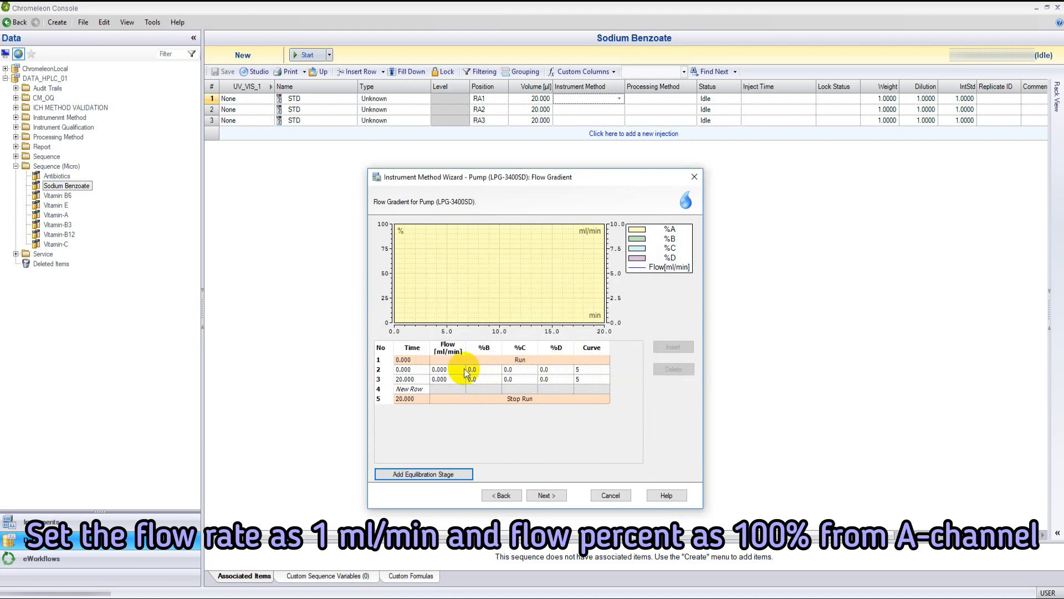
click(447, 369)
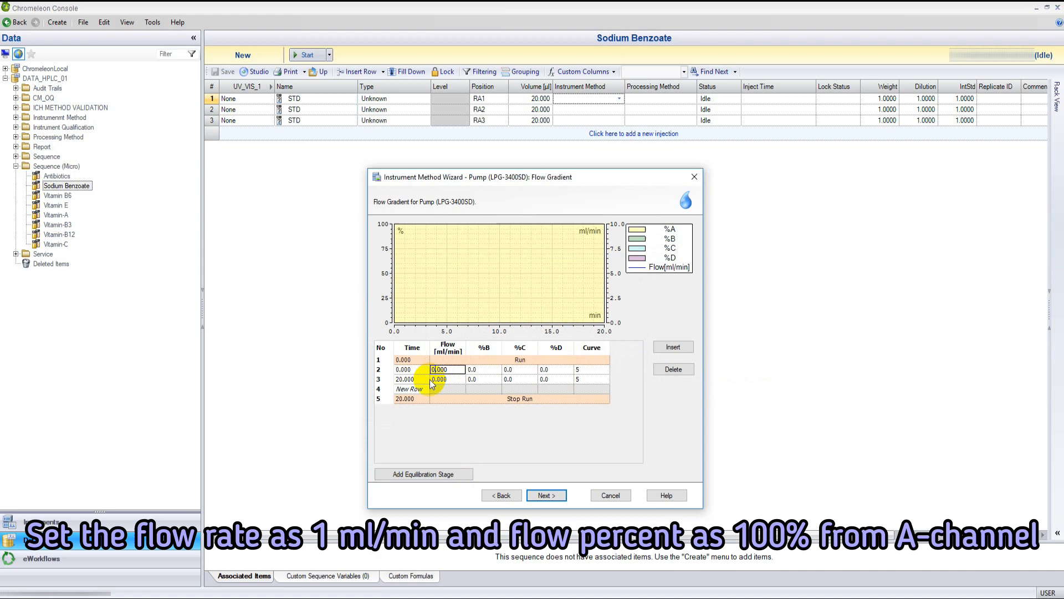
text(1.000)
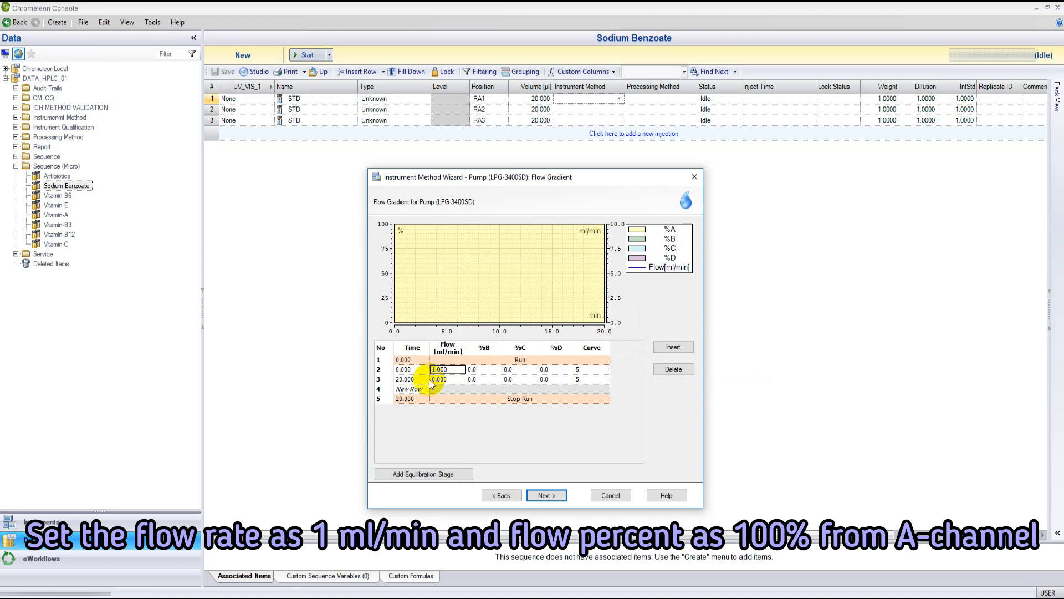
mouse_move(472, 368)
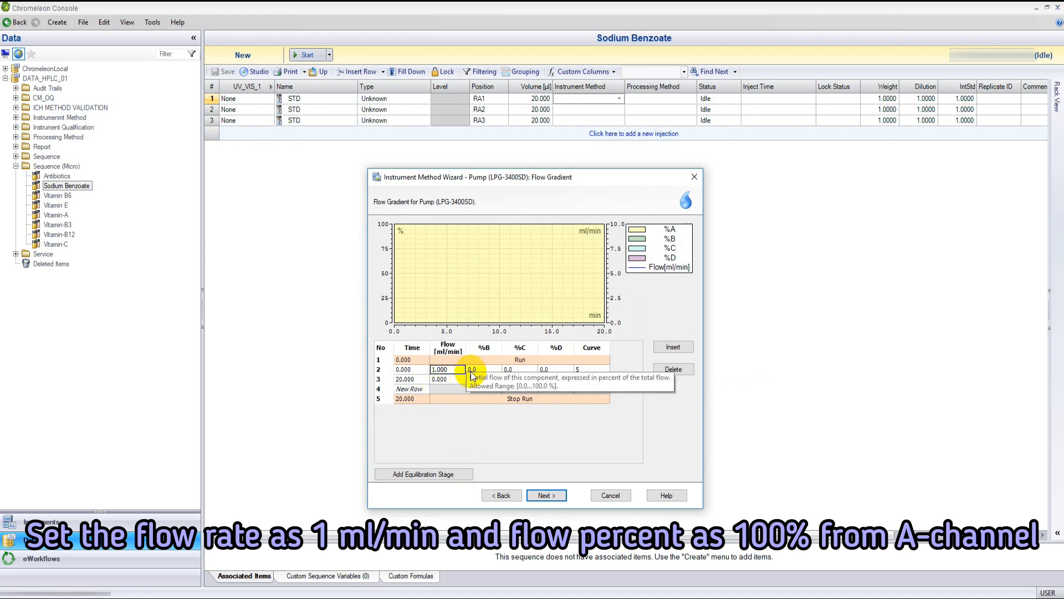
click(441, 379)
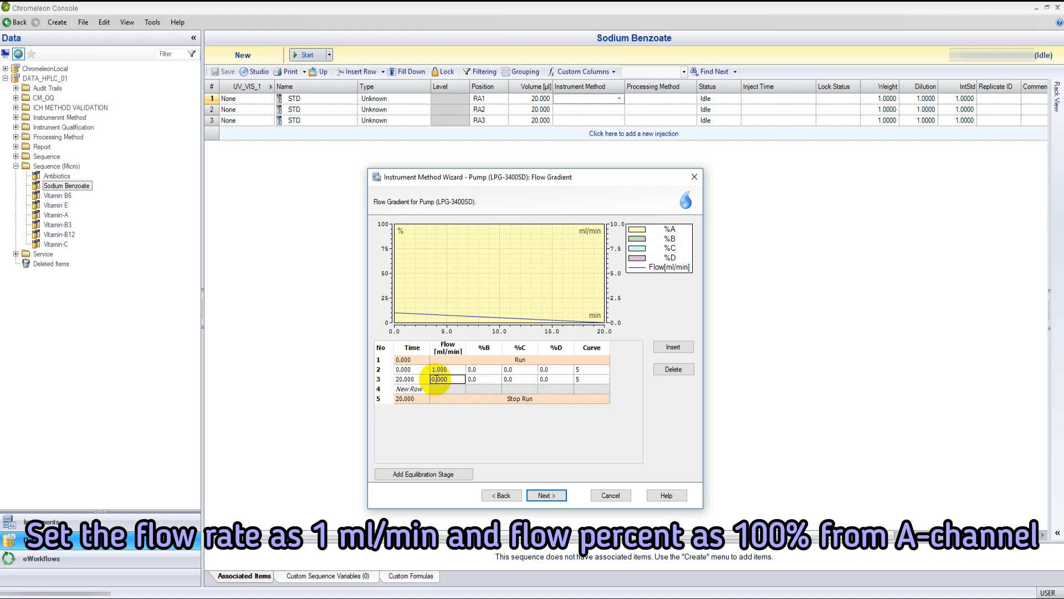
text(1.000)
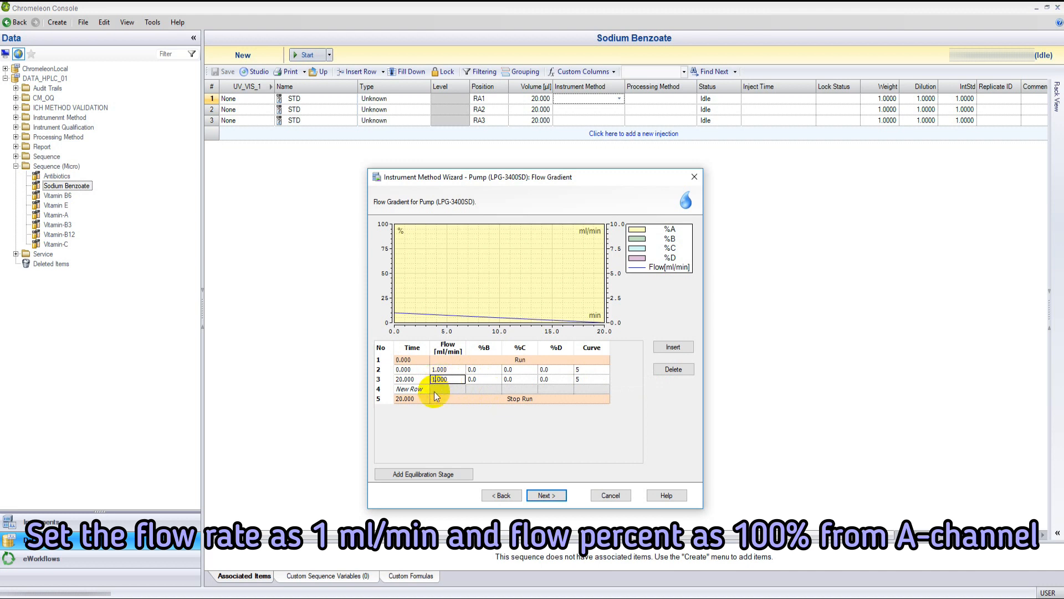
Accept the flow gradient, sampler, column oven and 254 nm UV channel pages through to the completion page.
click(546, 495)
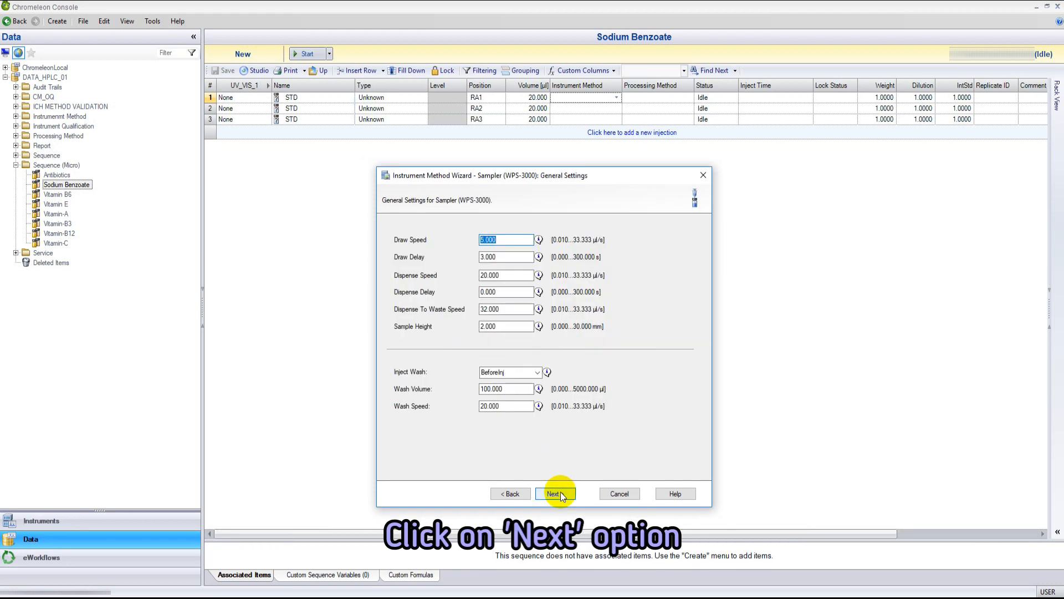
click(555, 494)
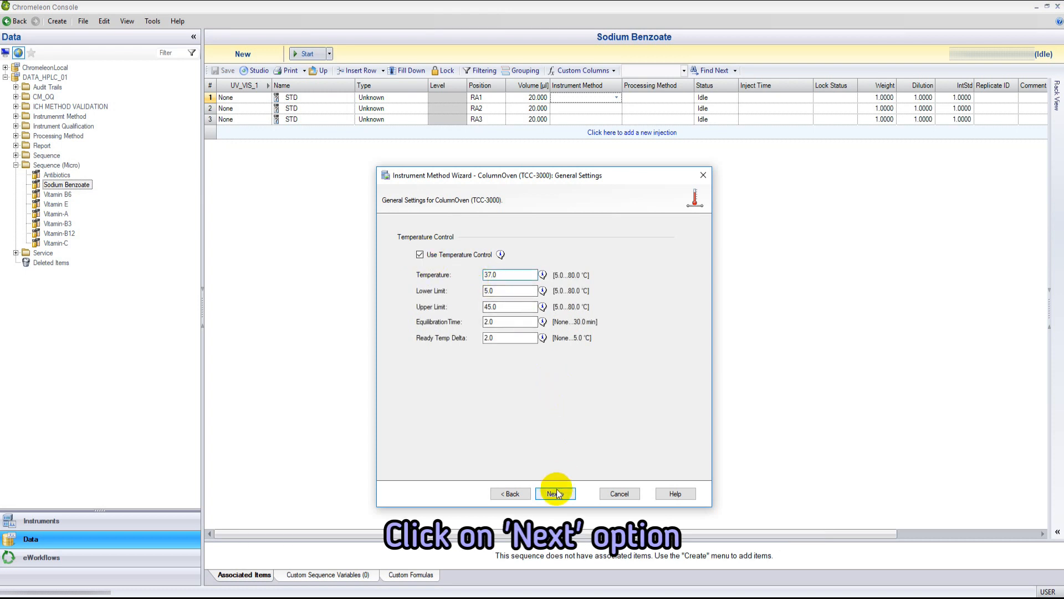
click(554, 494)
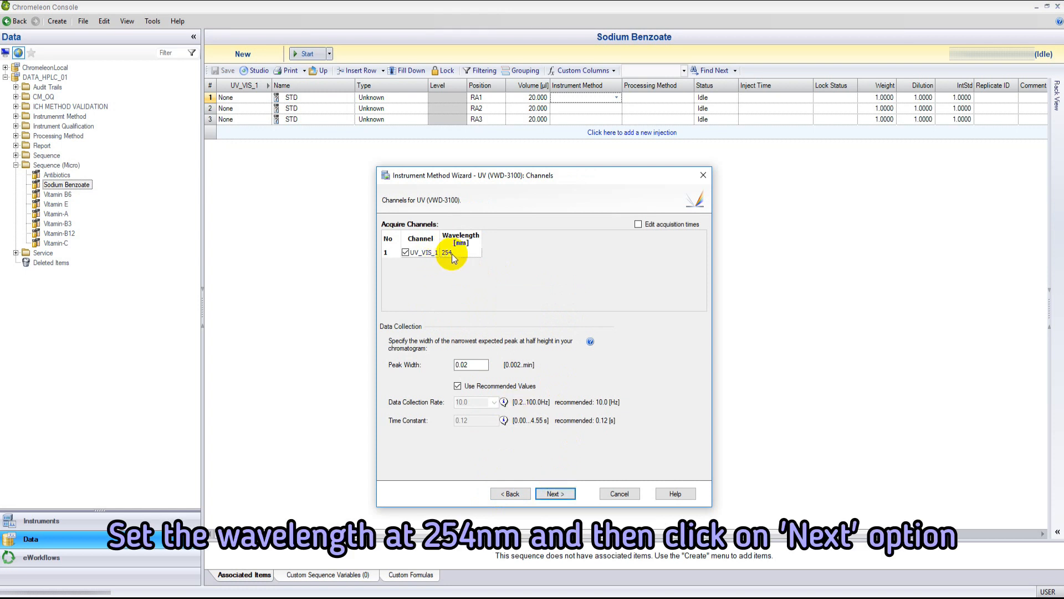
click(555, 493)
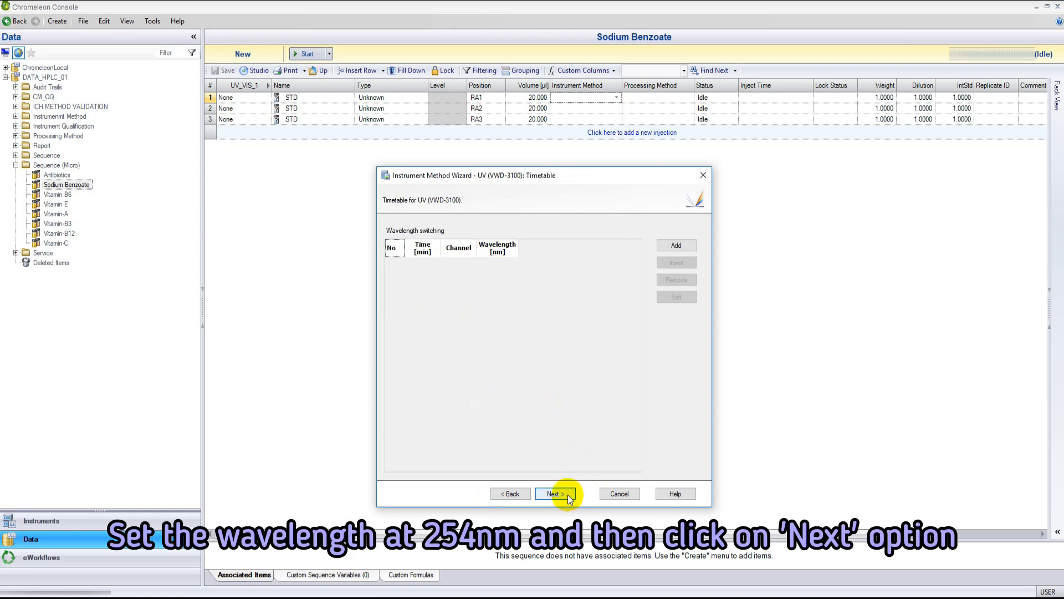
click(554, 493)
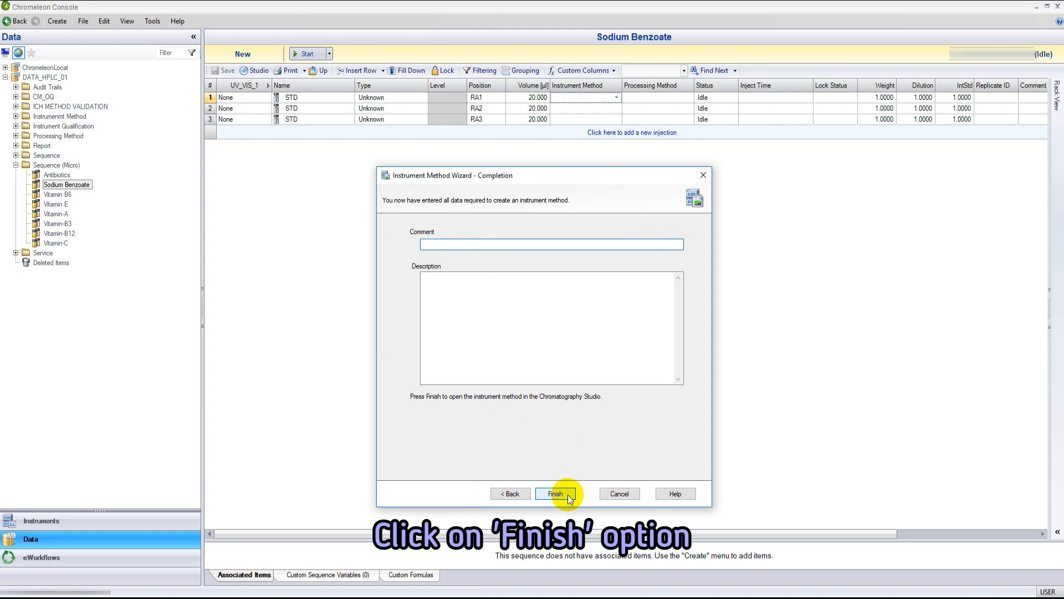
Finish the wizard, review the UV settings and save the method as Sodium Benzoate (Microchem's Experiments).
click(554, 494)
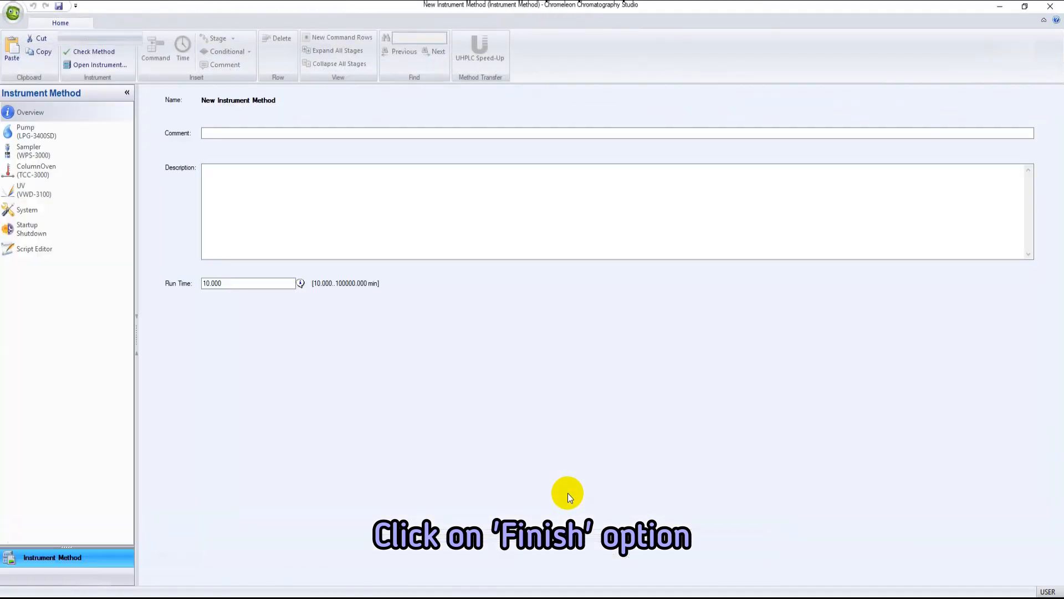
mouse_move(261, 285)
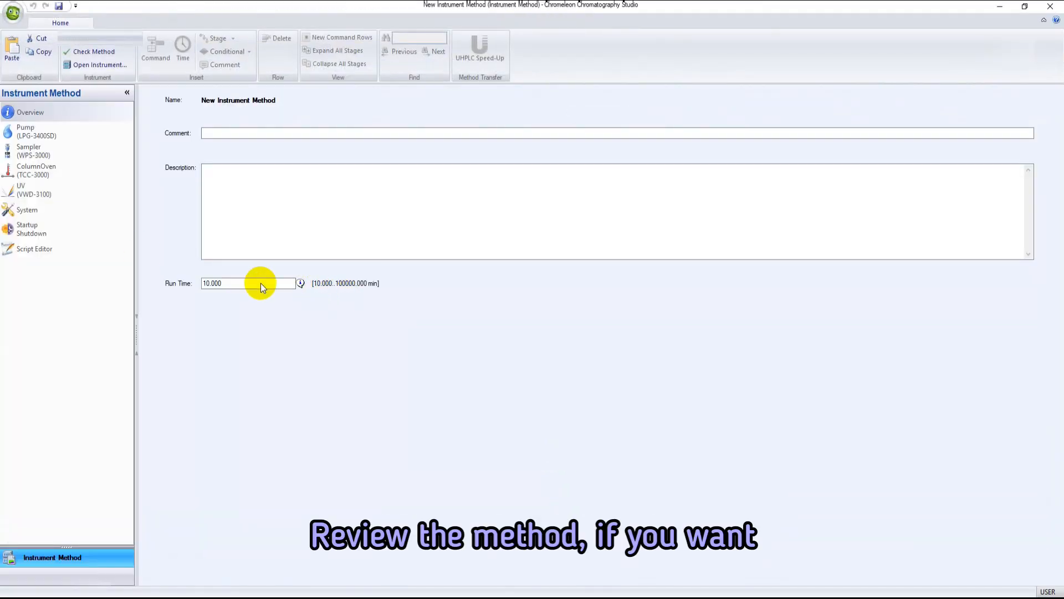
click(32, 131)
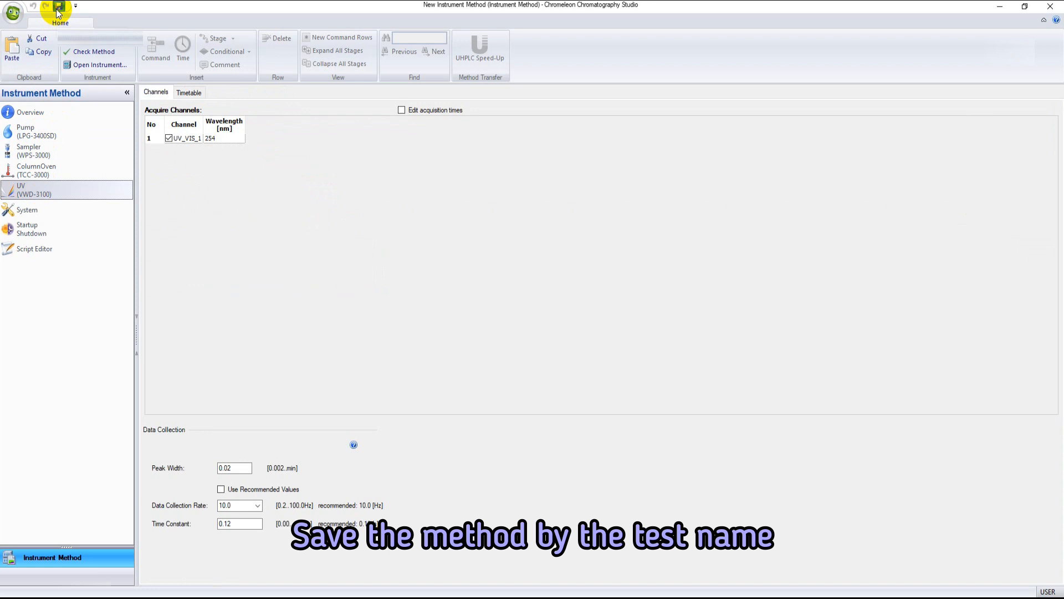
click(58, 7)
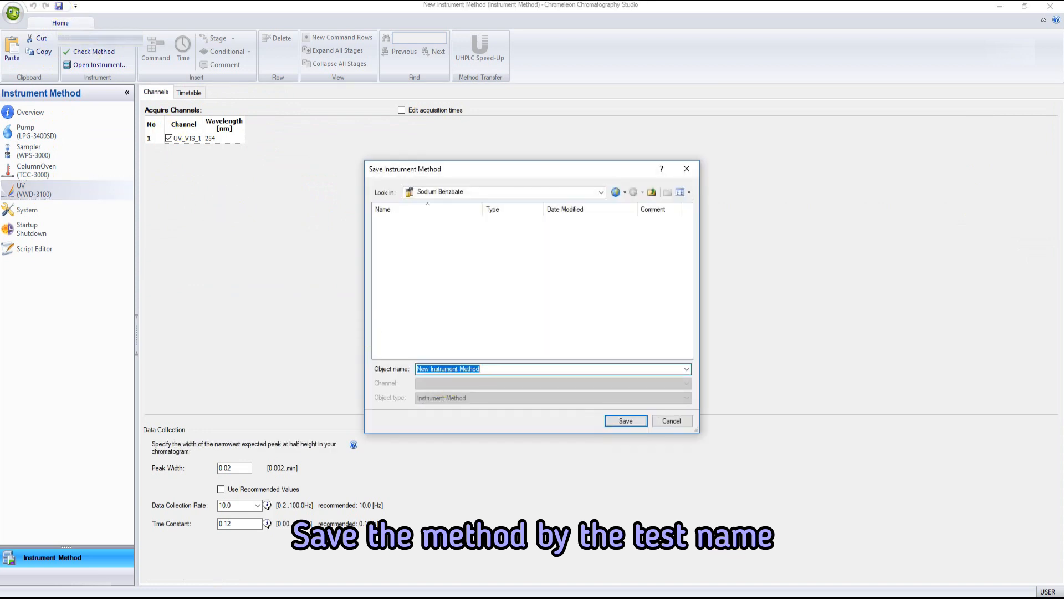
text(Sodium Benzoate (Microche)
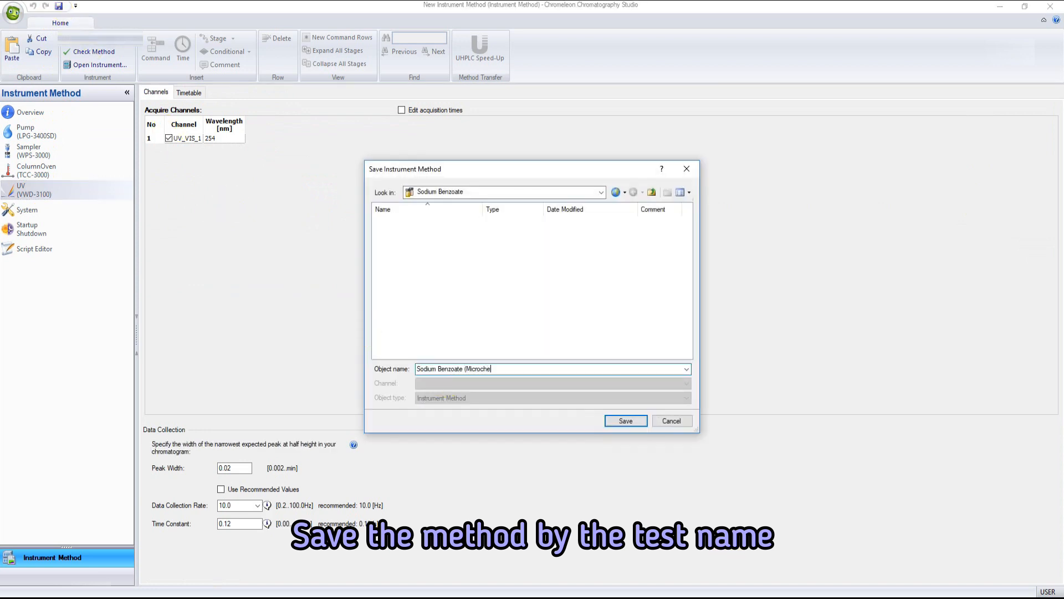
text(m's Experiments))
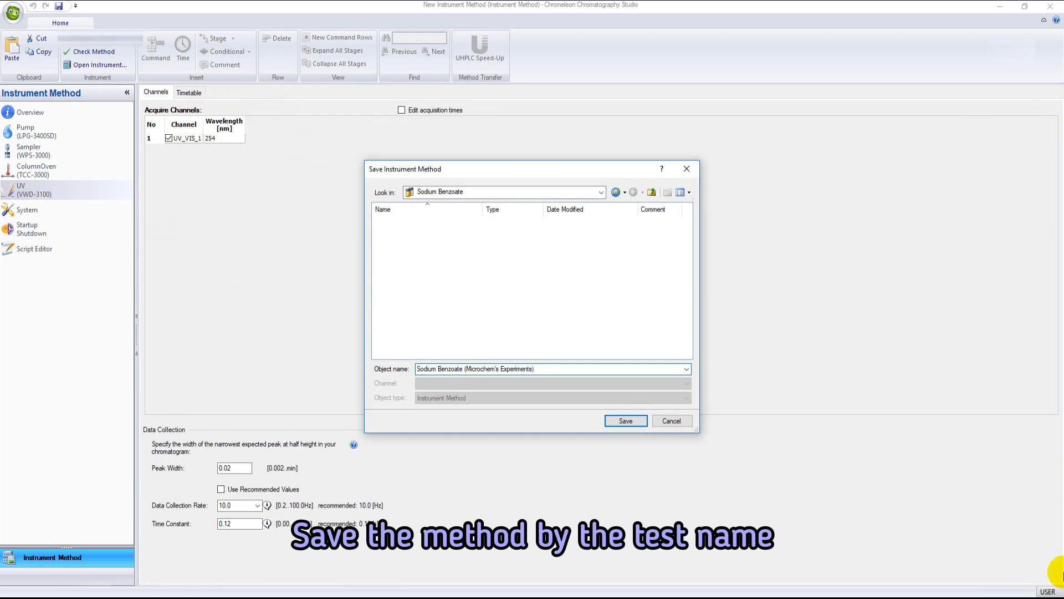
click(624, 420)
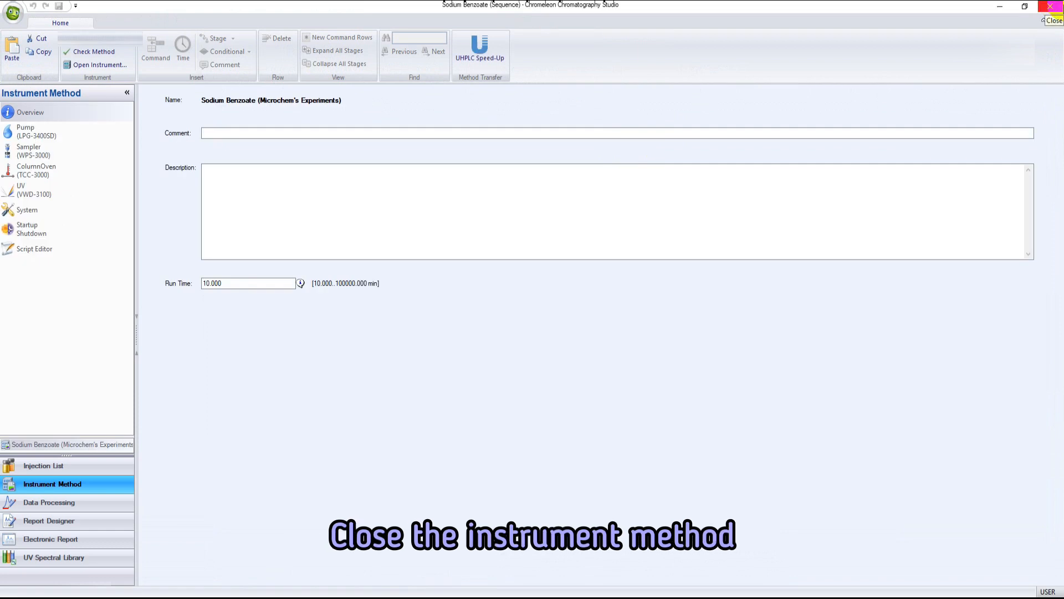
Assign the instrument method to the first injection and create a quantitative processing method named Sodium Benzoate (MicroChem's Experiments).
click(1054, 19)
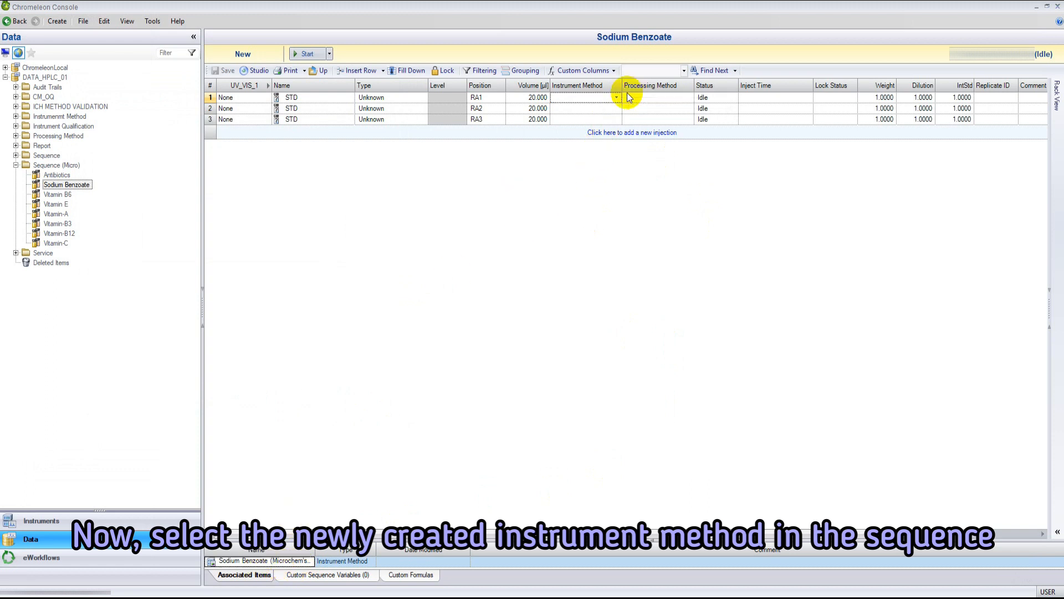
click(584, 98)
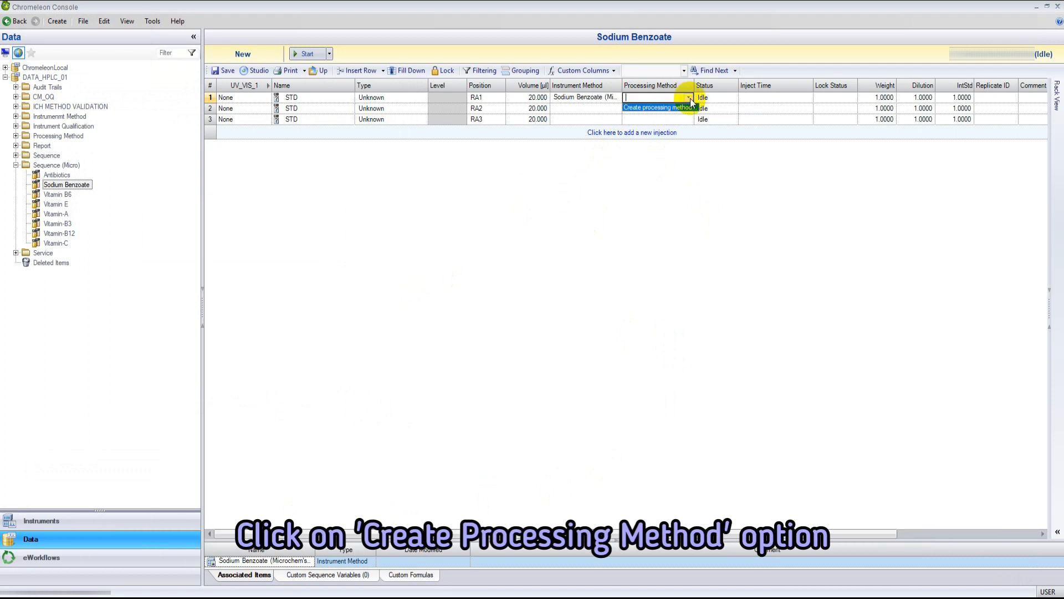
click(658, 108)
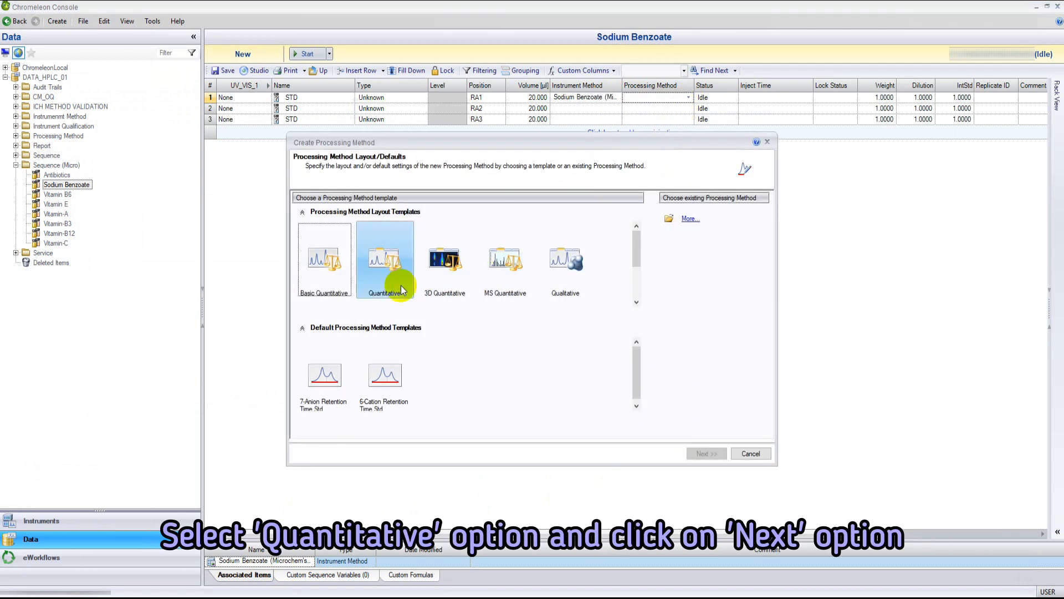
click(705, 452)
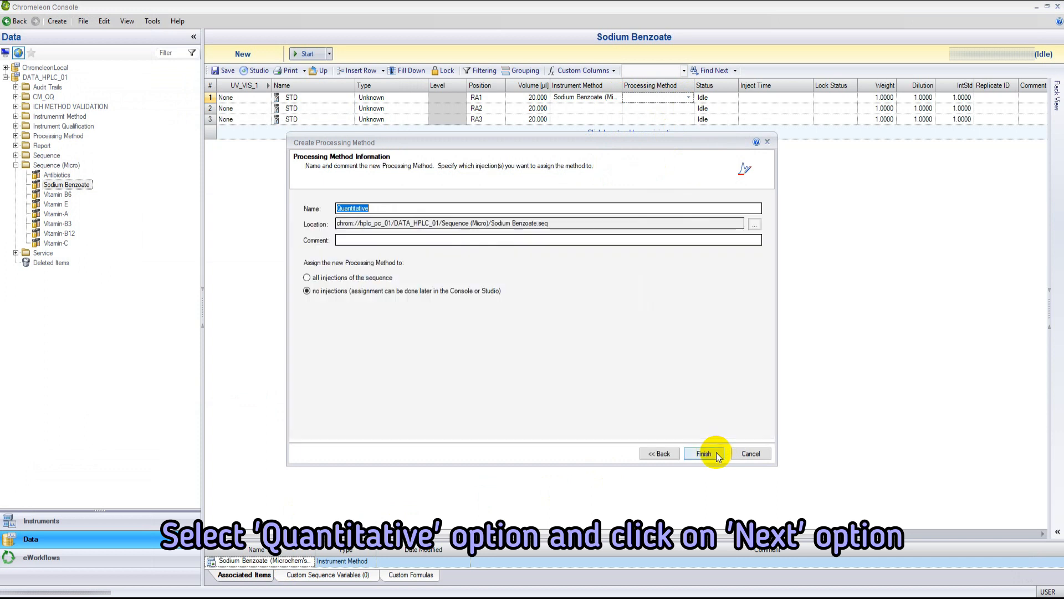
text(Sodium Be)
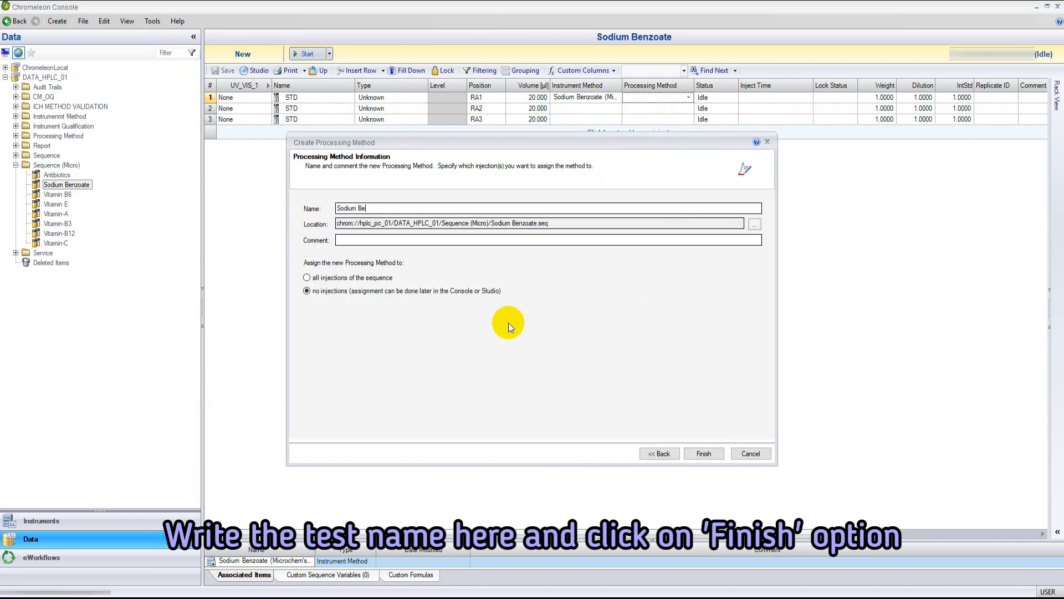
text(nzoate (MicroChem's Experiments)
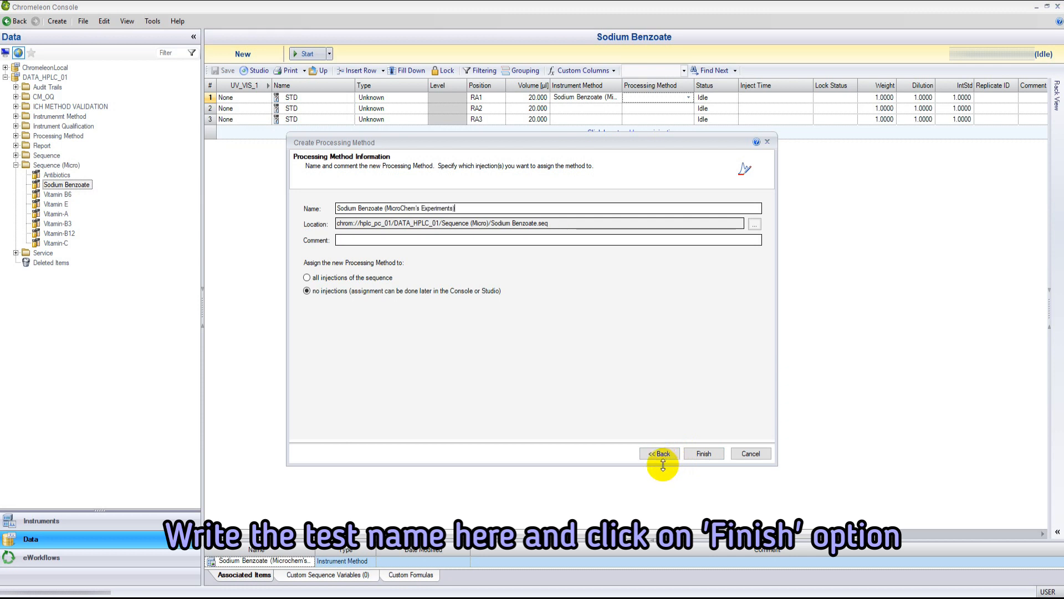
click(703, 452)
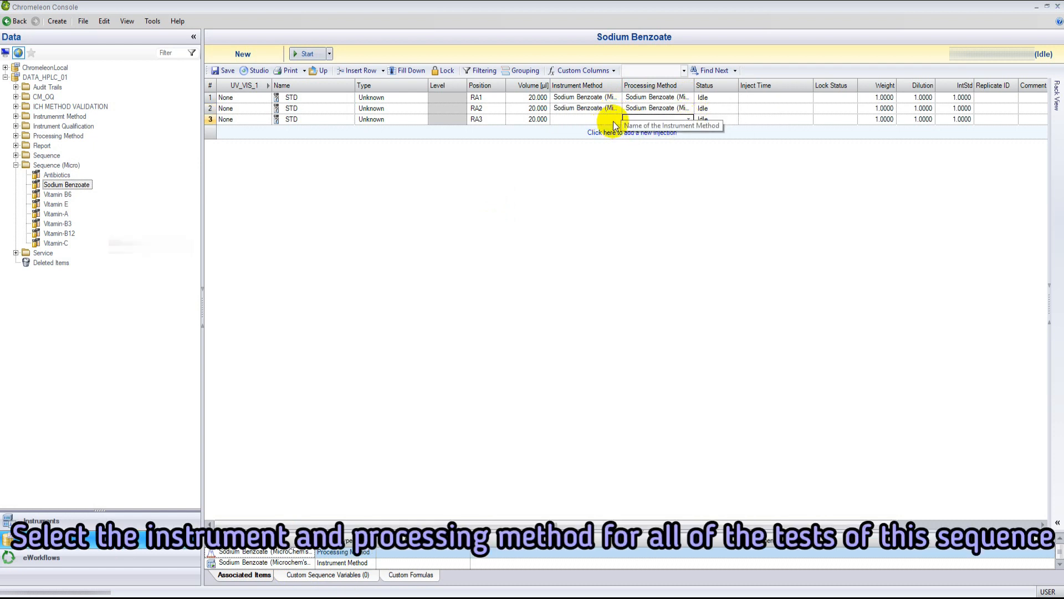
Name the first two injections Standard-100ppm and Sample-1.
click(584, 120)
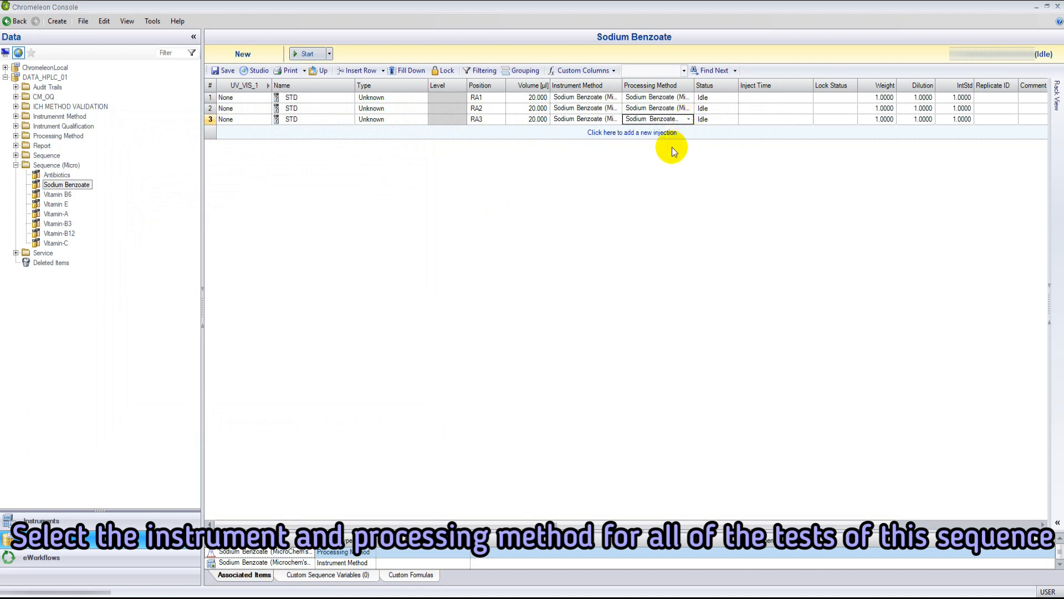
double_click(293, 98)
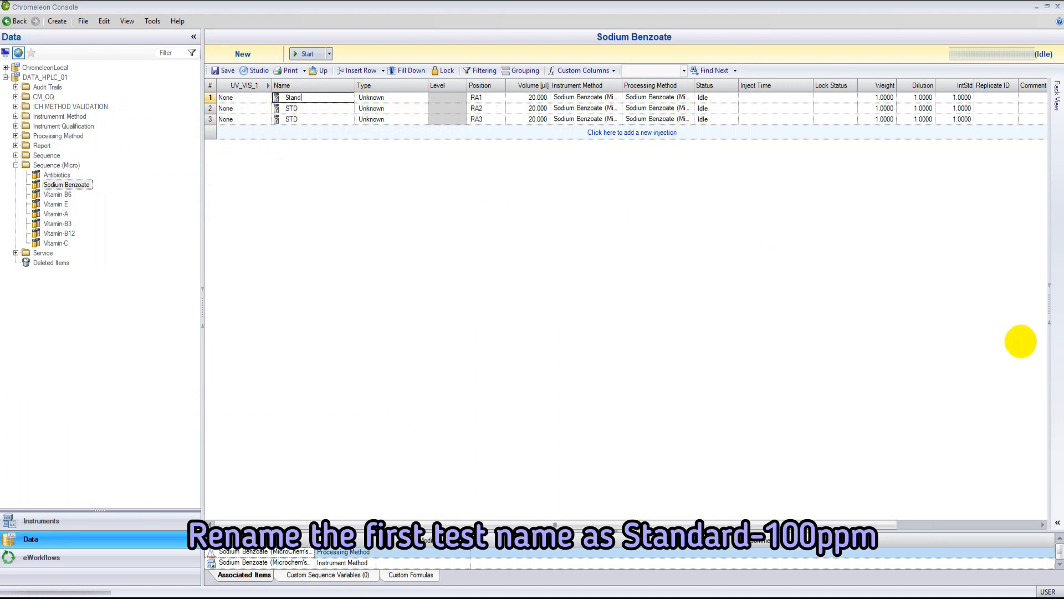
text(Standard-100ppm)
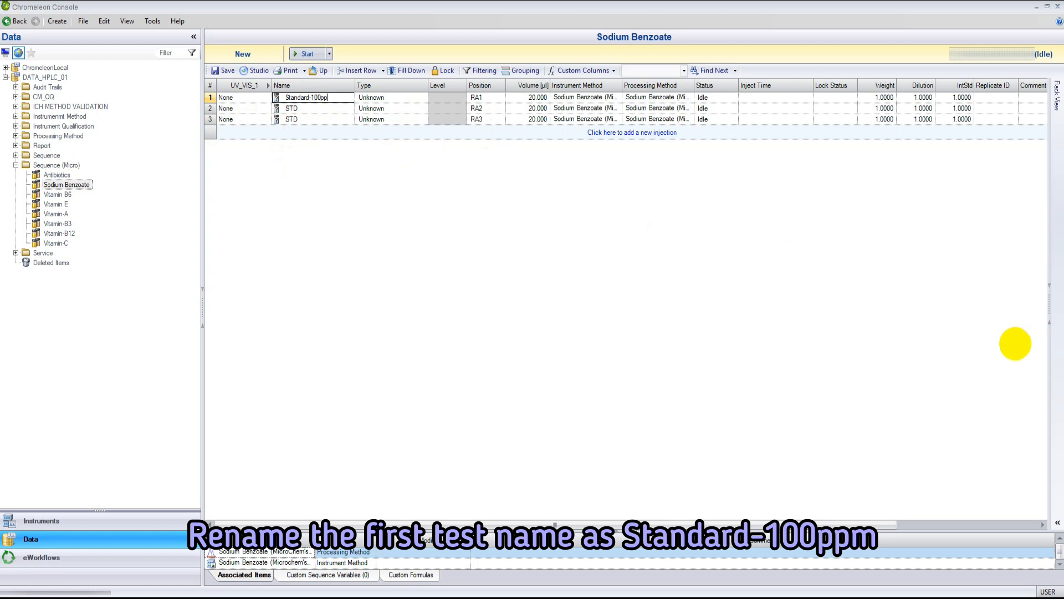
click(309, 109)
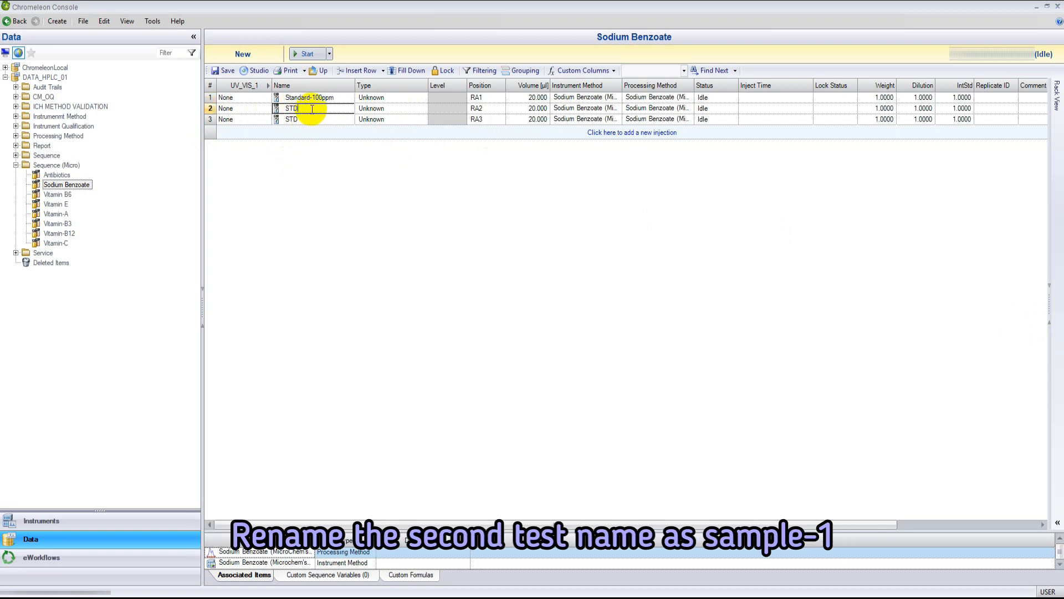
text(Sa)
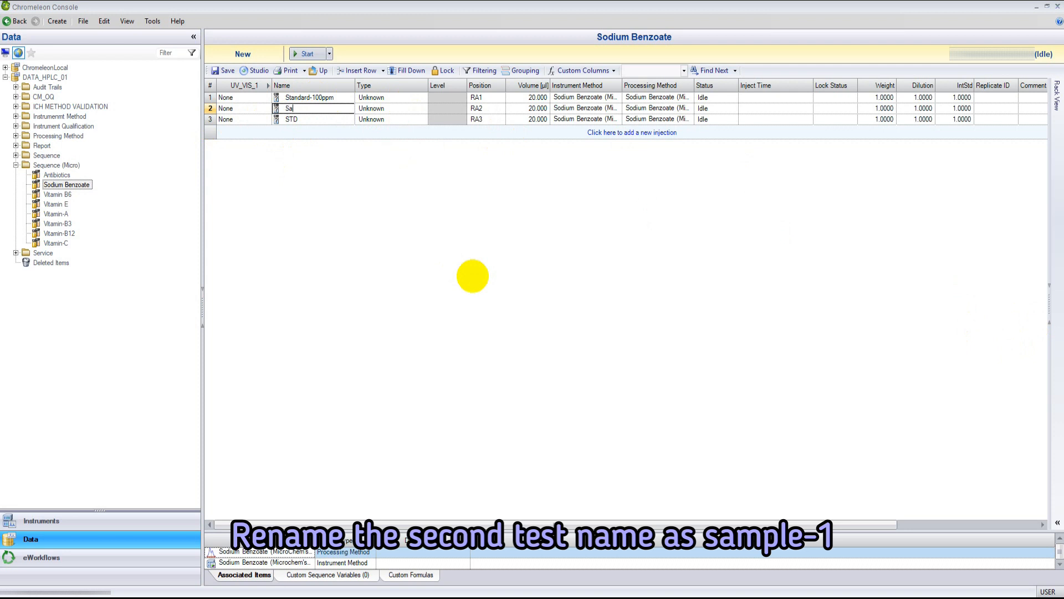
text(Sample-1)
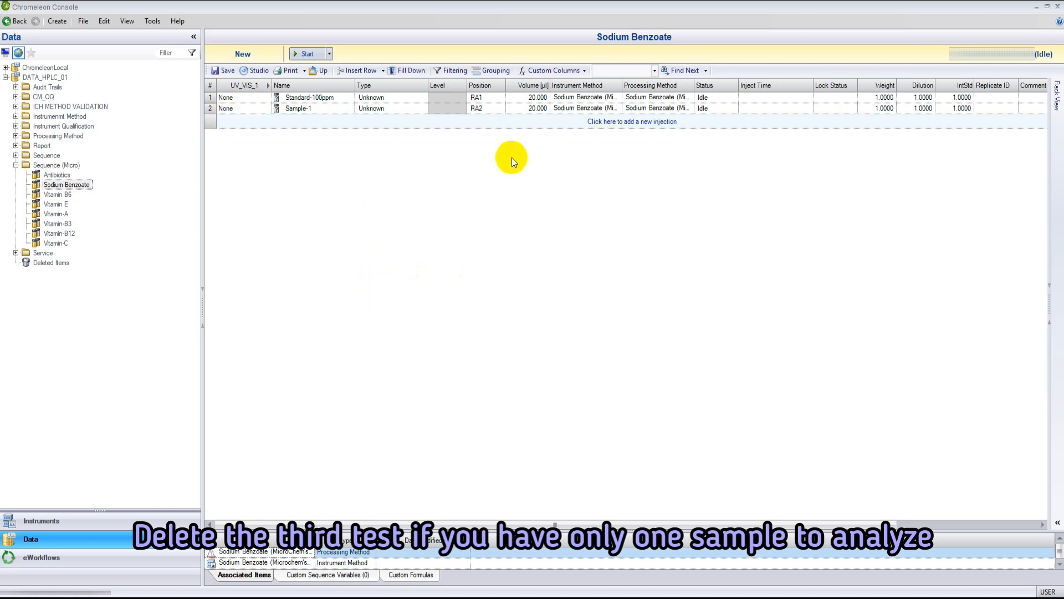
Set the Standard-100ppm injection's type to Check Standard.
click(422, 97)
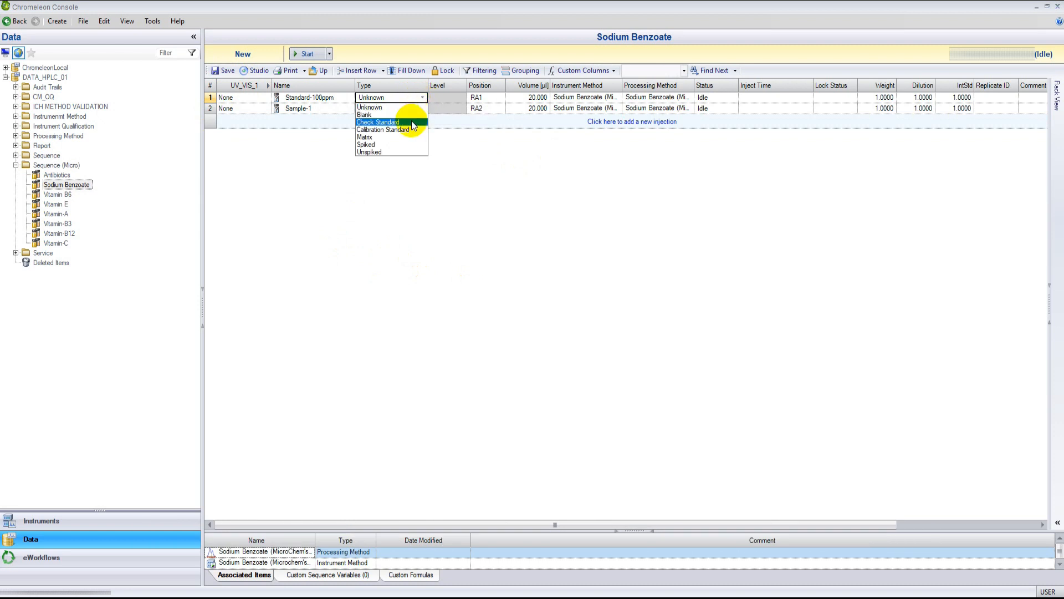
click(377, 122)
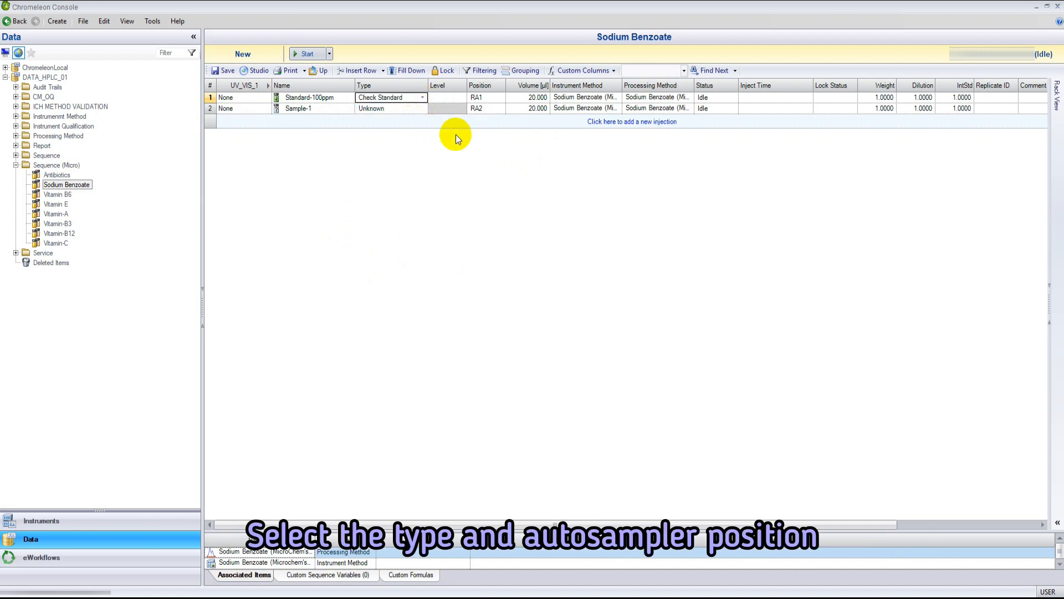
mouse_move(482, 108)
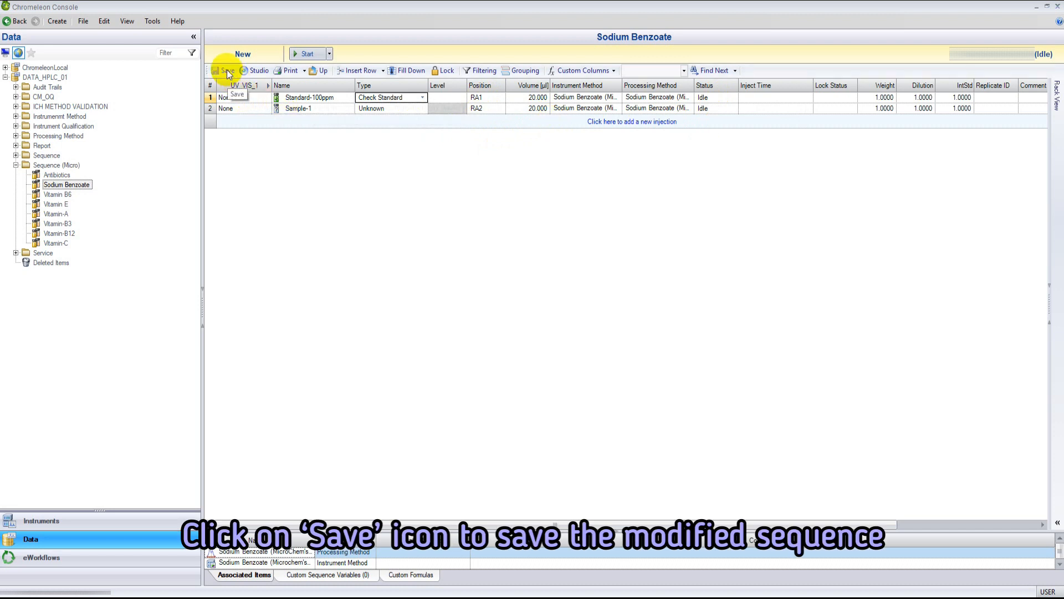
Save the Sodium Benzoate sequence and add it to the instrument's run queue.
click(227, 71)
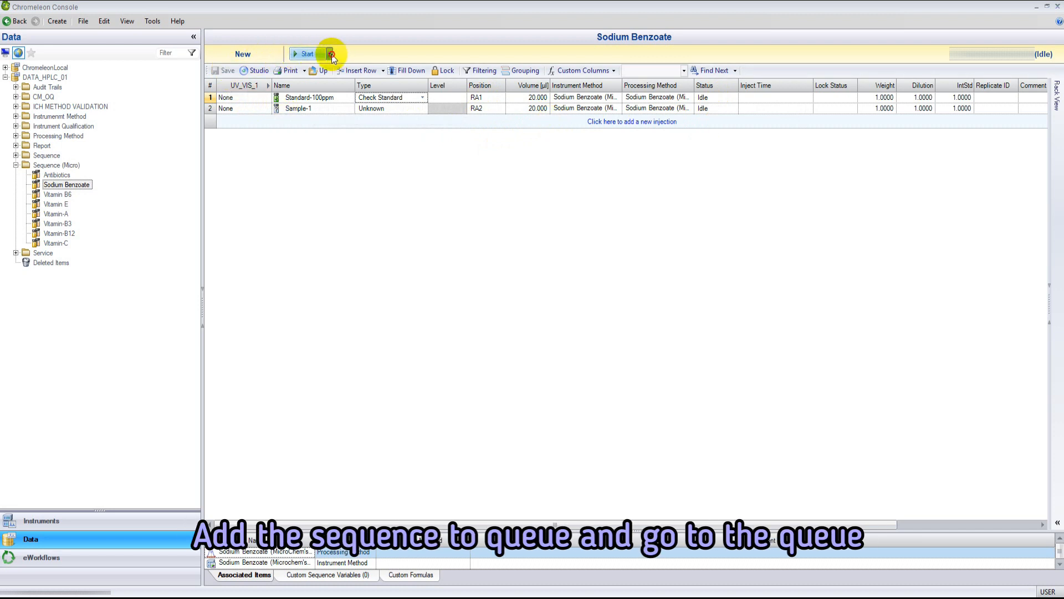
click(329, 54)
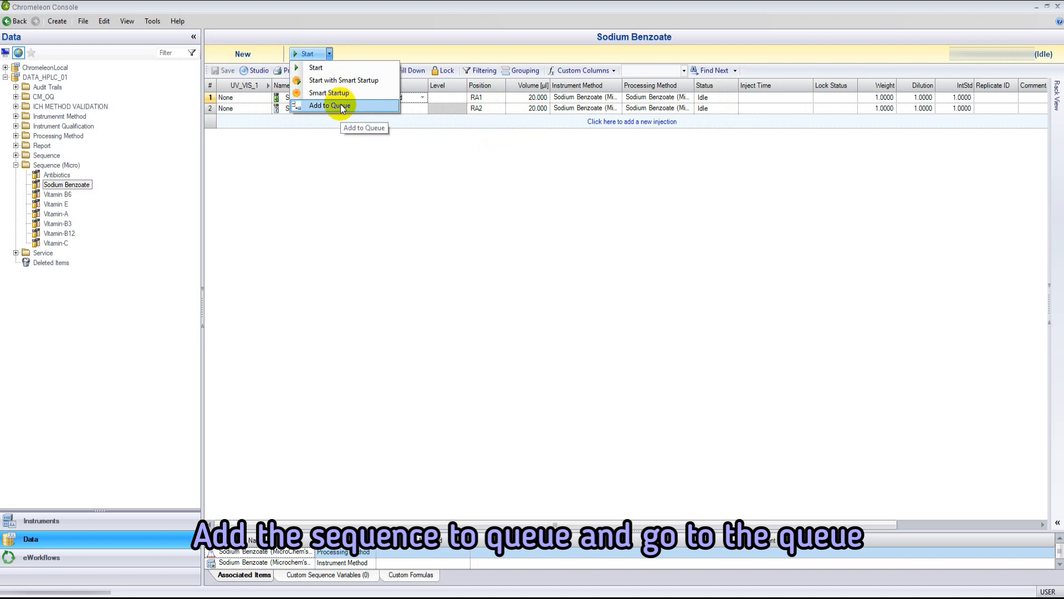
click(328, 105)
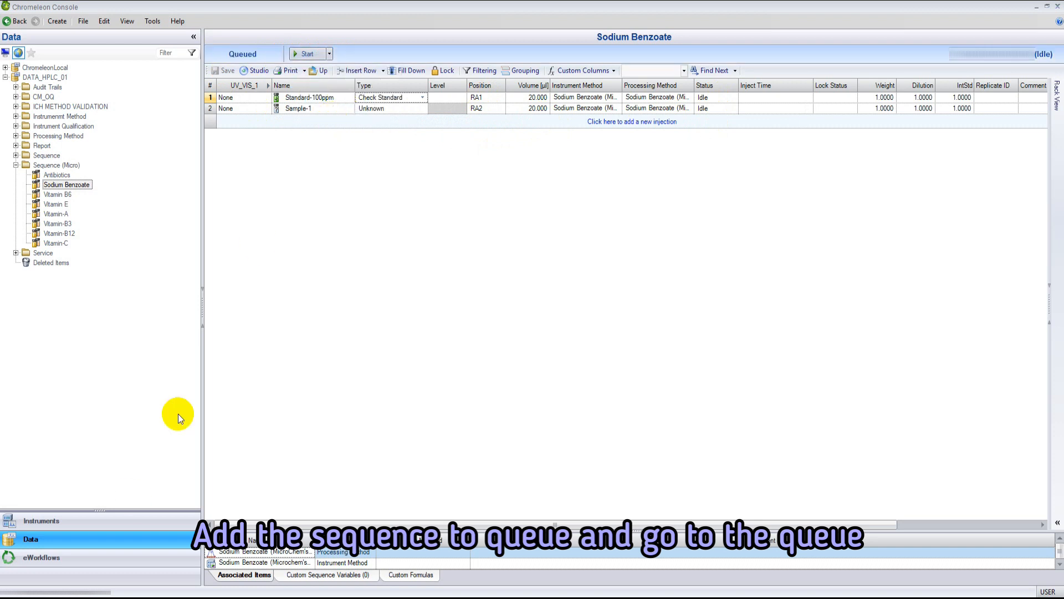
click(41, 522)
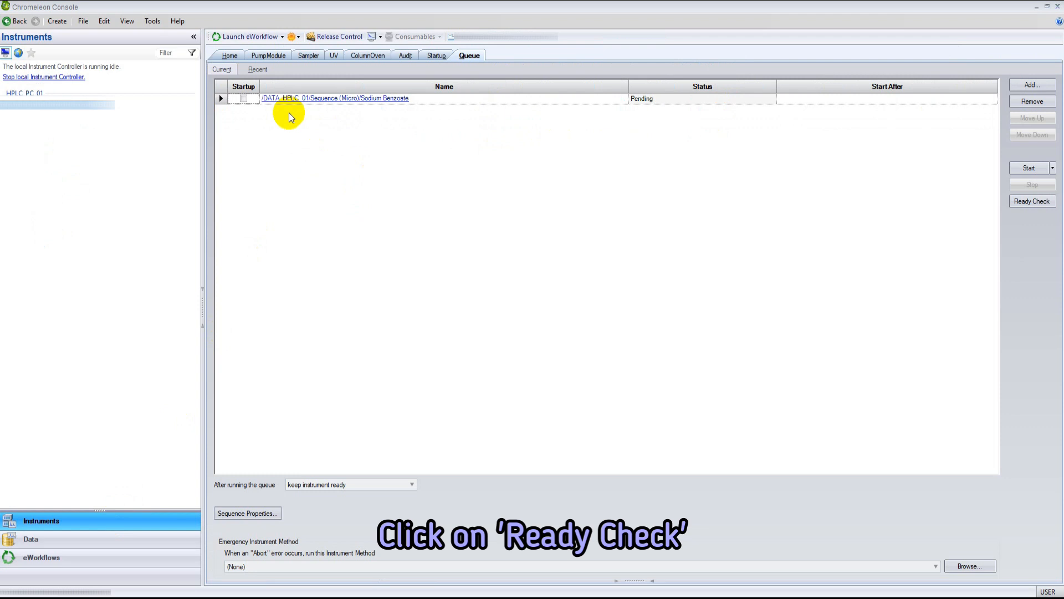
mouse_move(782, 247)
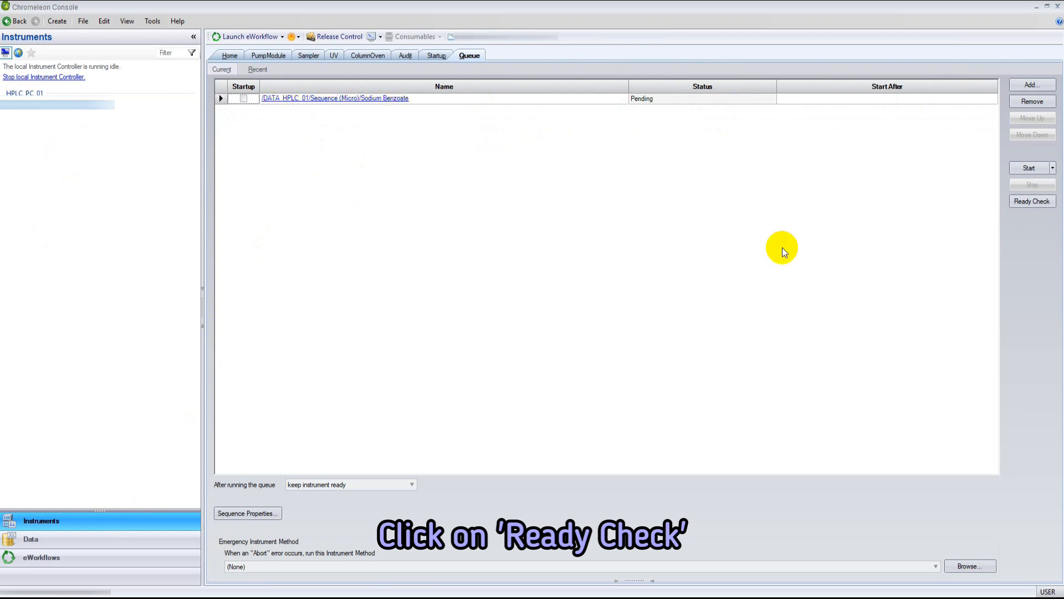
Pass the ready check and start running the queued sequence.
click(1033, 201)
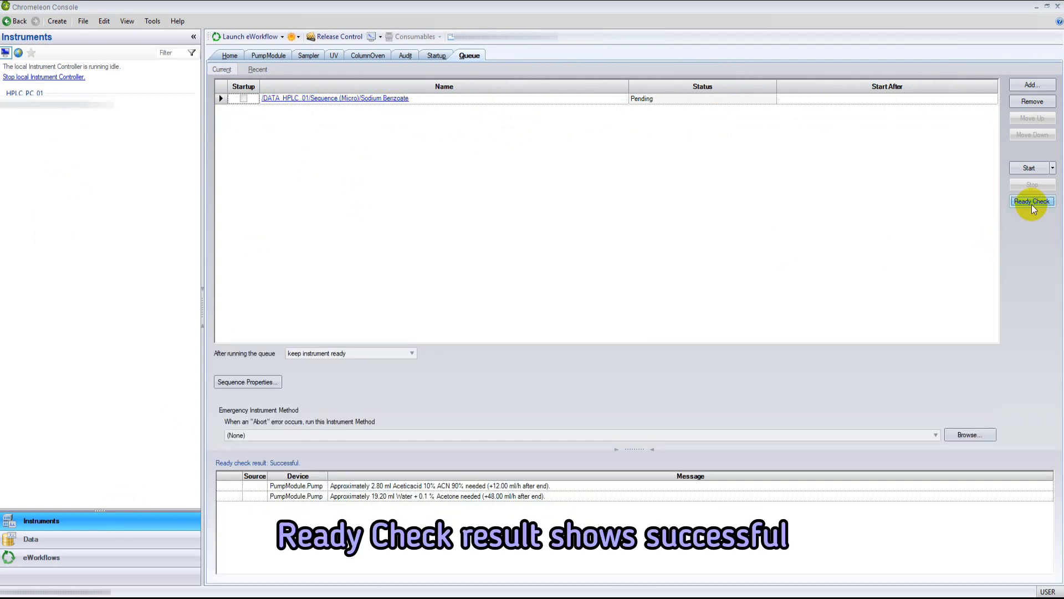
mouse_move(1008, 225)
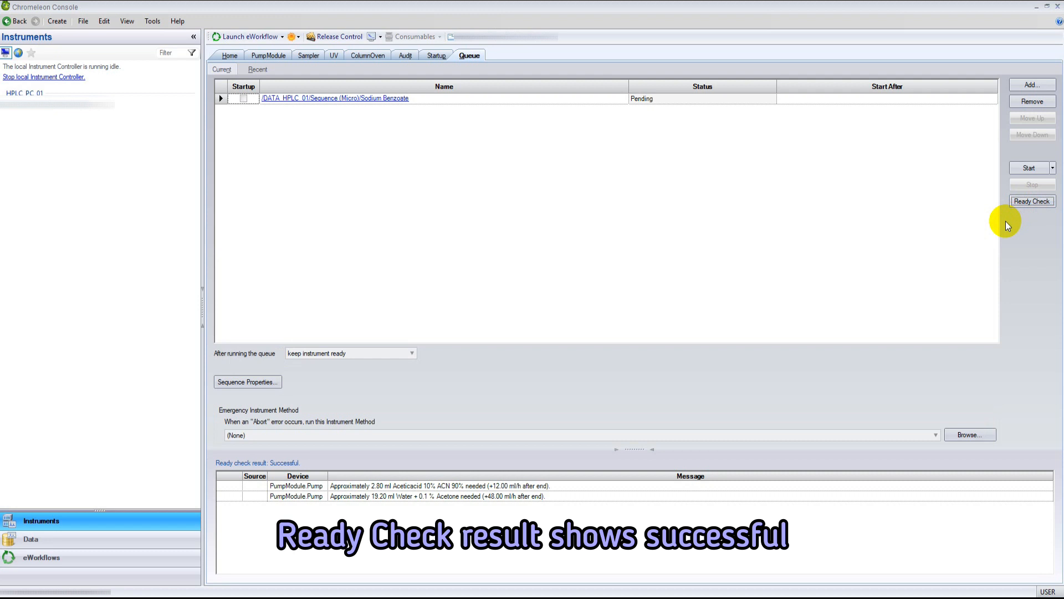
mouse_move(1000, 217)
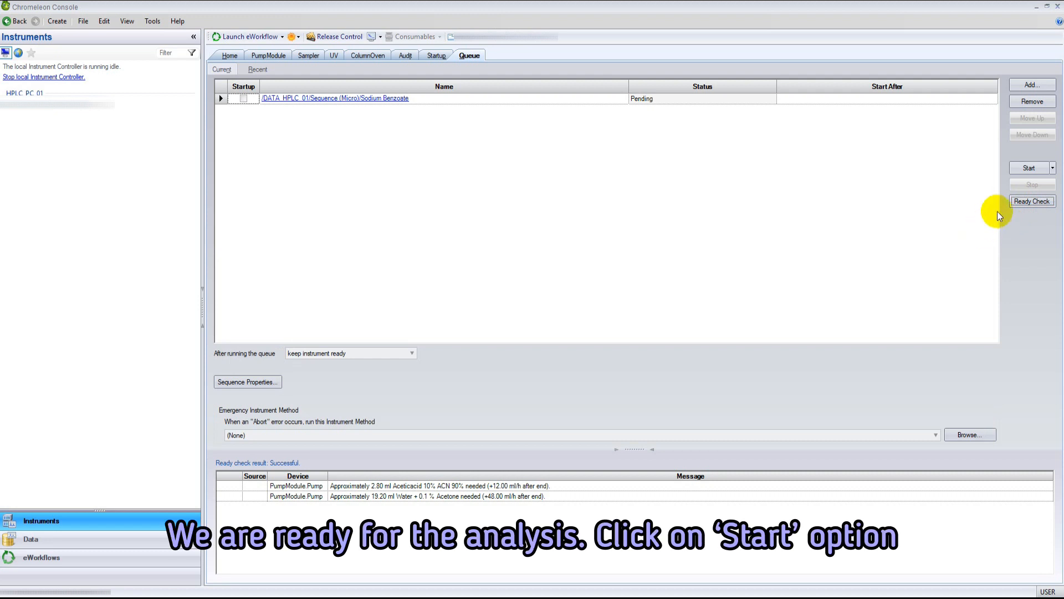
click(1029, 167)
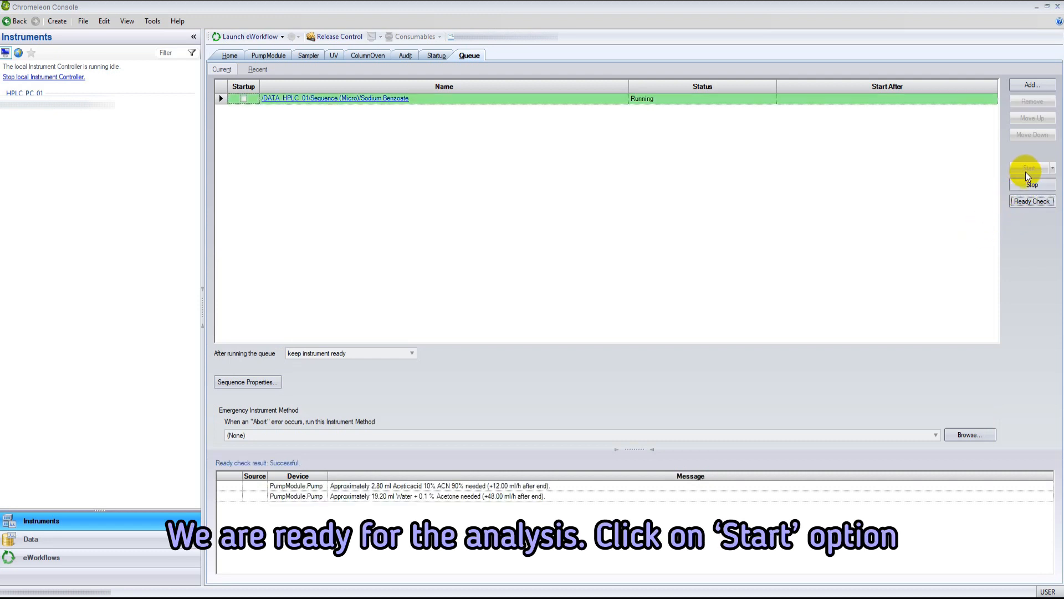
click(1029, 168)
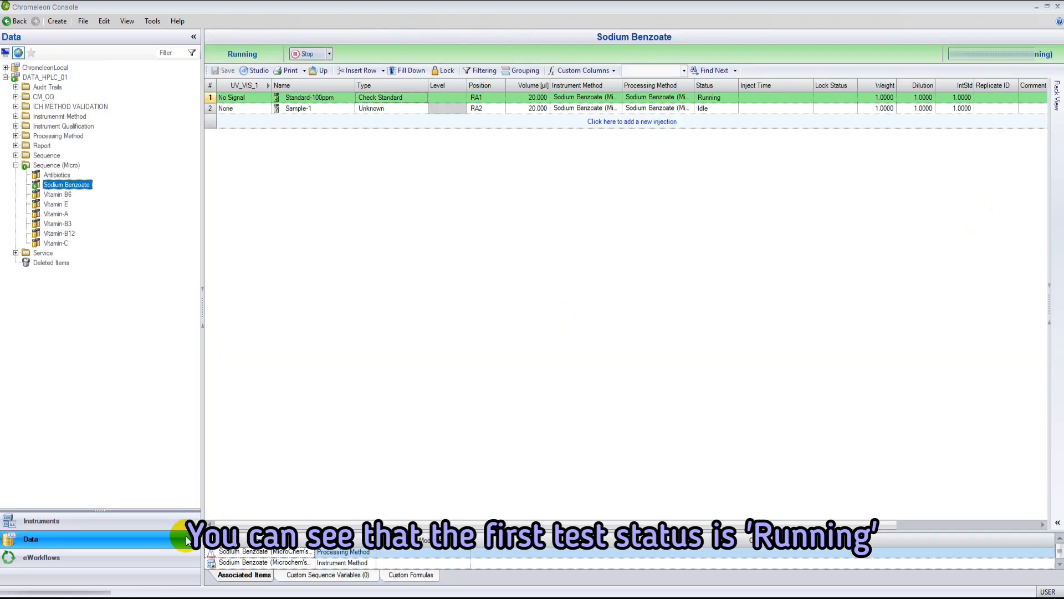
mouse_move(690, 102)
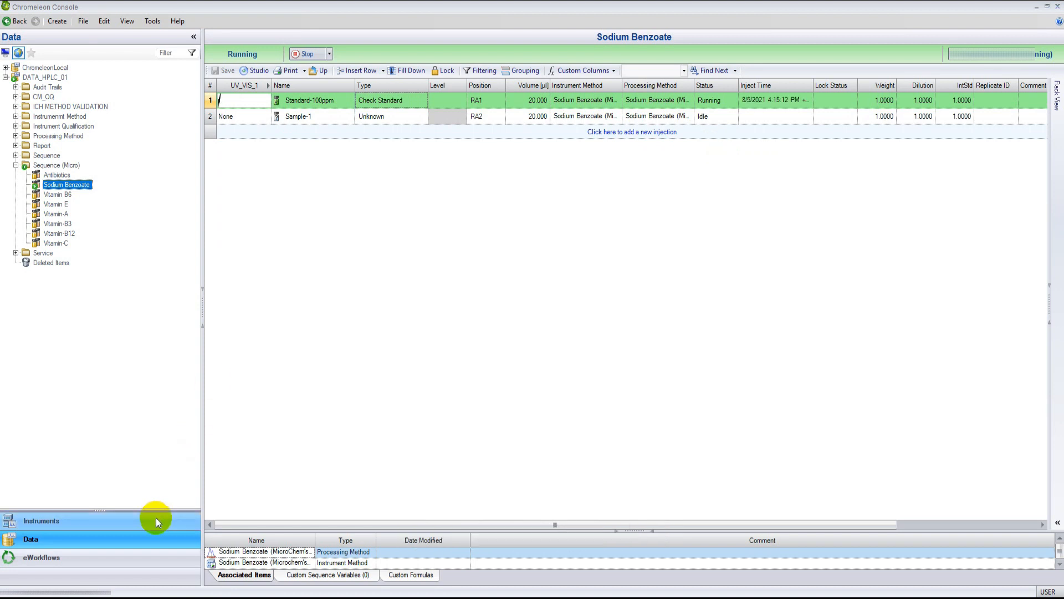
Show the instrument's run queue with the Sodium Benzoate sequence running.
click(41, 521)
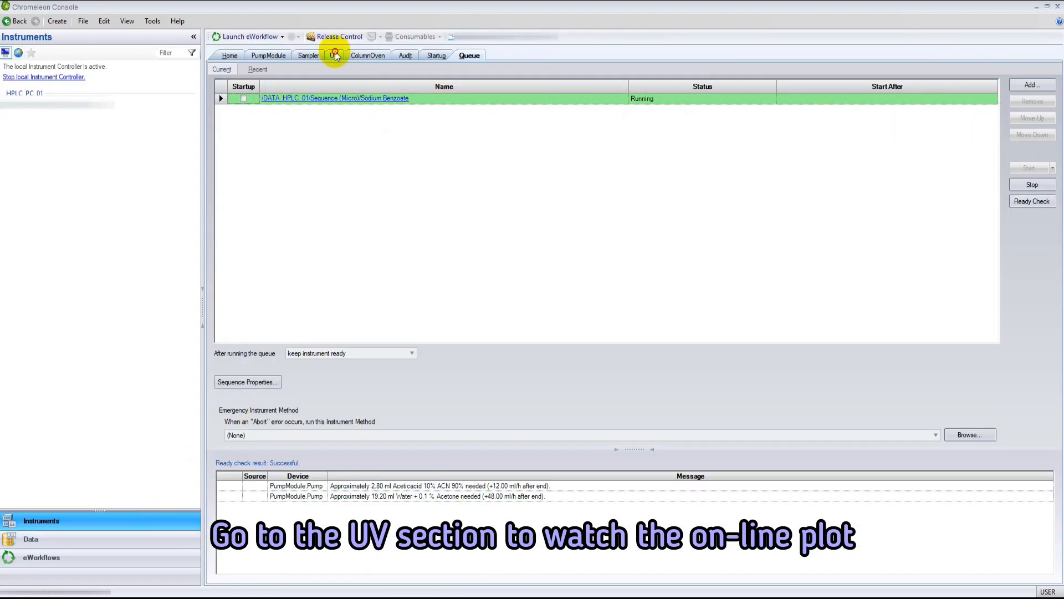
Watch the UV on-line plot of Standard-100ppm as its main peak rises near 5.7 min.
click(333, 55)
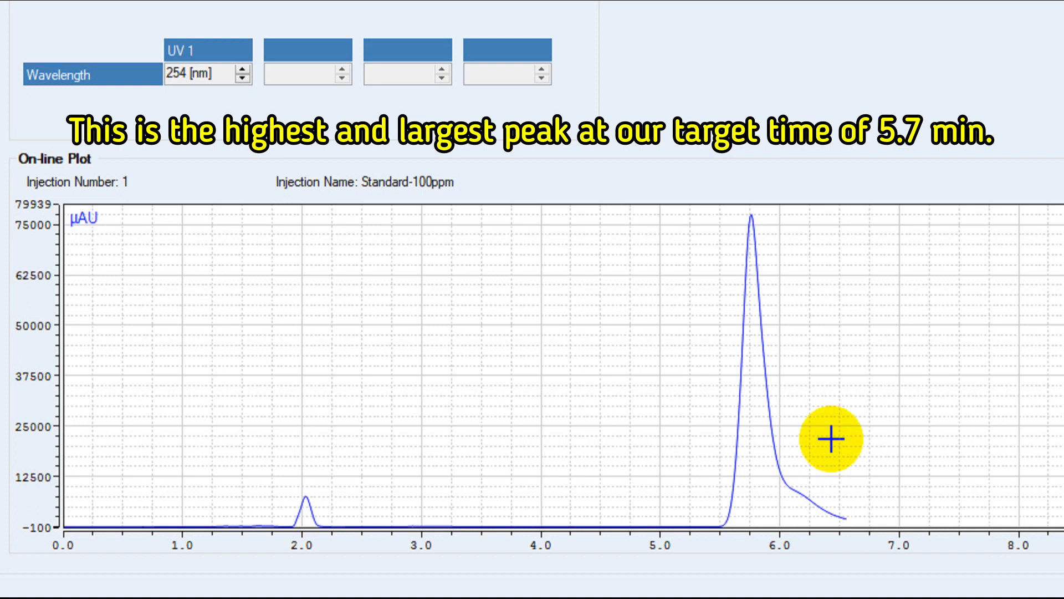
mouse_move(818, 443)
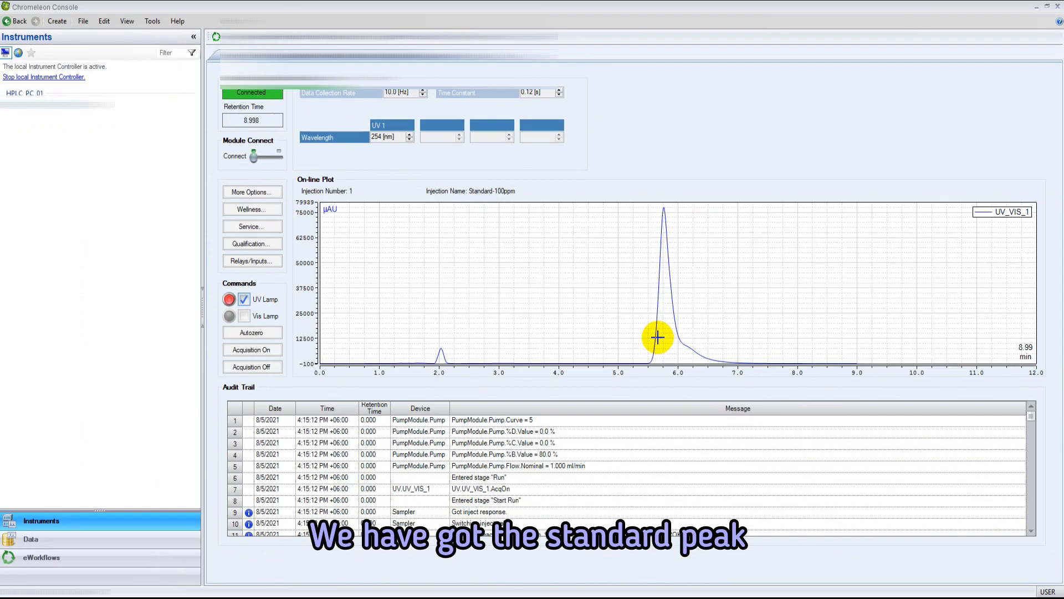
Return to the sequence table where Standard-100ppm is Finished and Sample-1 is running.
click(31, 539)
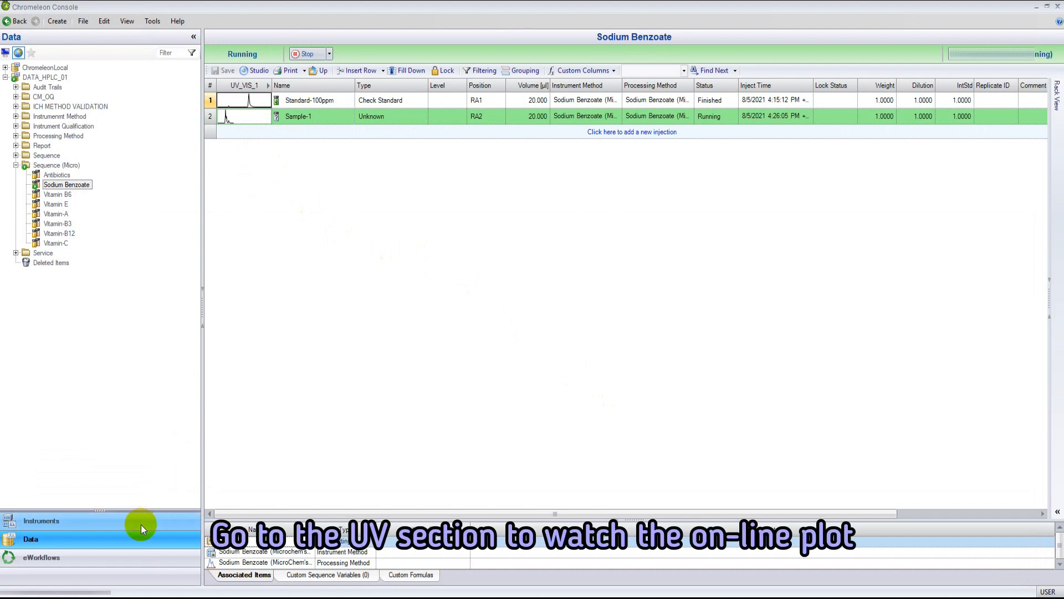
Show the UV on-line plot for Sample-1 with its main peak near 5.7 min.
click(41, 521)
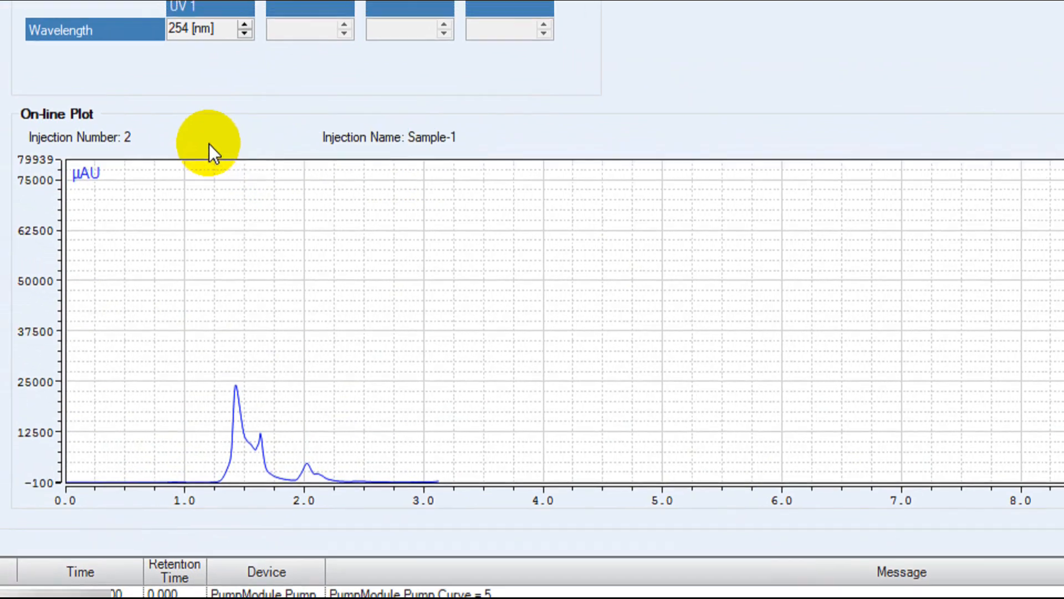
scroll(up, 3)
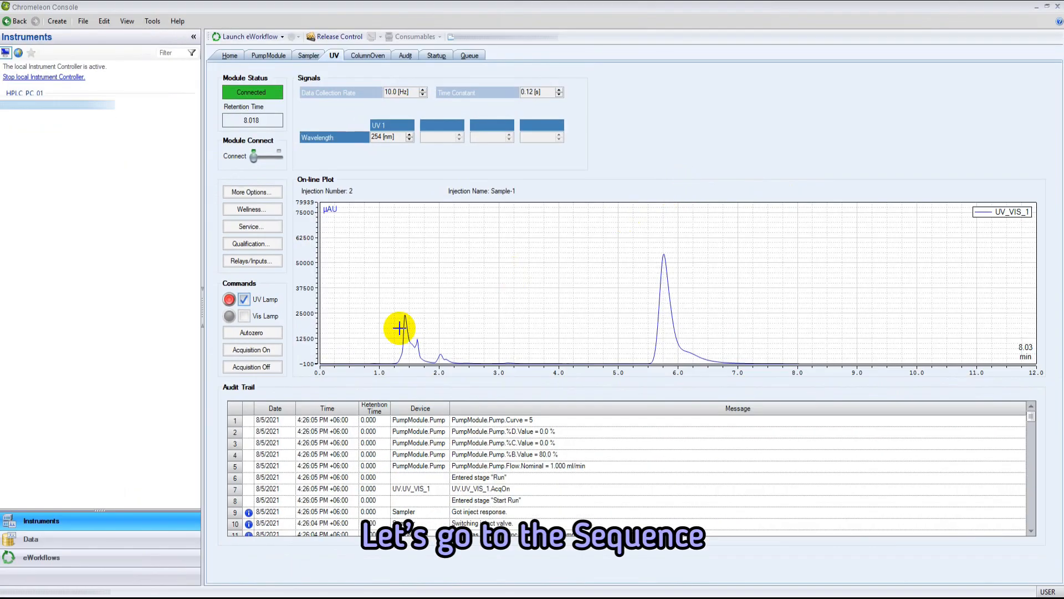
Open the finished Standard-100ppm injection in Chromatography Studio.
click(31, 539)
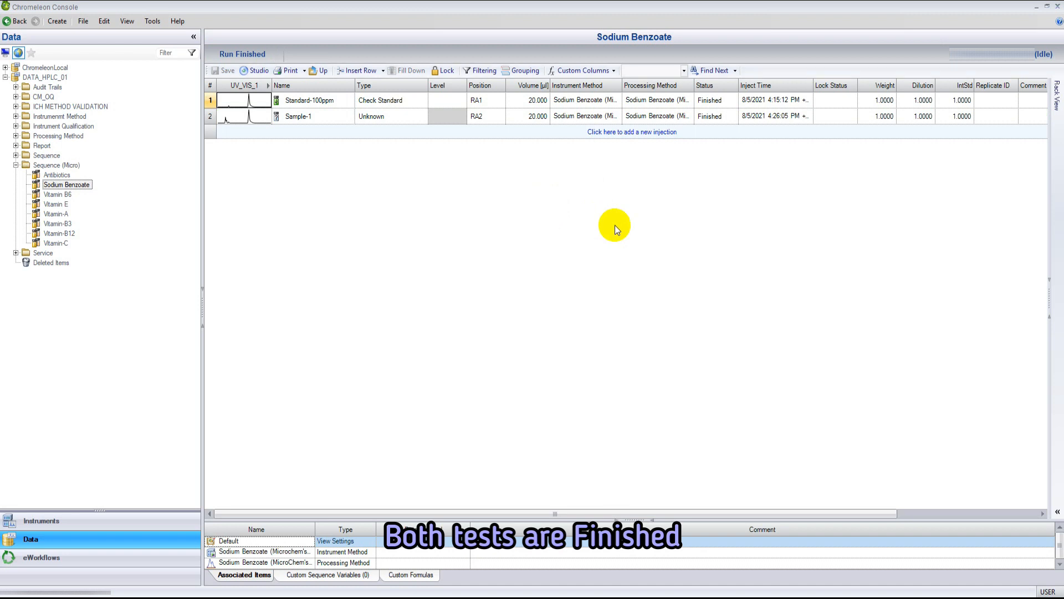
mouse_move(723, 131)
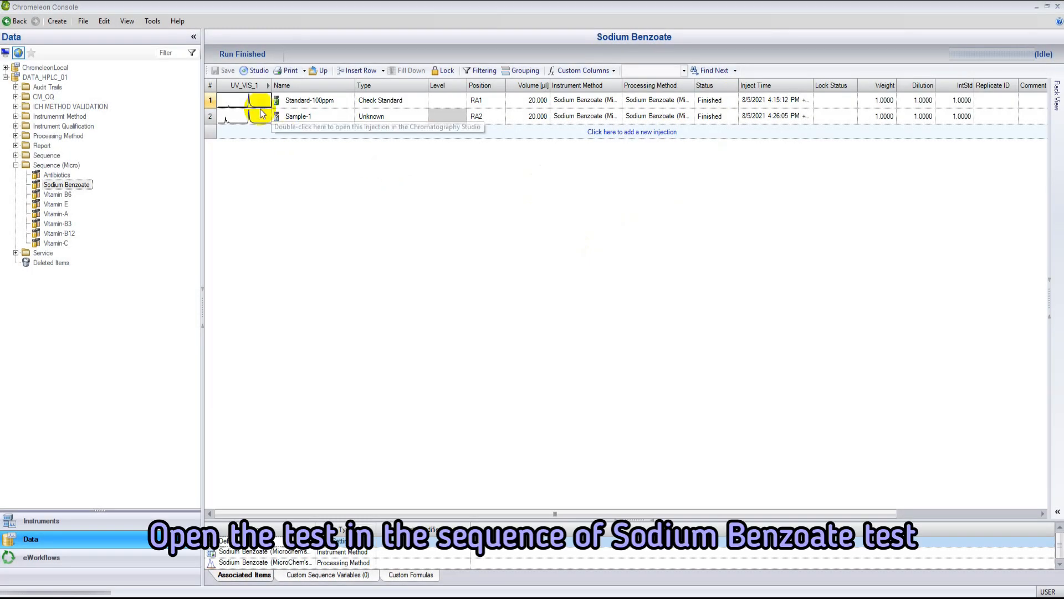
double_click(244, 99)
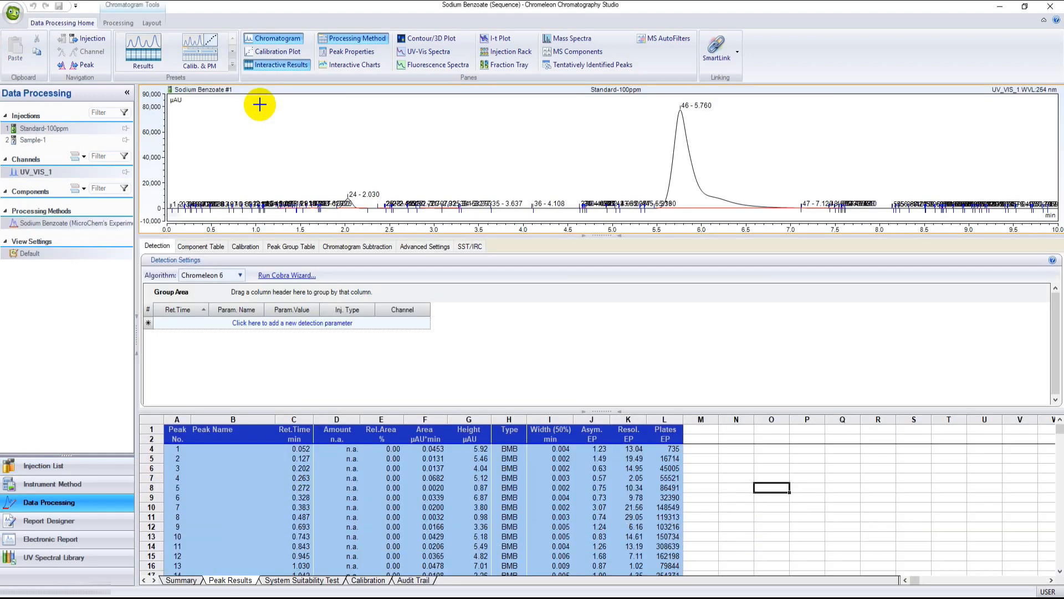
Show the Standard-100ppm main peak at 5.760 min with area 20826.0619 and height 77408.16.
click(352, 38)
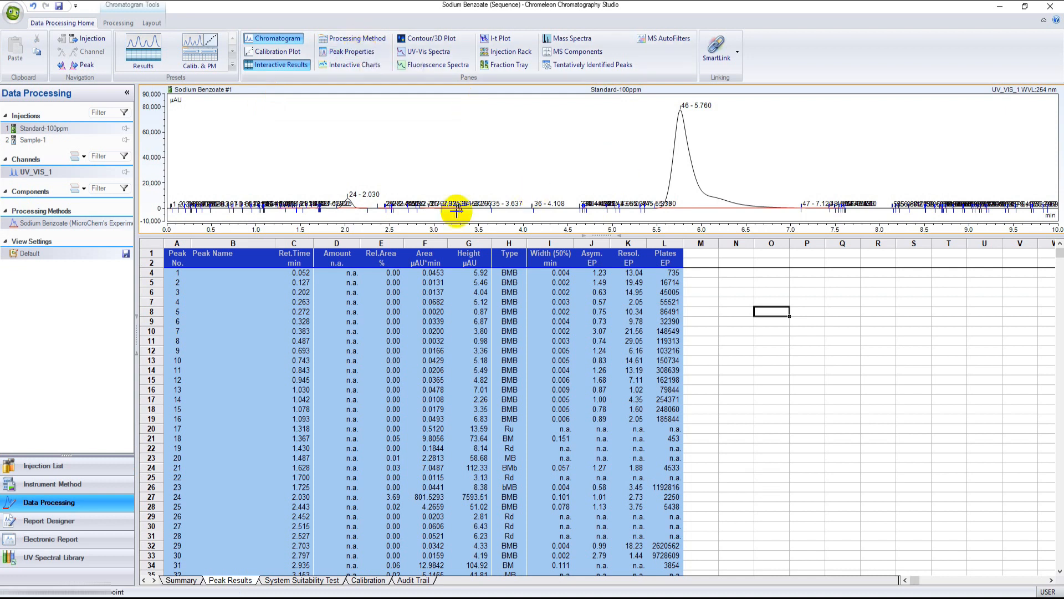
mouse_move(732, 234)
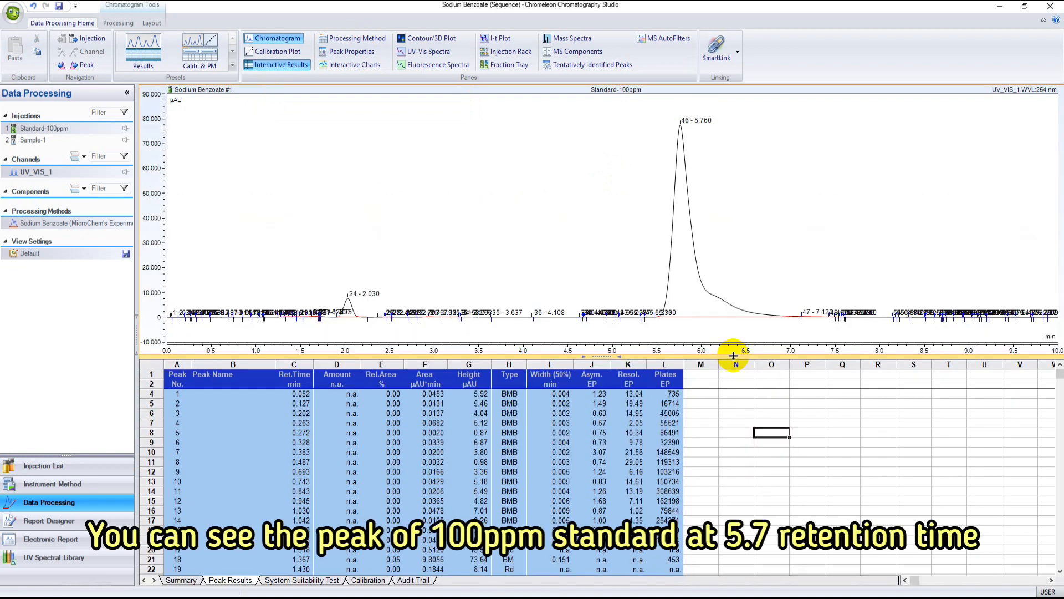
click(682, 291)
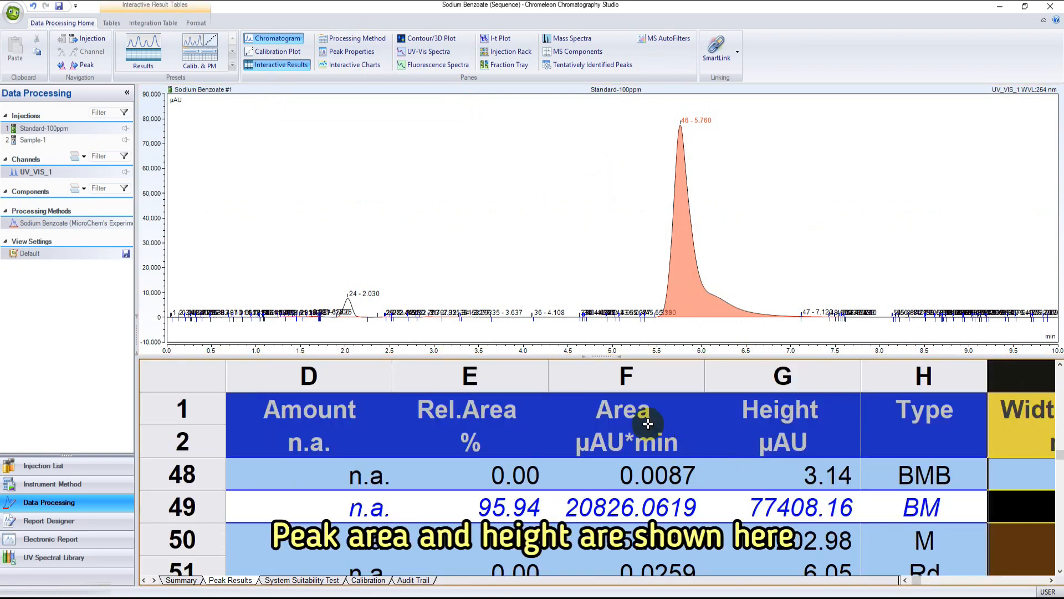
click(625, 376)
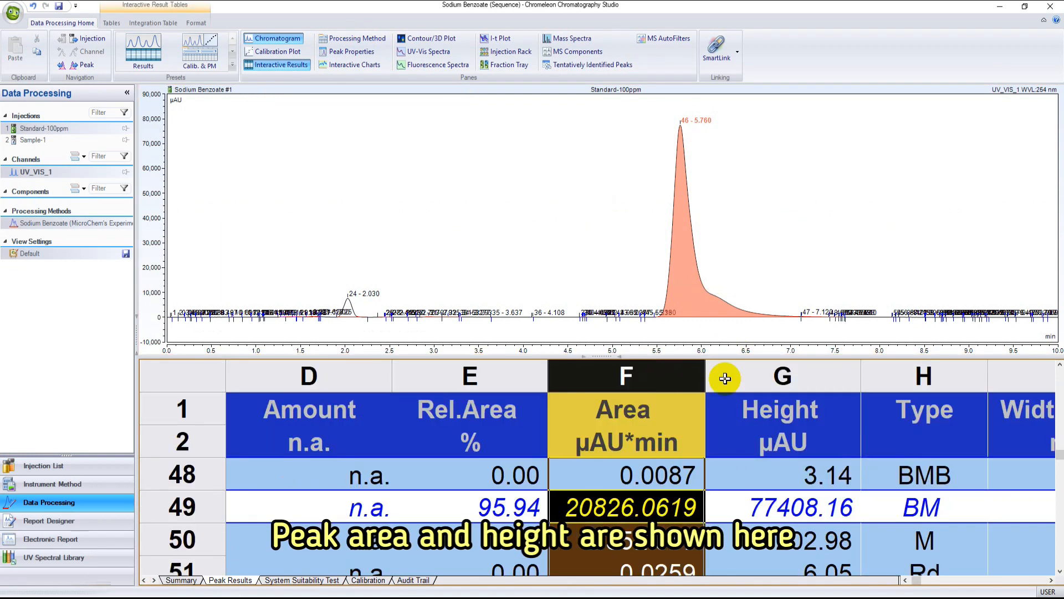
click(781, 375)
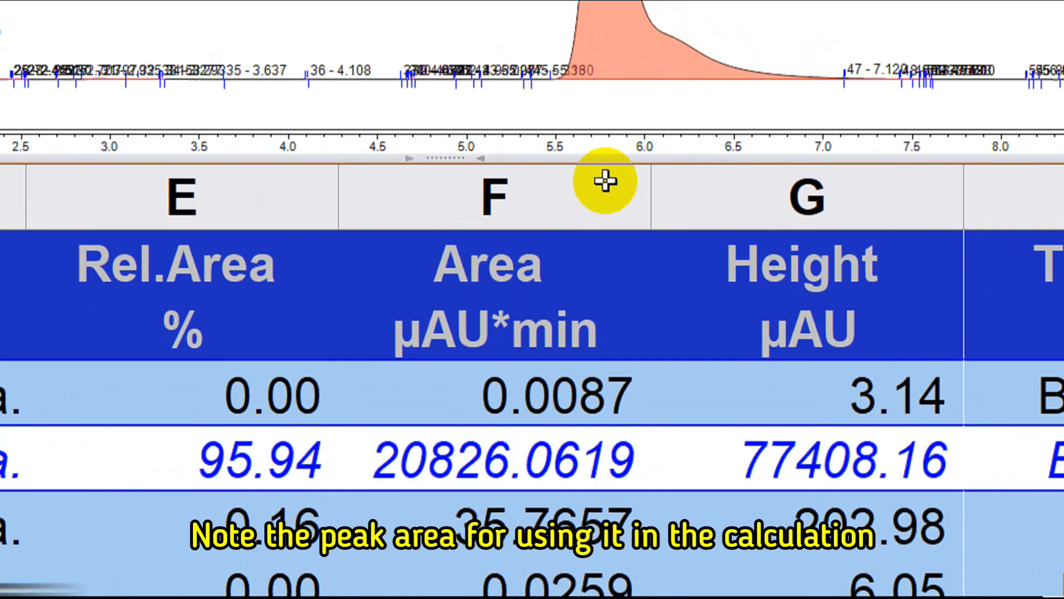
mouse_move(586, 436)
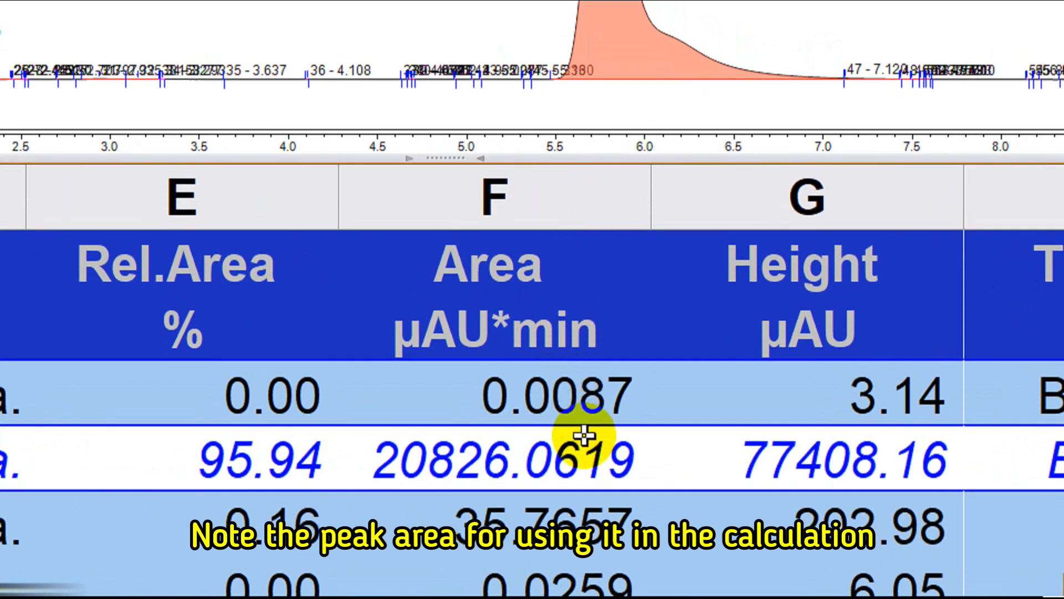
click(588, 460)
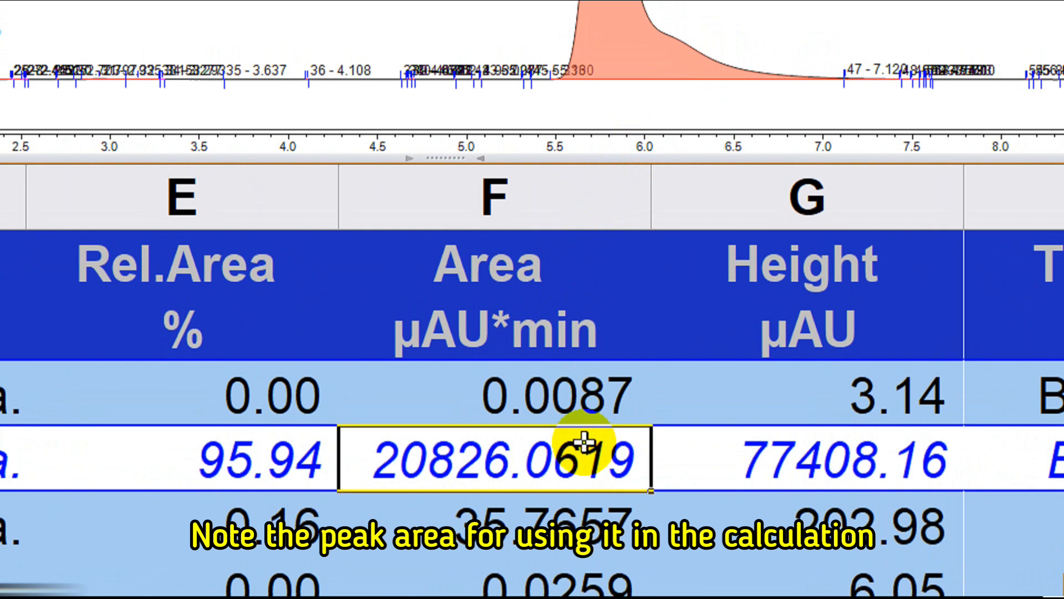
mouse_move(706, 323)
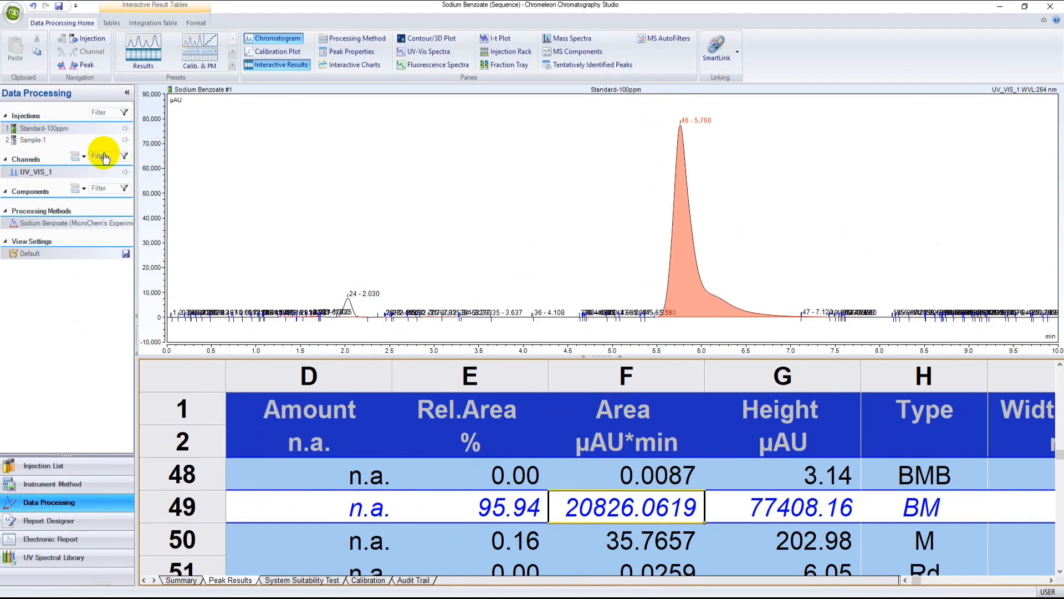
Compare Sample-1 with the standard and show its 5.760 min peak area 14590.9750.
click(33, 139)
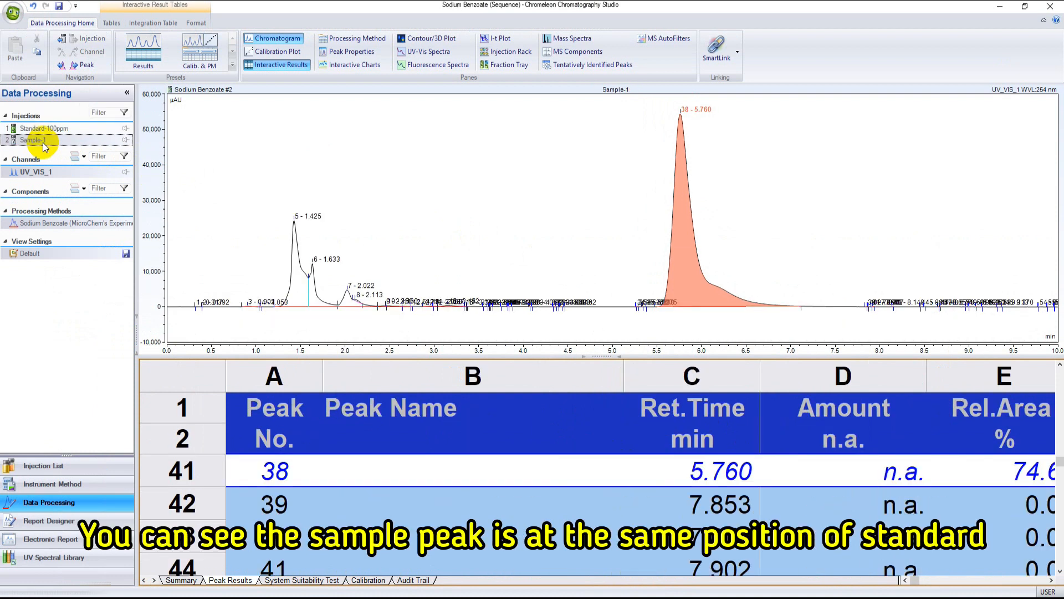
mouse_move(735, 110)
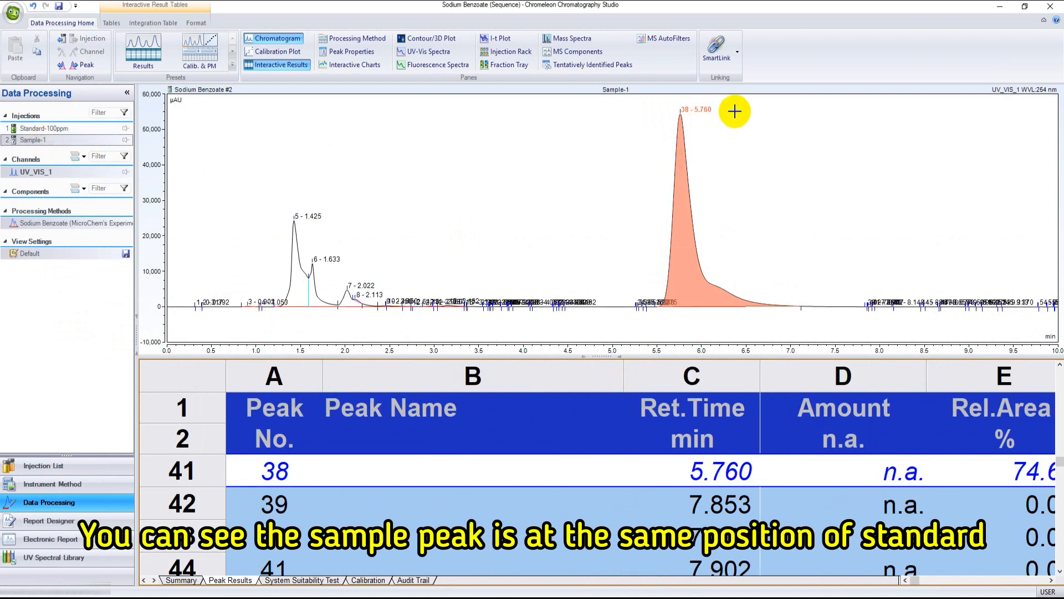
mouse_move(684, 248)
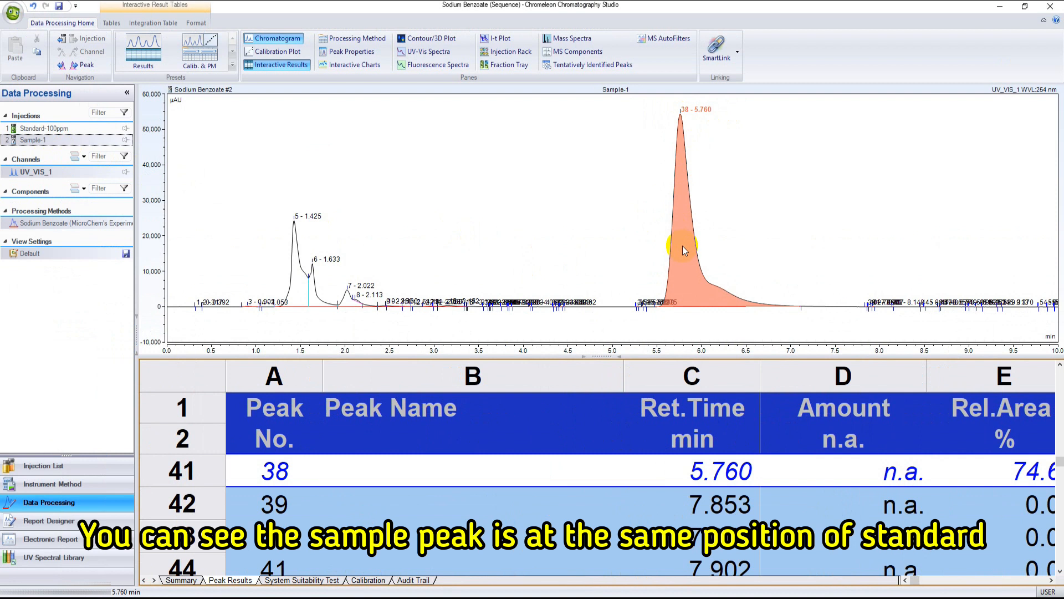
click(43, 129)
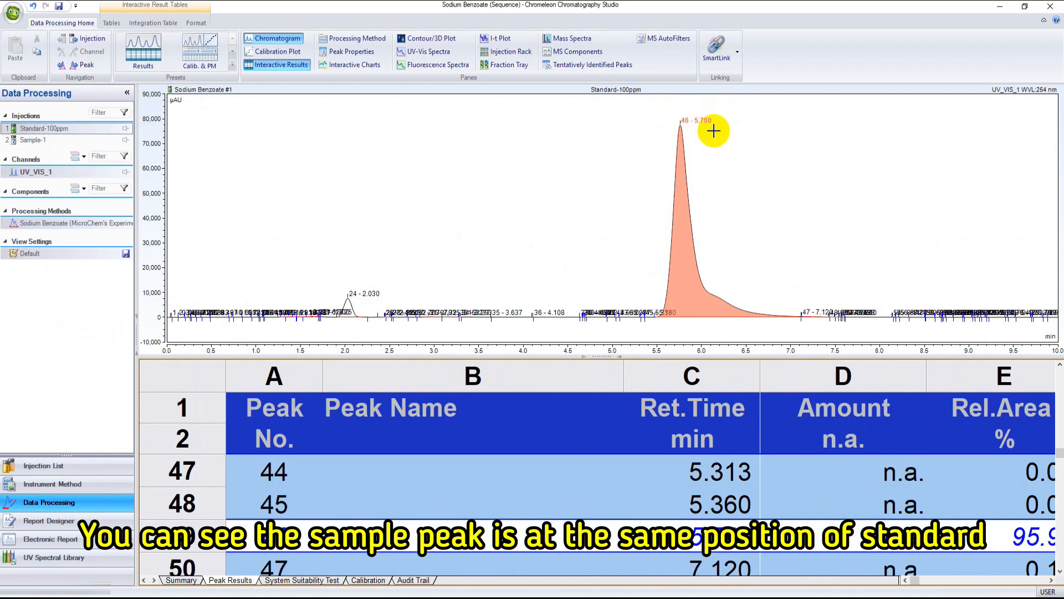
click(34, 140)
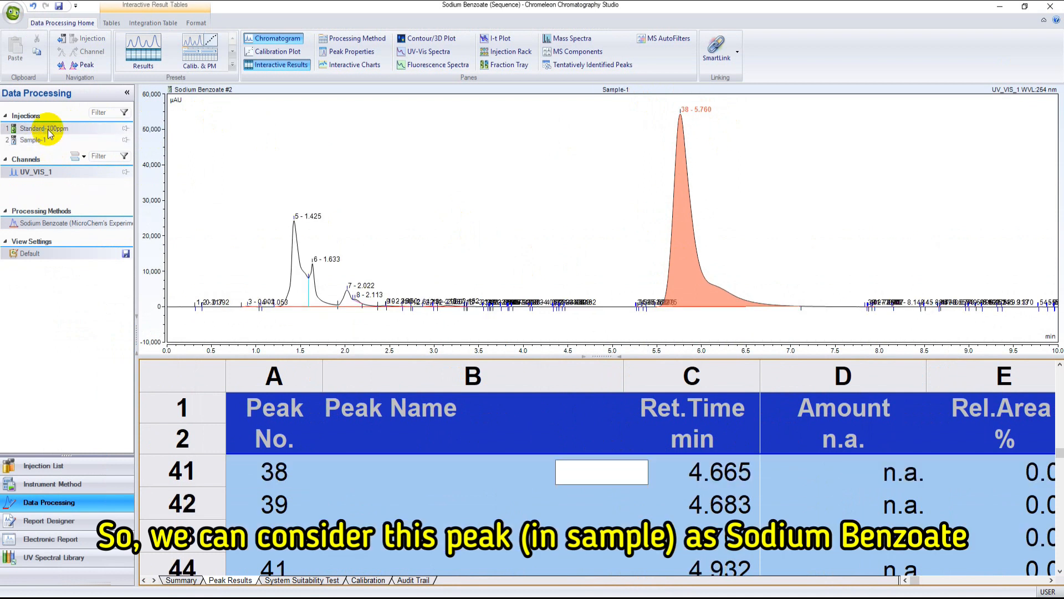
click(33, 140)
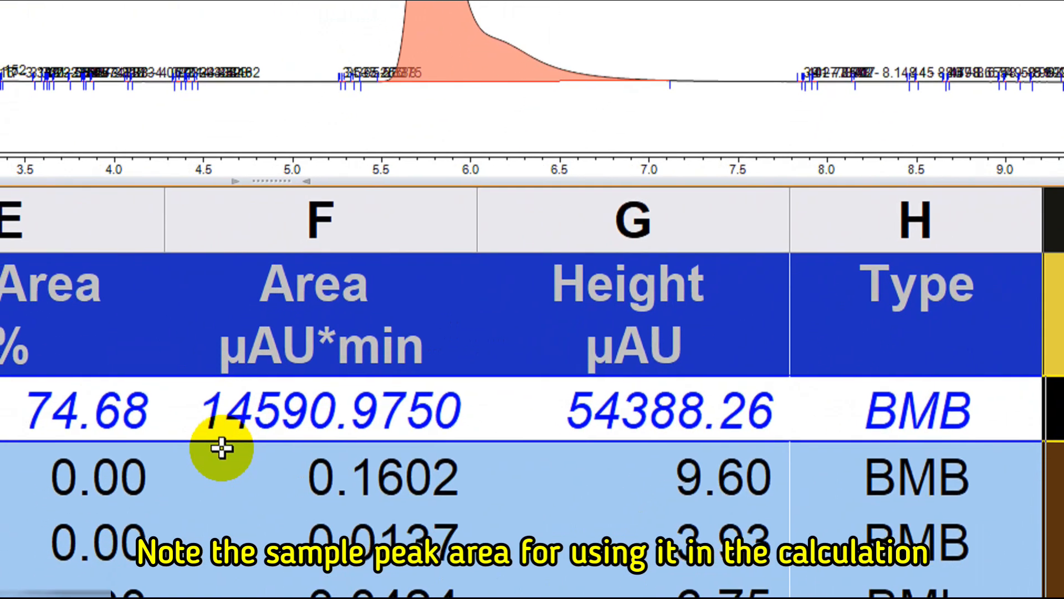
click(380, 409)
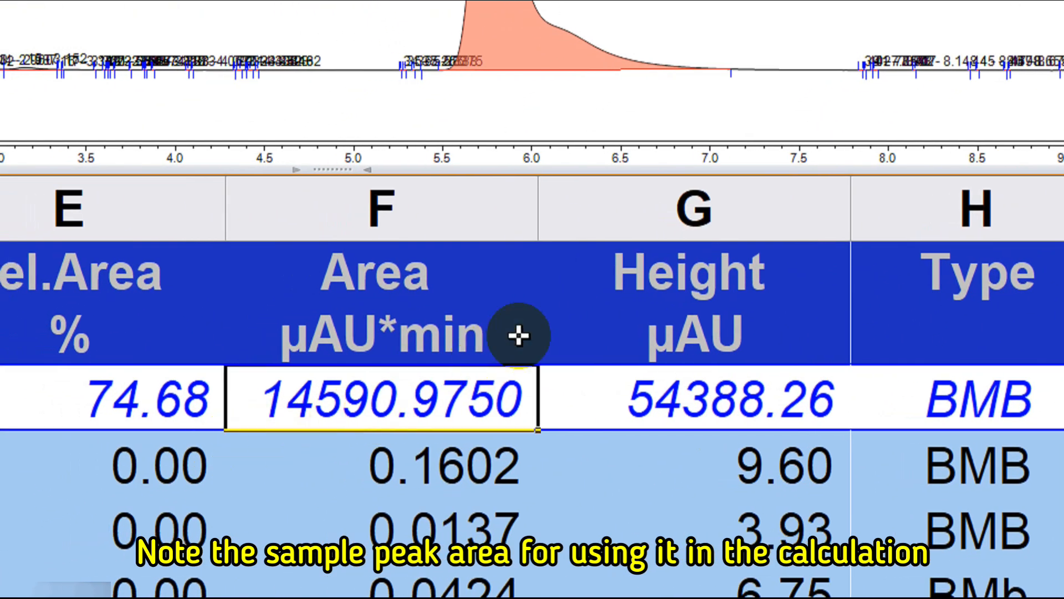
mouse_move(578, 307)
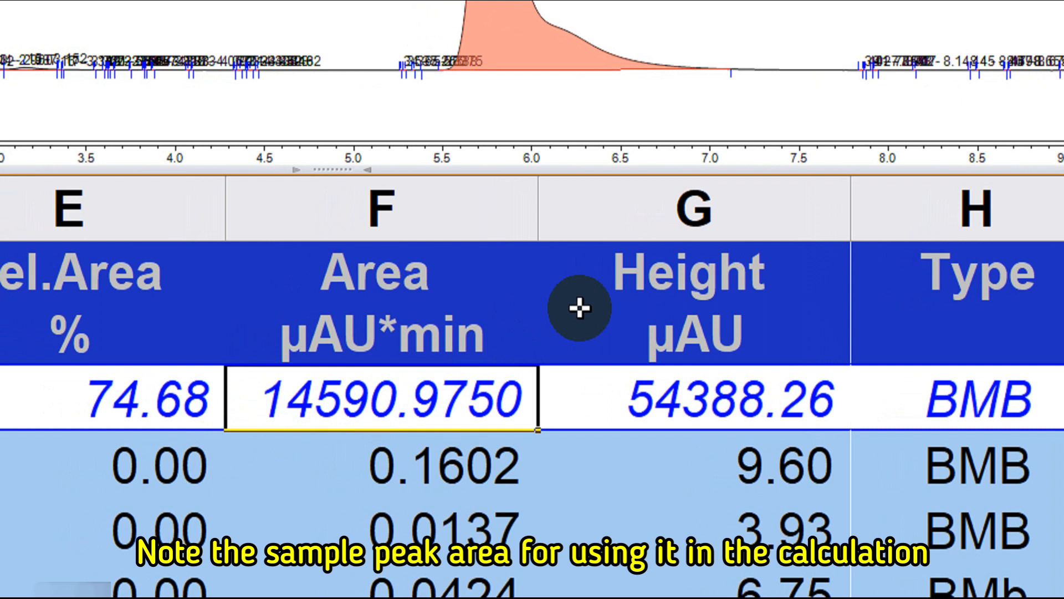